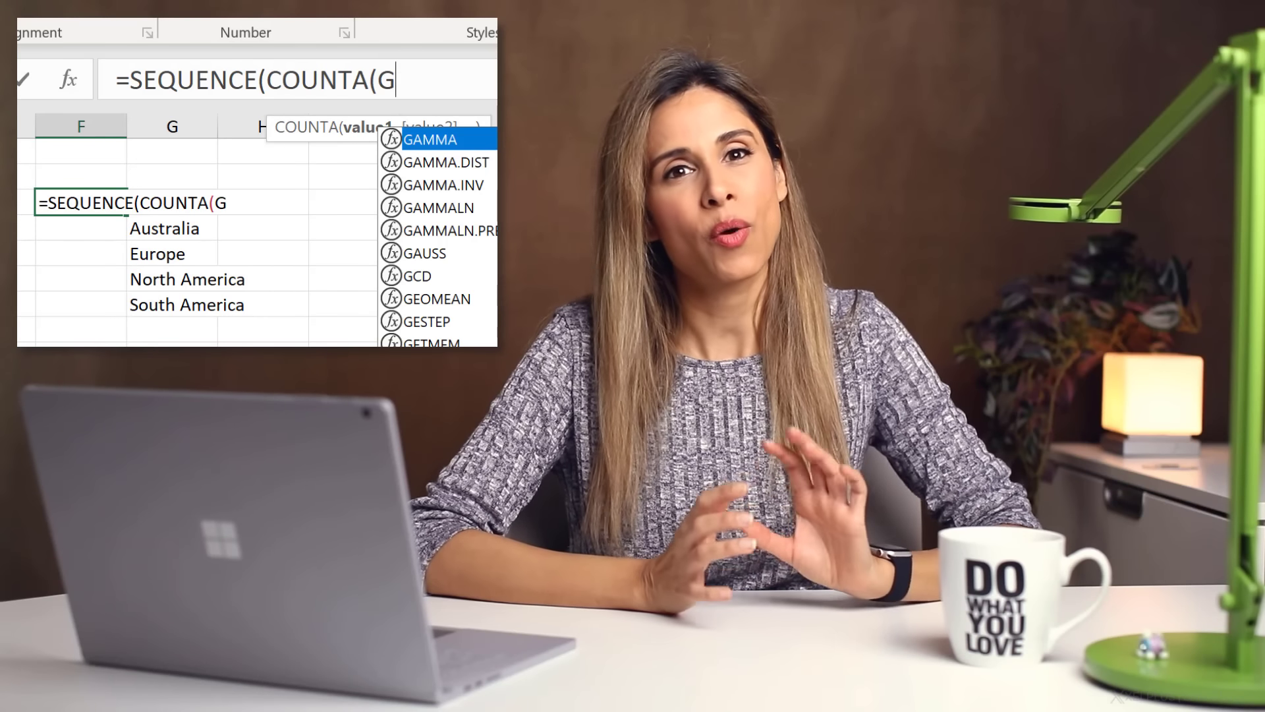
- Complete =SEQUENCE(COUNTA(G3#)) so it numbers the spilled region list
text(3#))
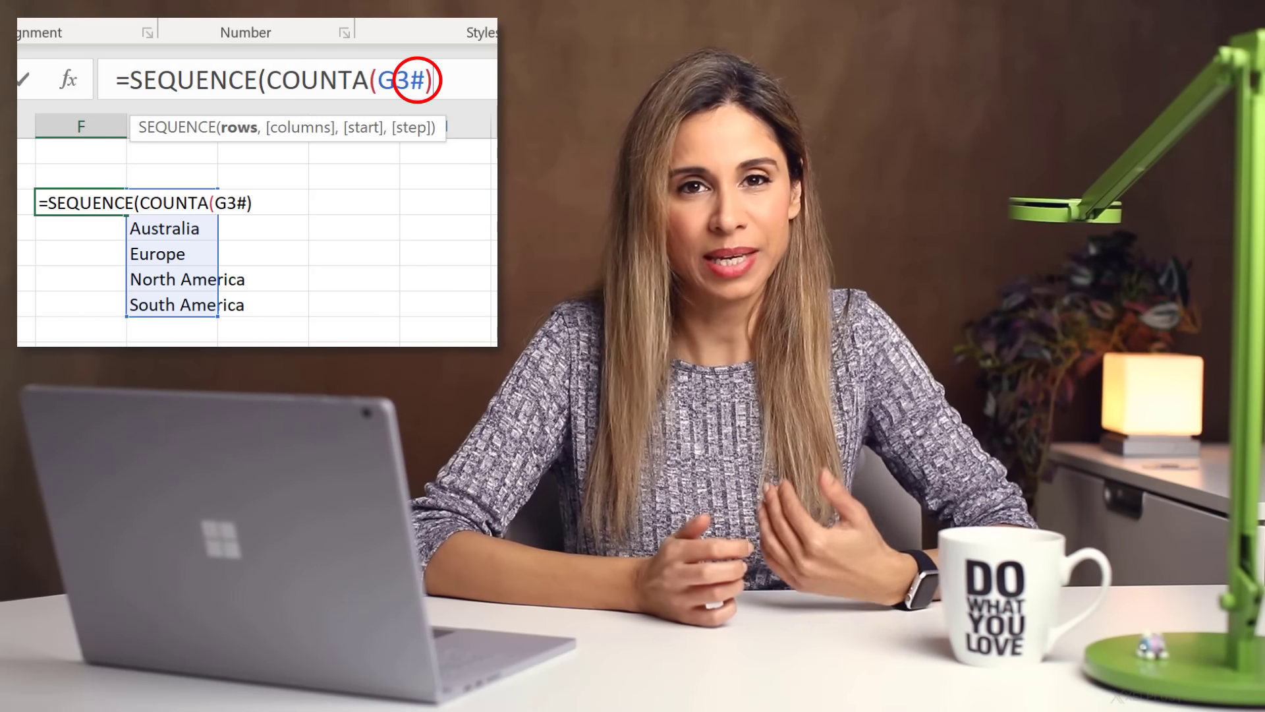
key(Enter)
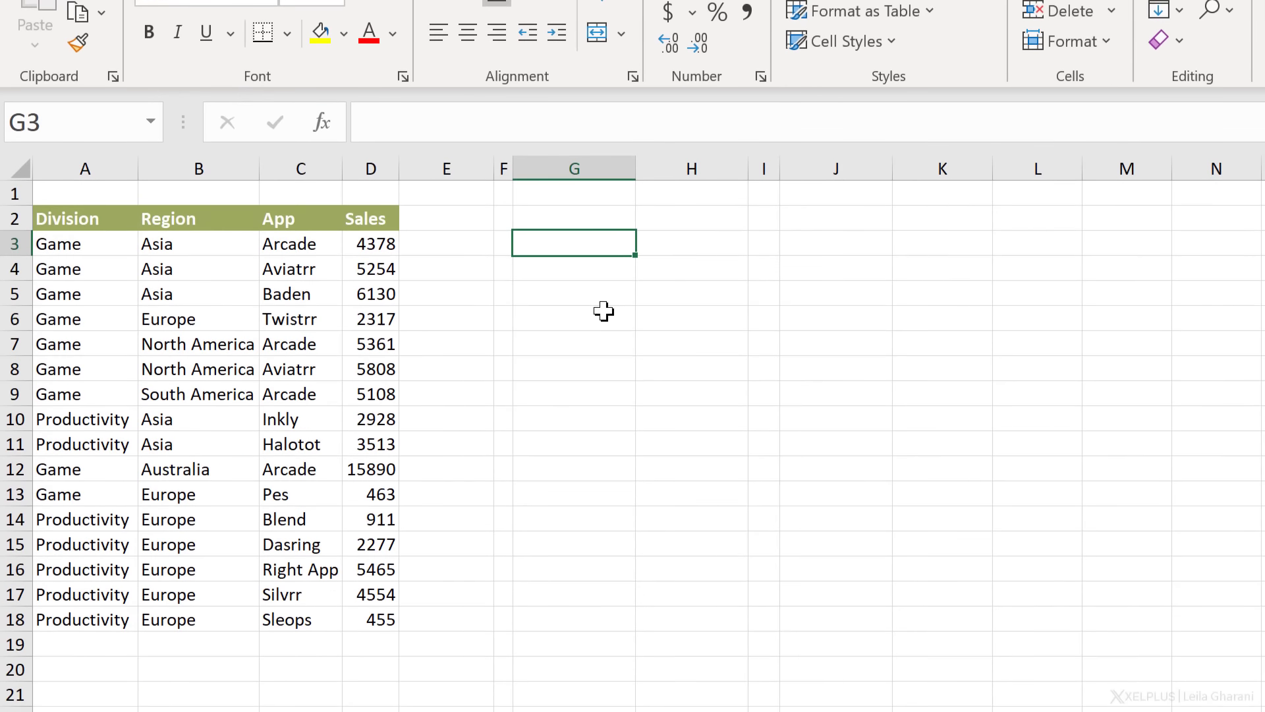
- Enter =A3# in G3, which returns #REF! since A3 is not spilled, and compare it with A3
text(=F3)
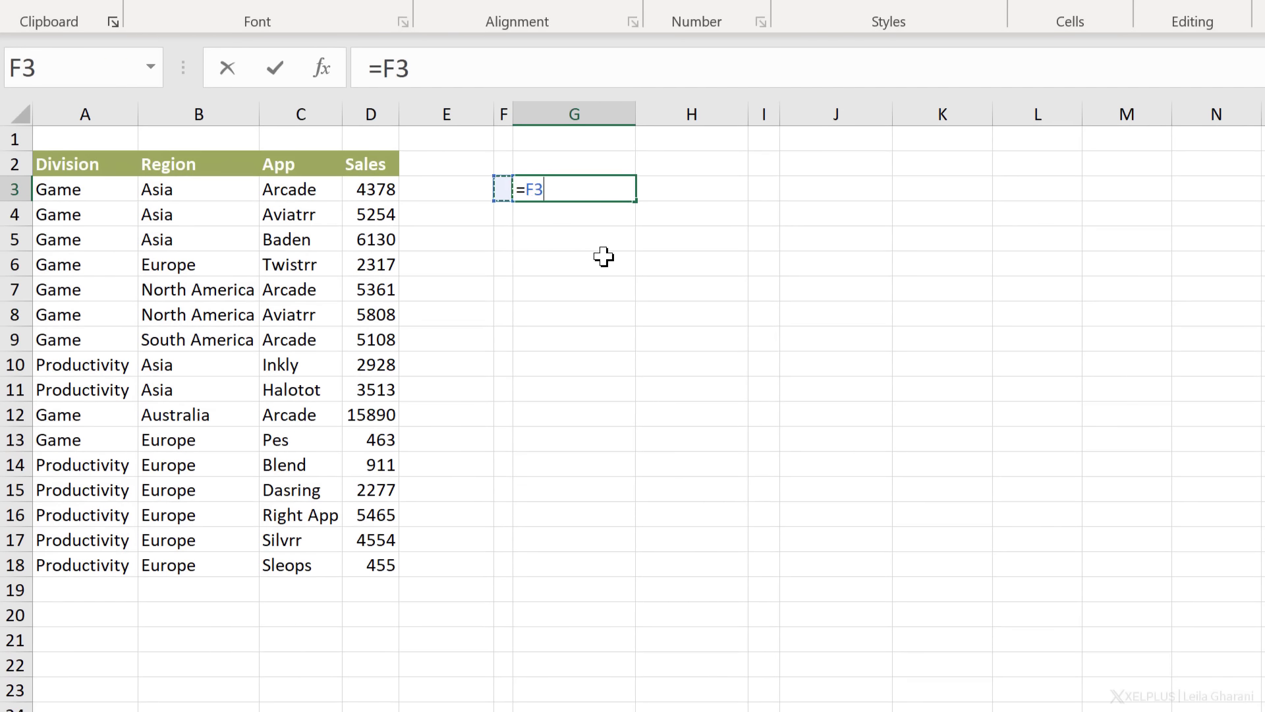
click(85, 189)
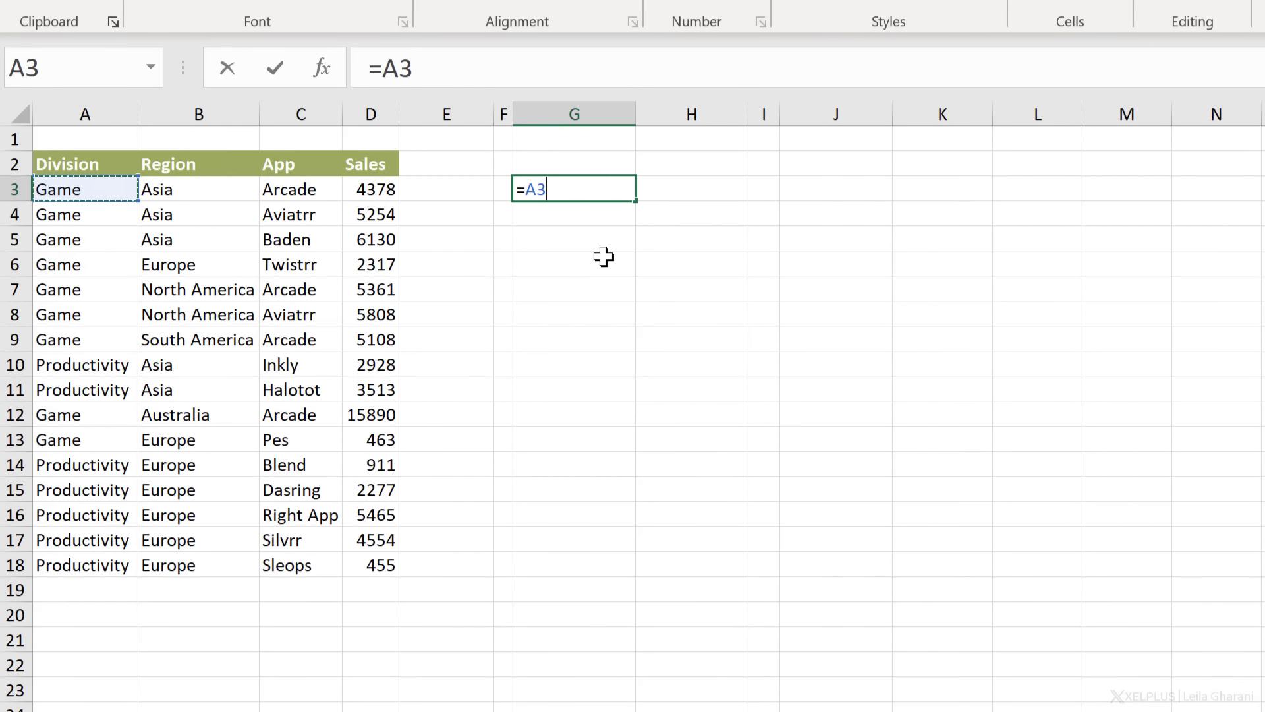
text(#)
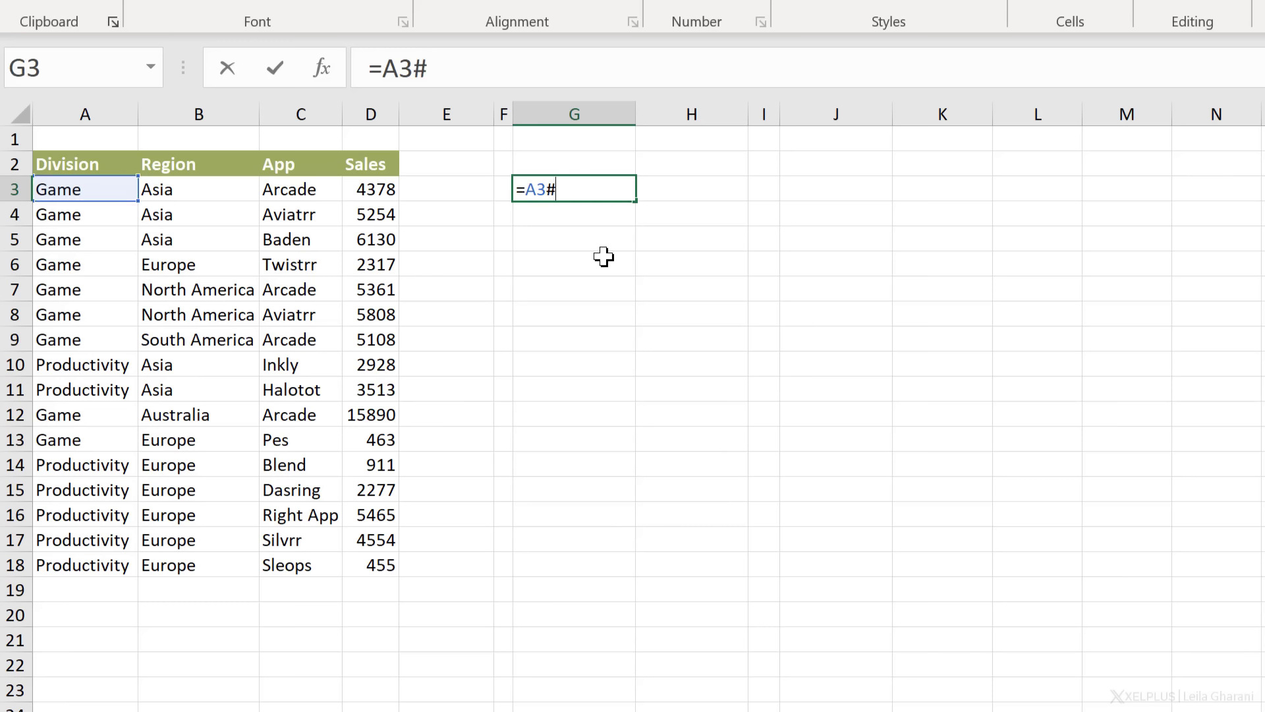
key(Enter)
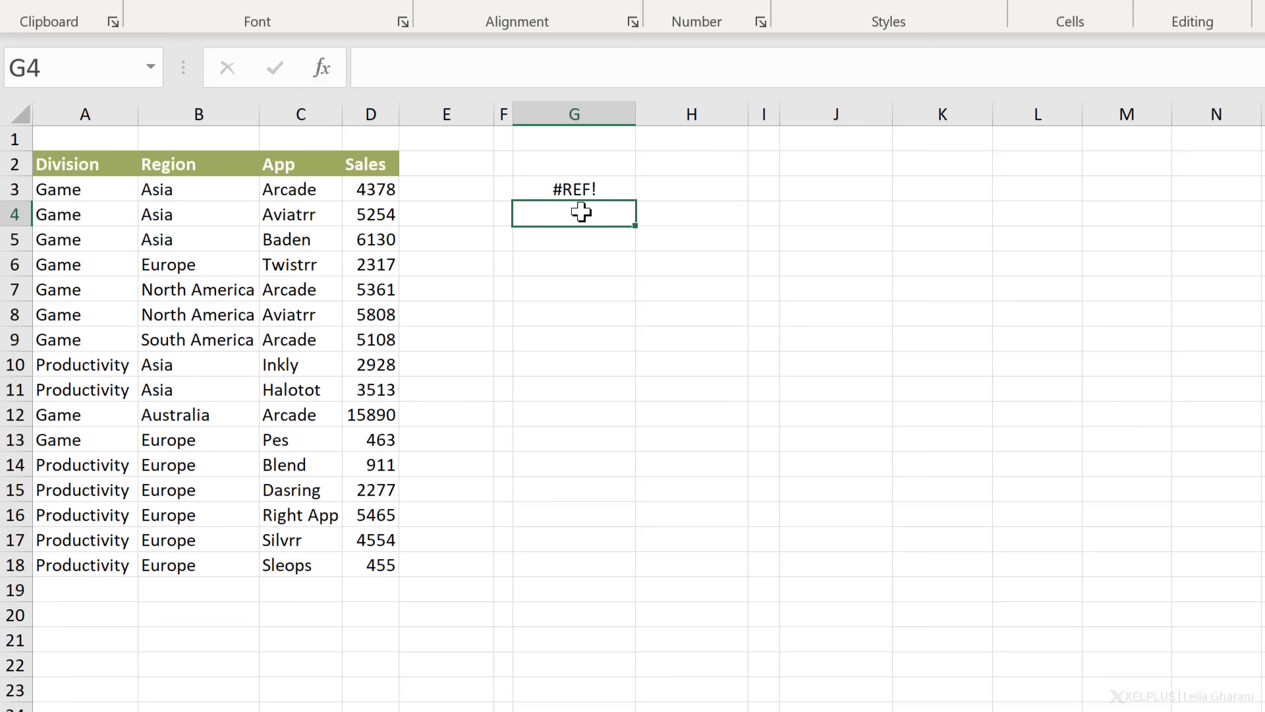
click(574, 190)
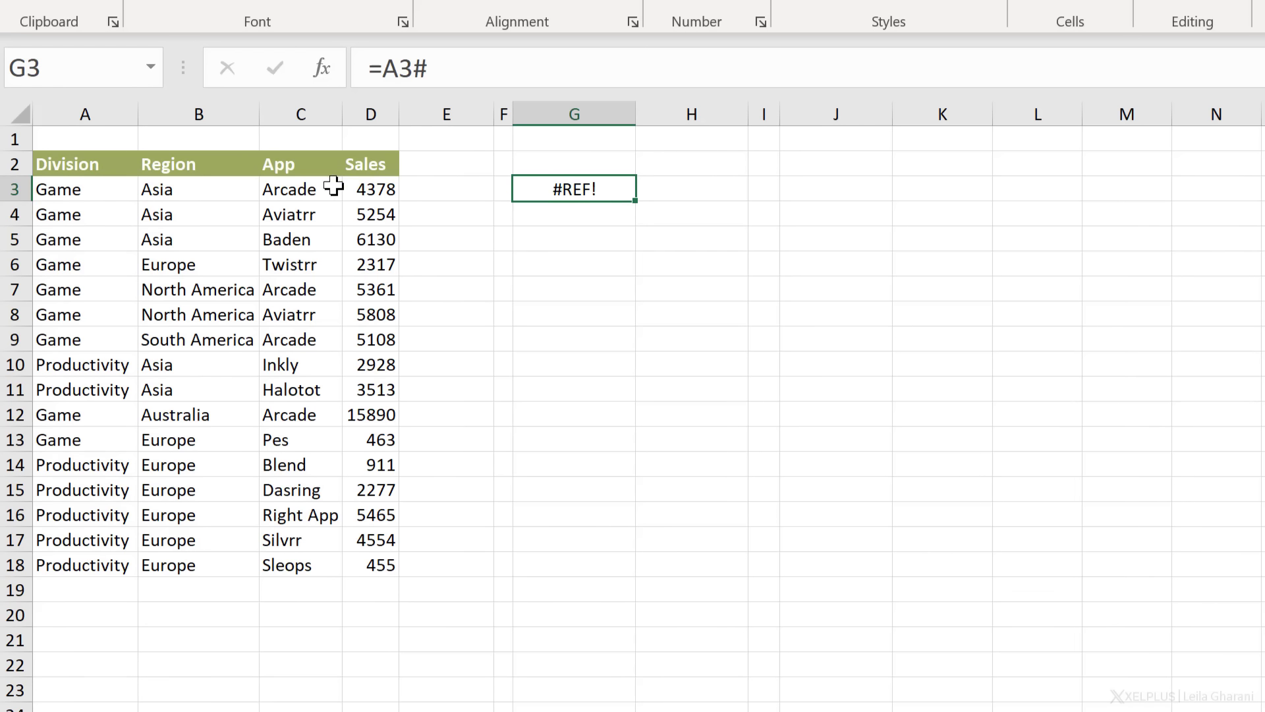
click(80, 190)
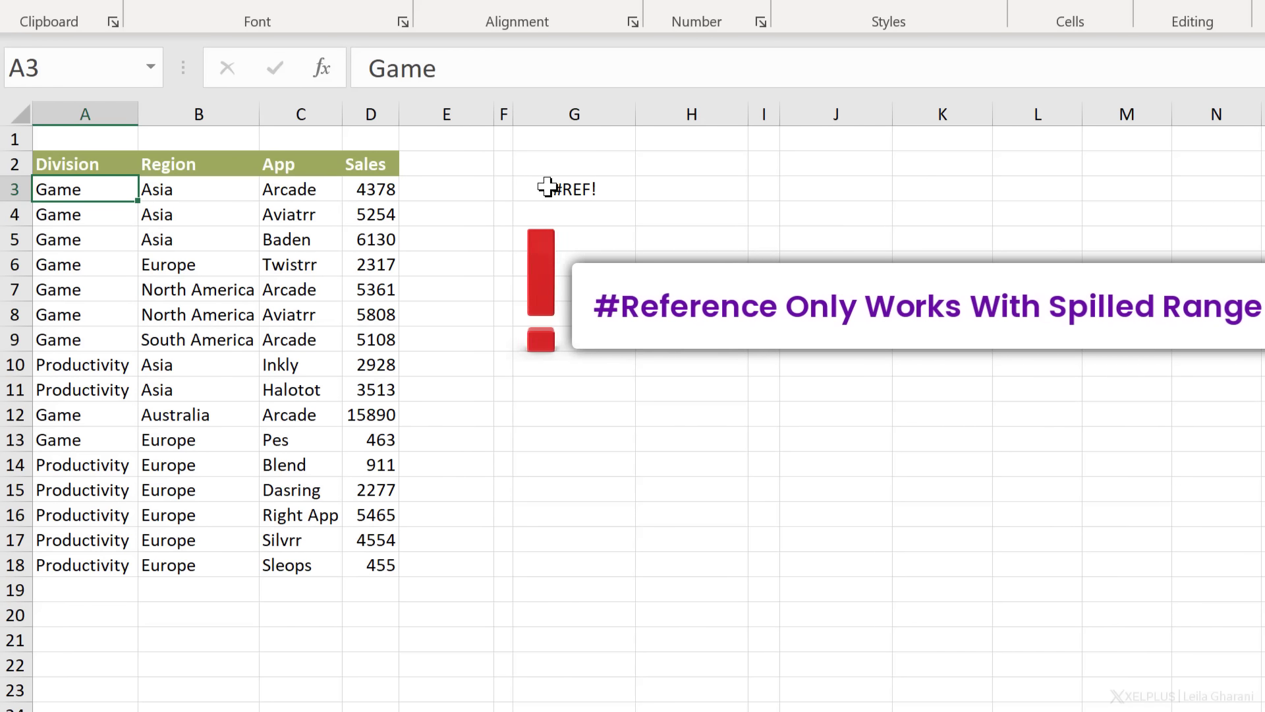
click(573, 190)
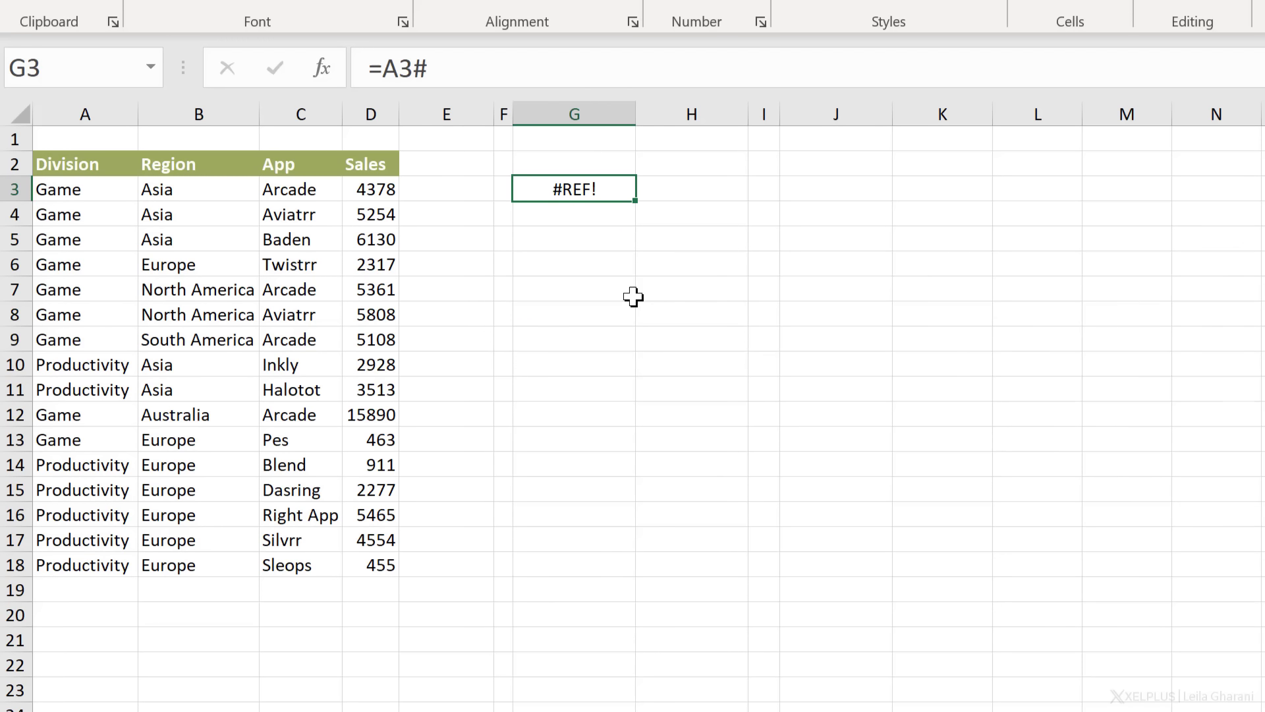
- Clear the #REF! formula in G3 and begin typing =UNIQUE( there
key(Delete)
text(=)
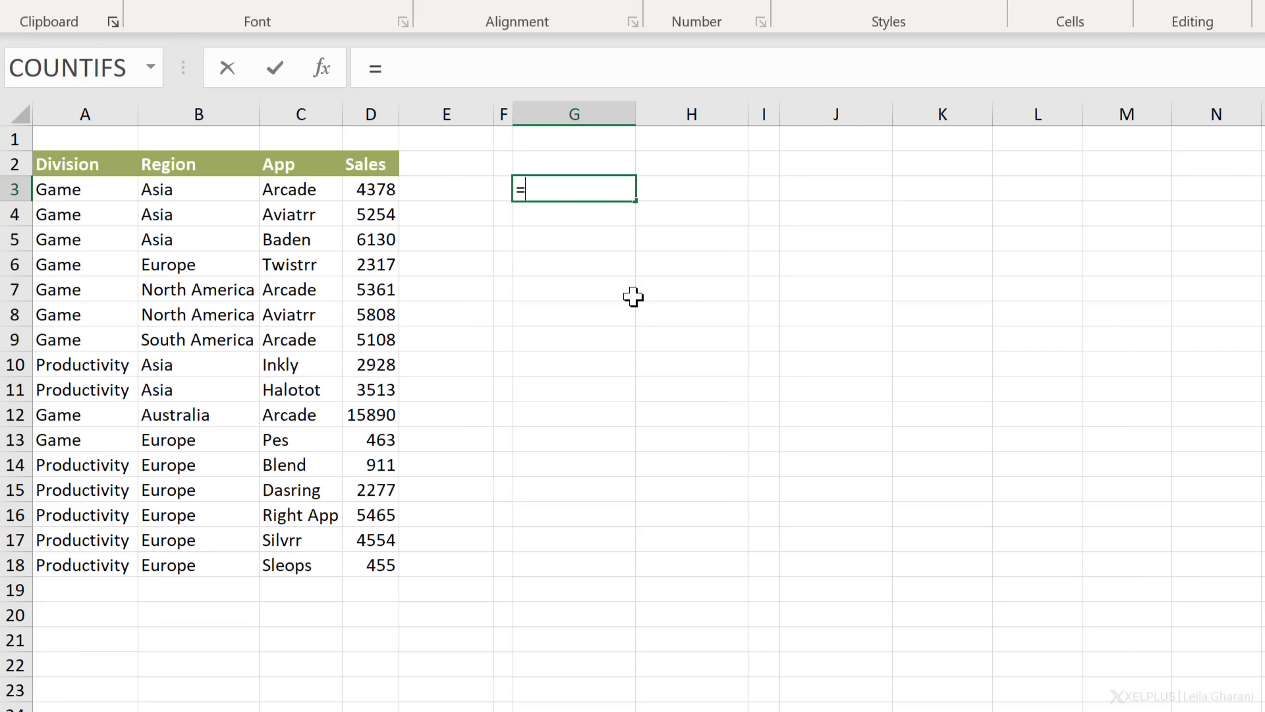
text(unique()
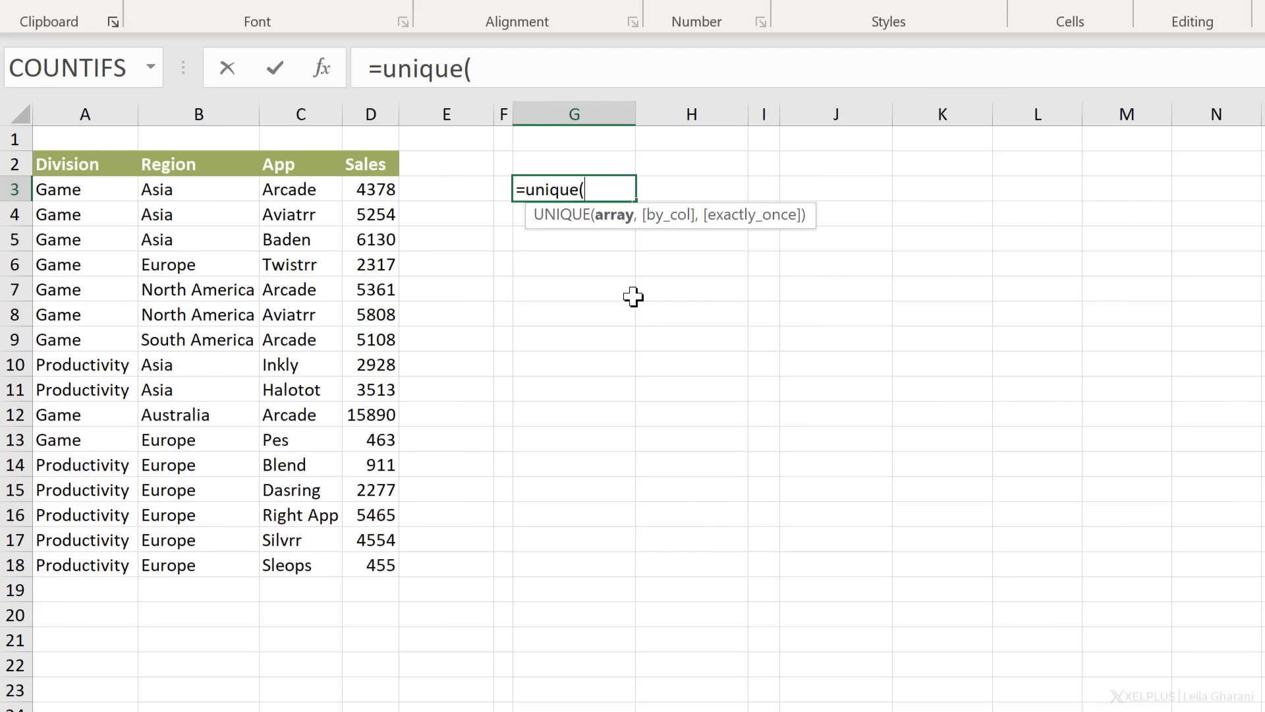
mouse_move(593, 249)
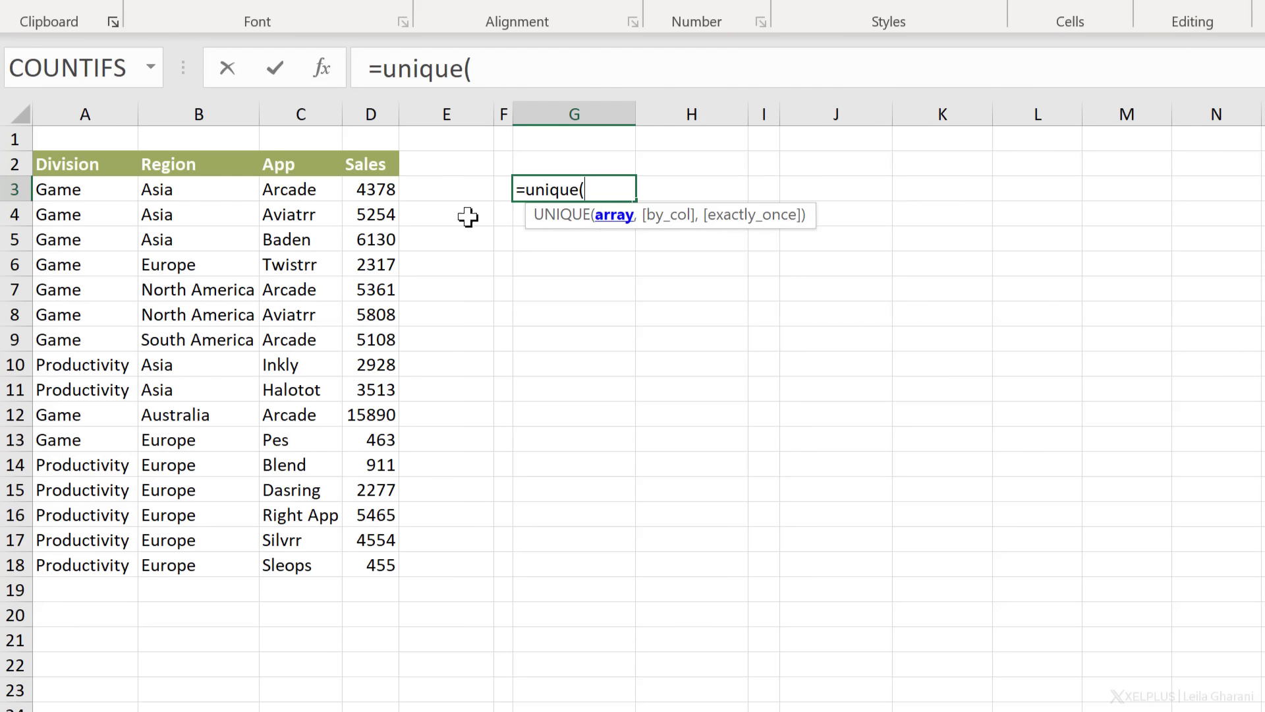
mouse_move(66, 190)
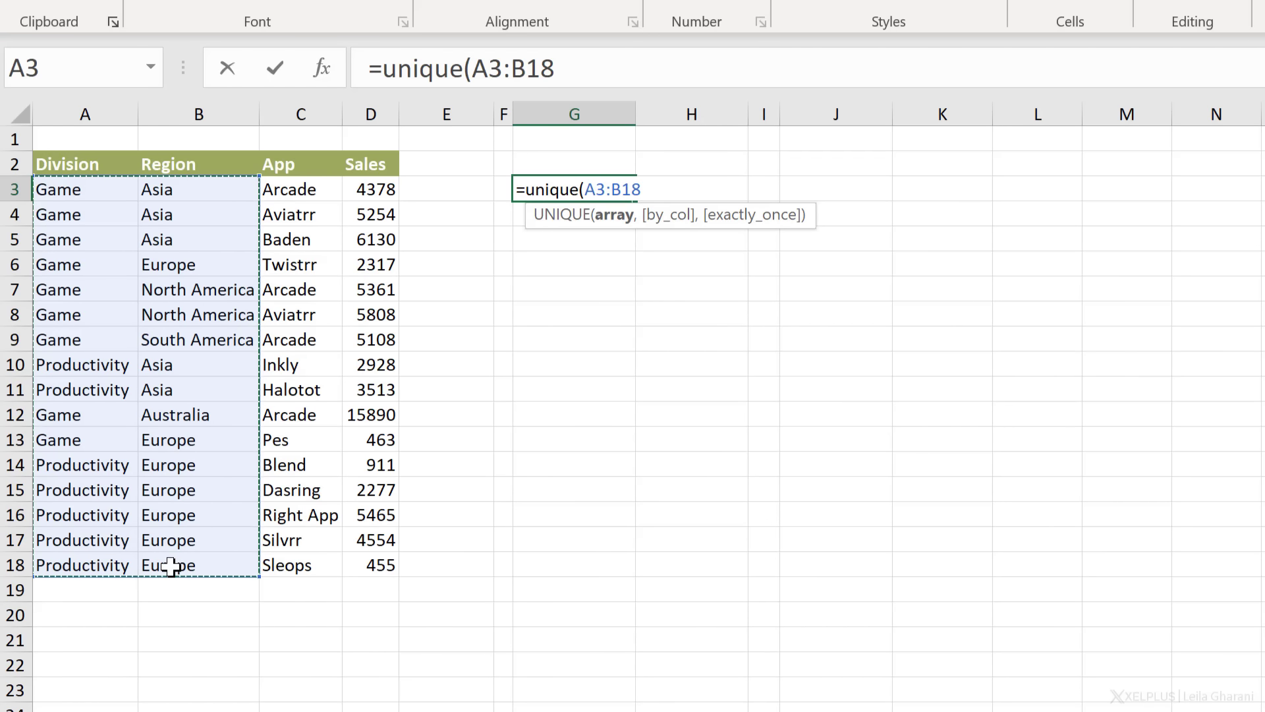
- Enter =UNIQUE(A3:B18) in G3 and confirm the formula lives only in G3, ghosted in G4 and below
key(Enter)
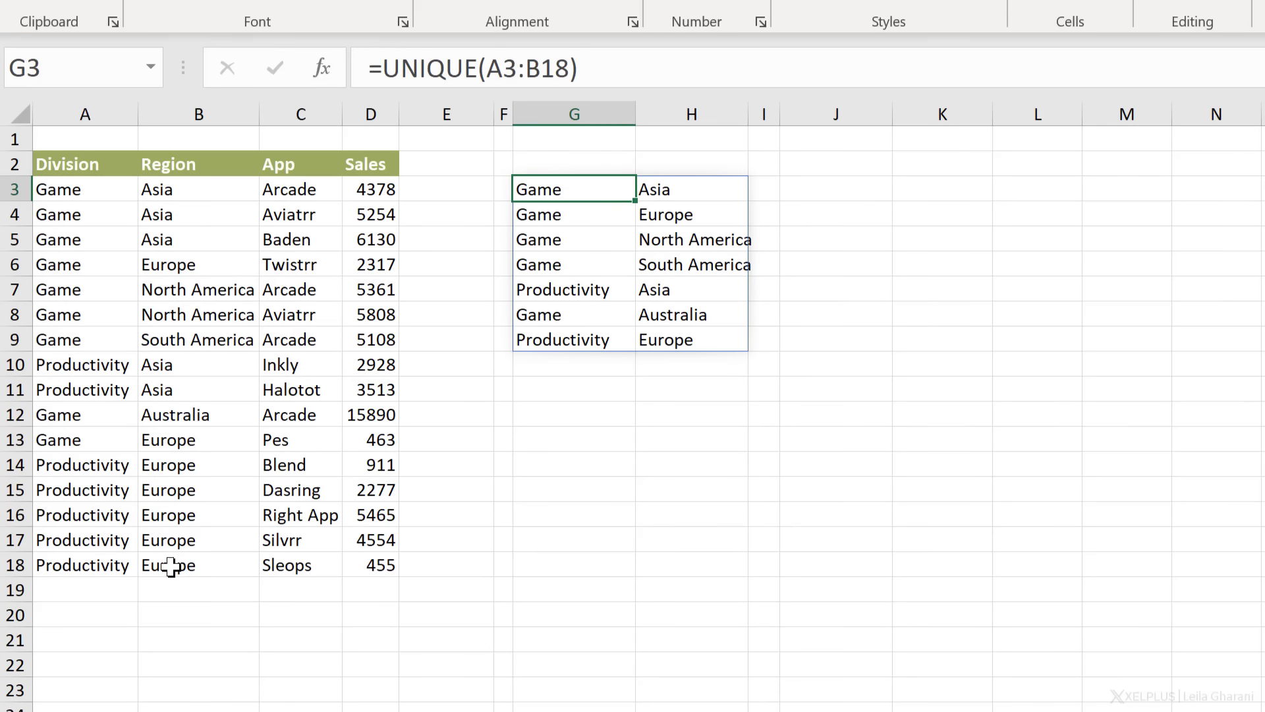
mouse_move(388, 177)
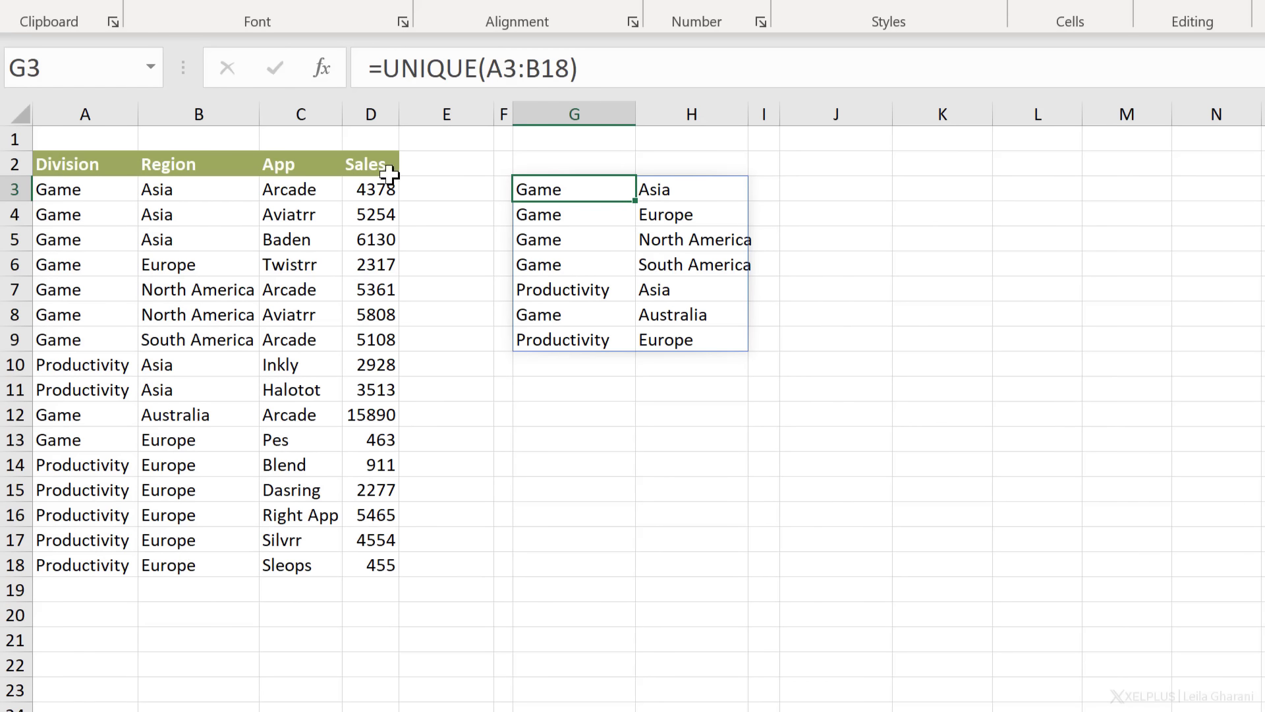
mouse_move(640, 258)
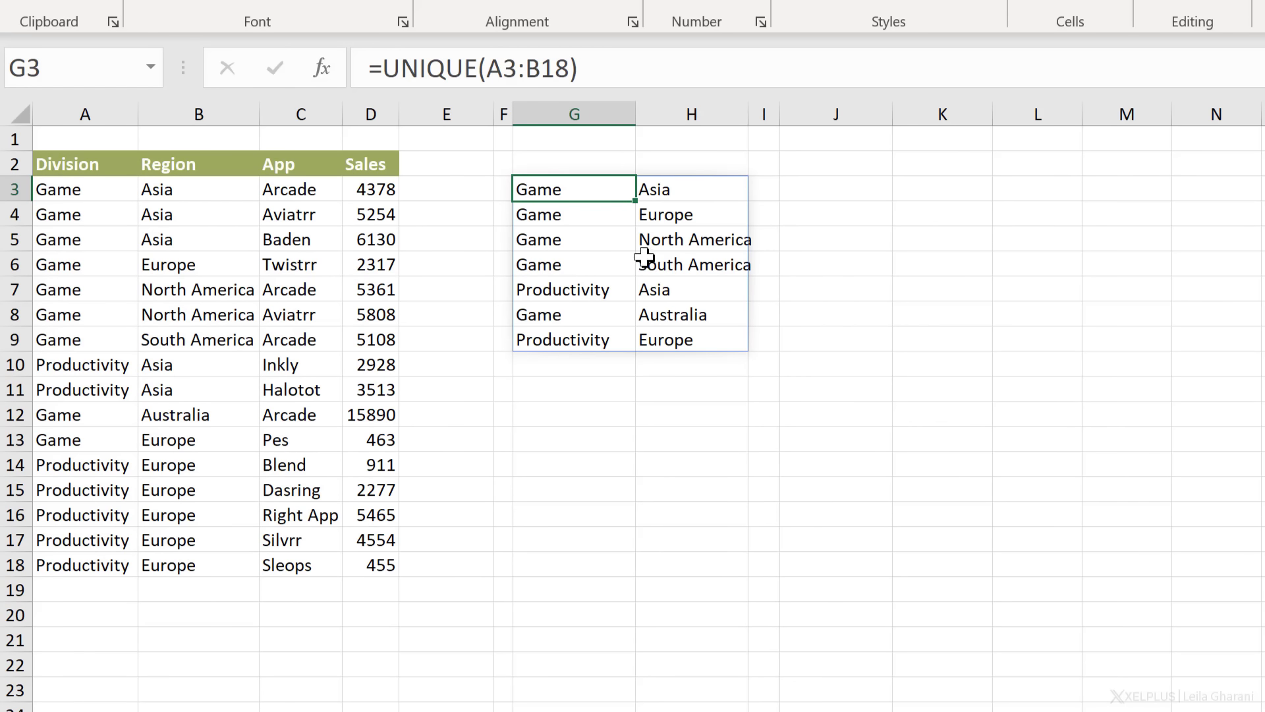
mouse_move(580, 356)
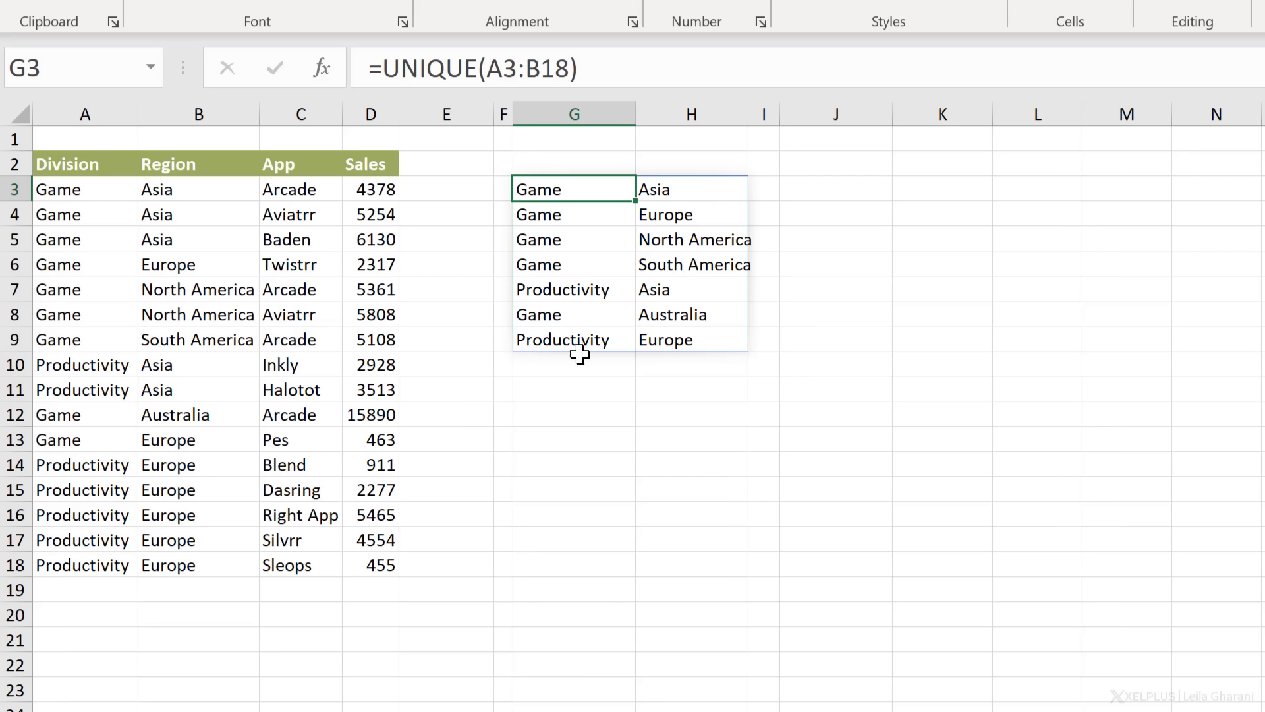
mouse_move(583, 321)
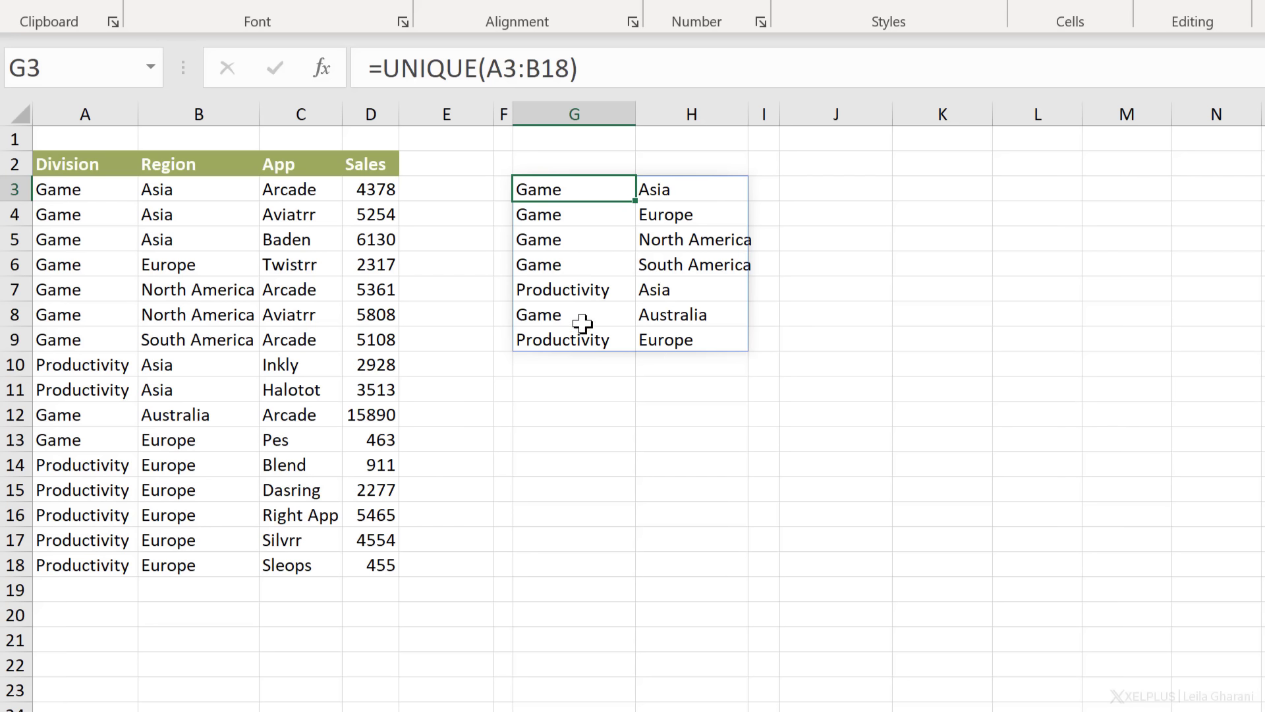
mouse_move(585, 261)
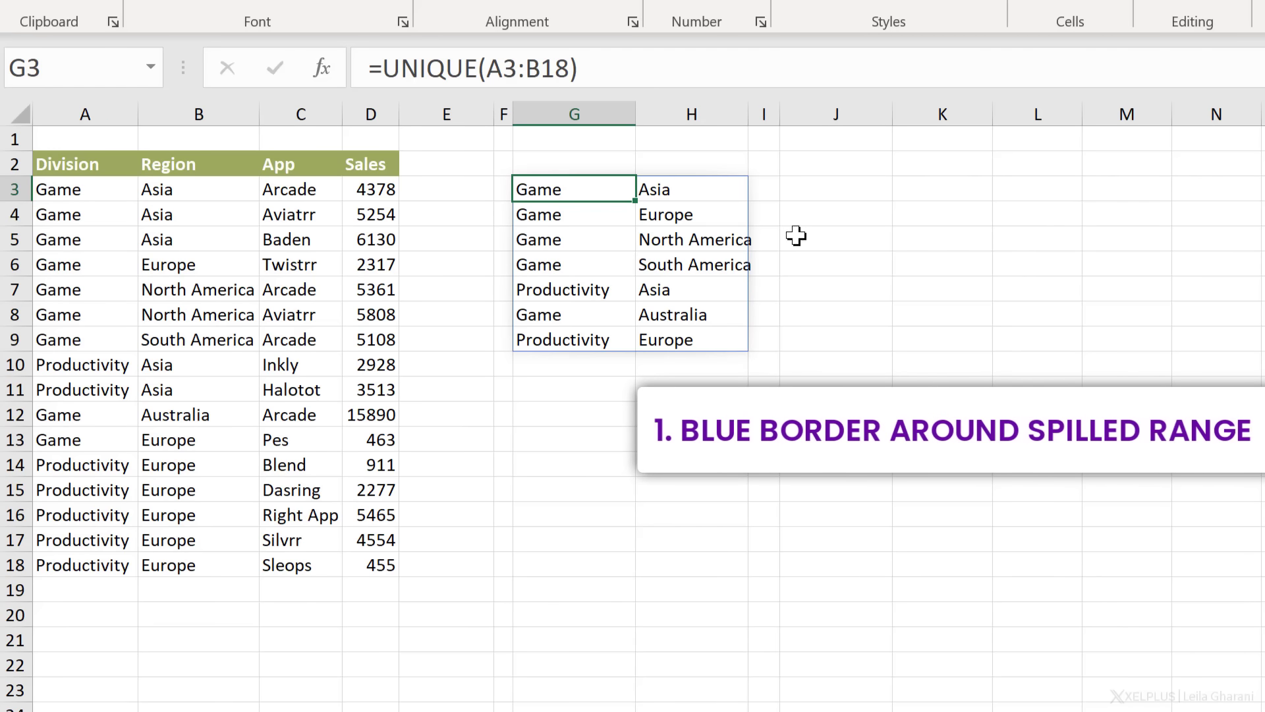
mouse_move(876, 228)
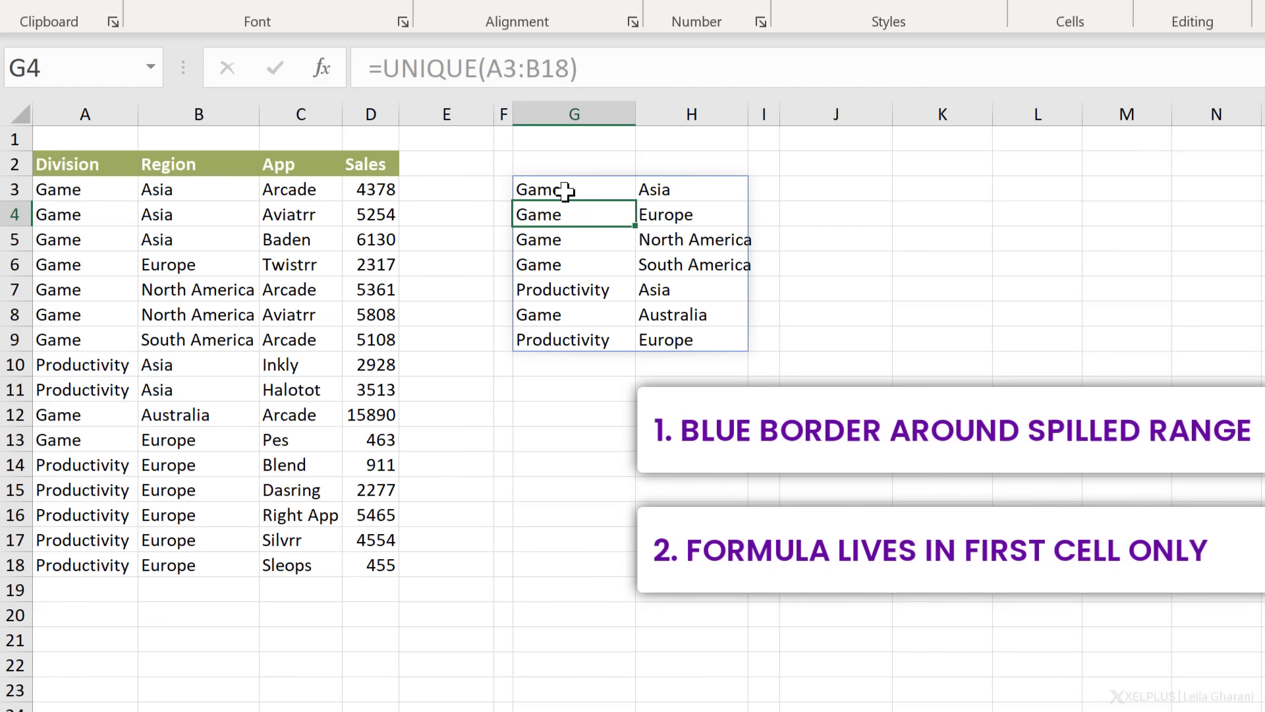
click(564, 190)
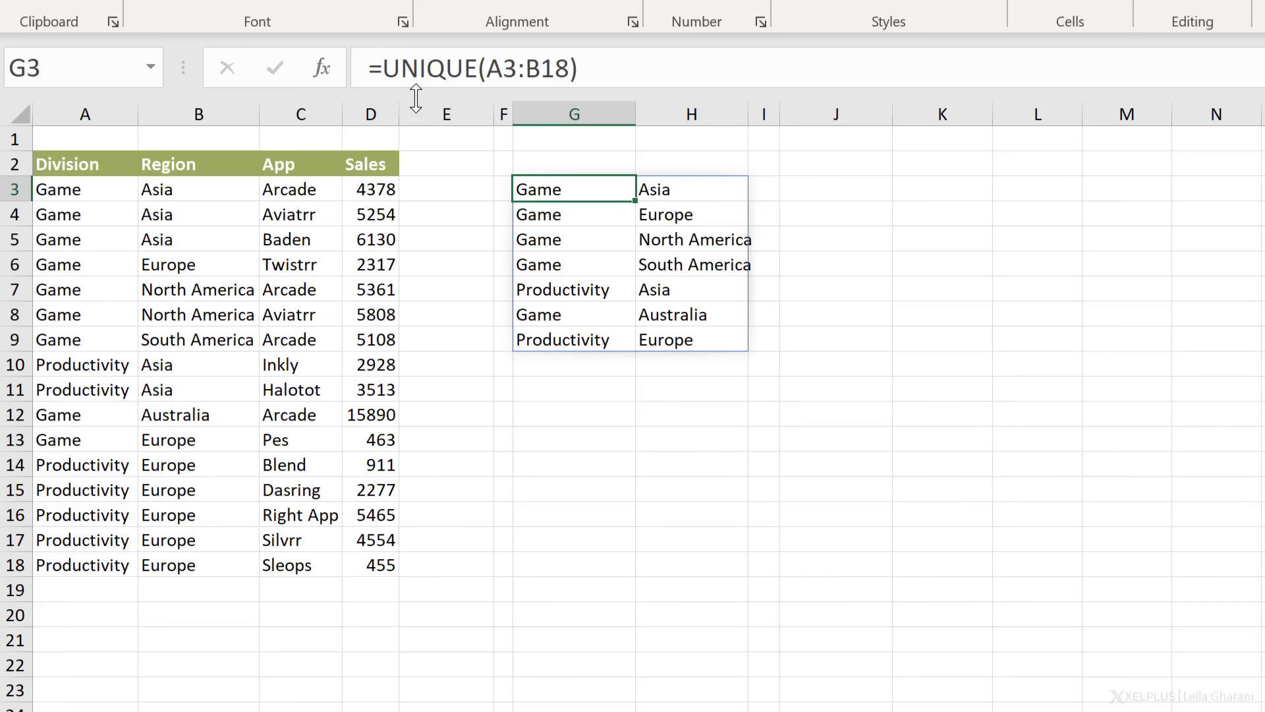
click(540, 213)
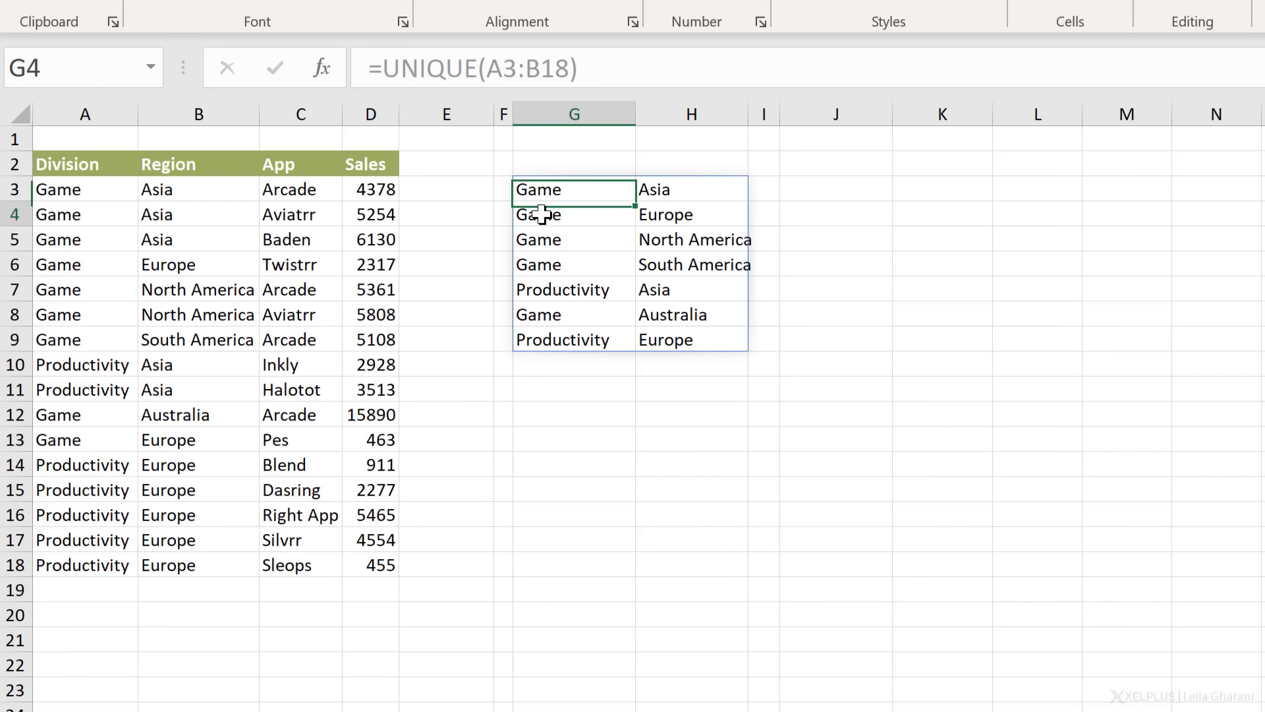
click(573, 239)
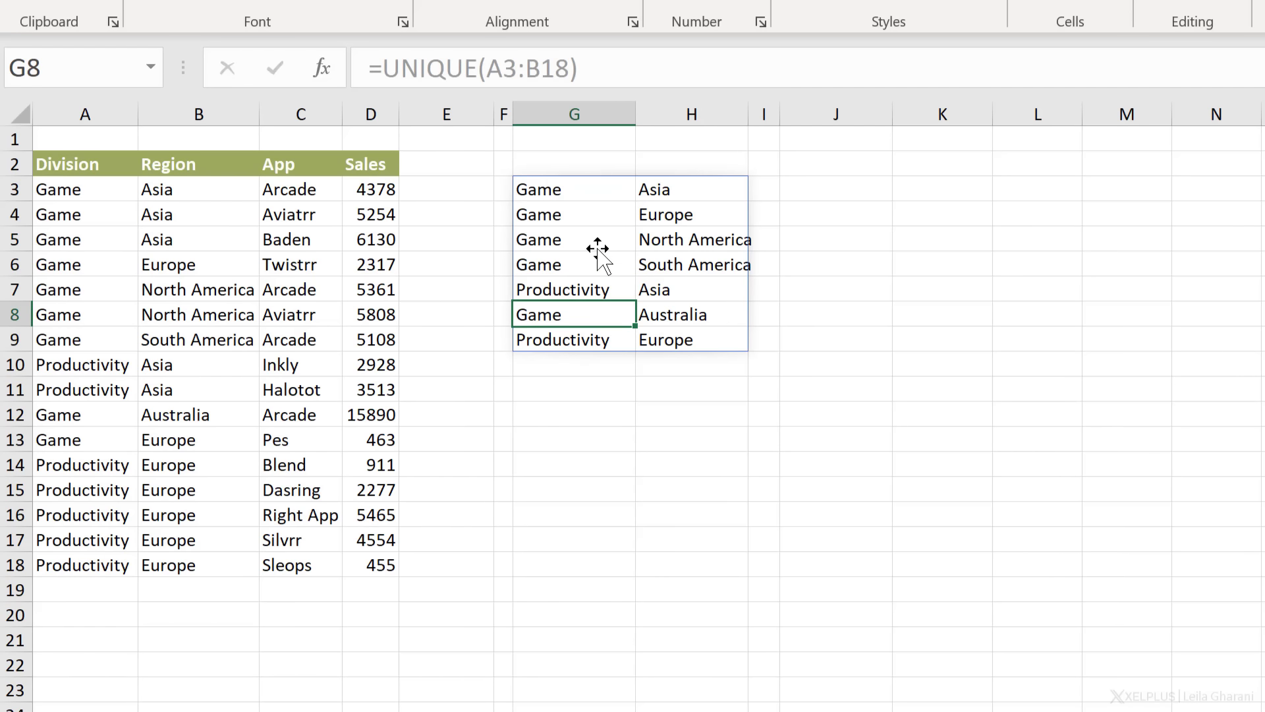
click(691, 314)
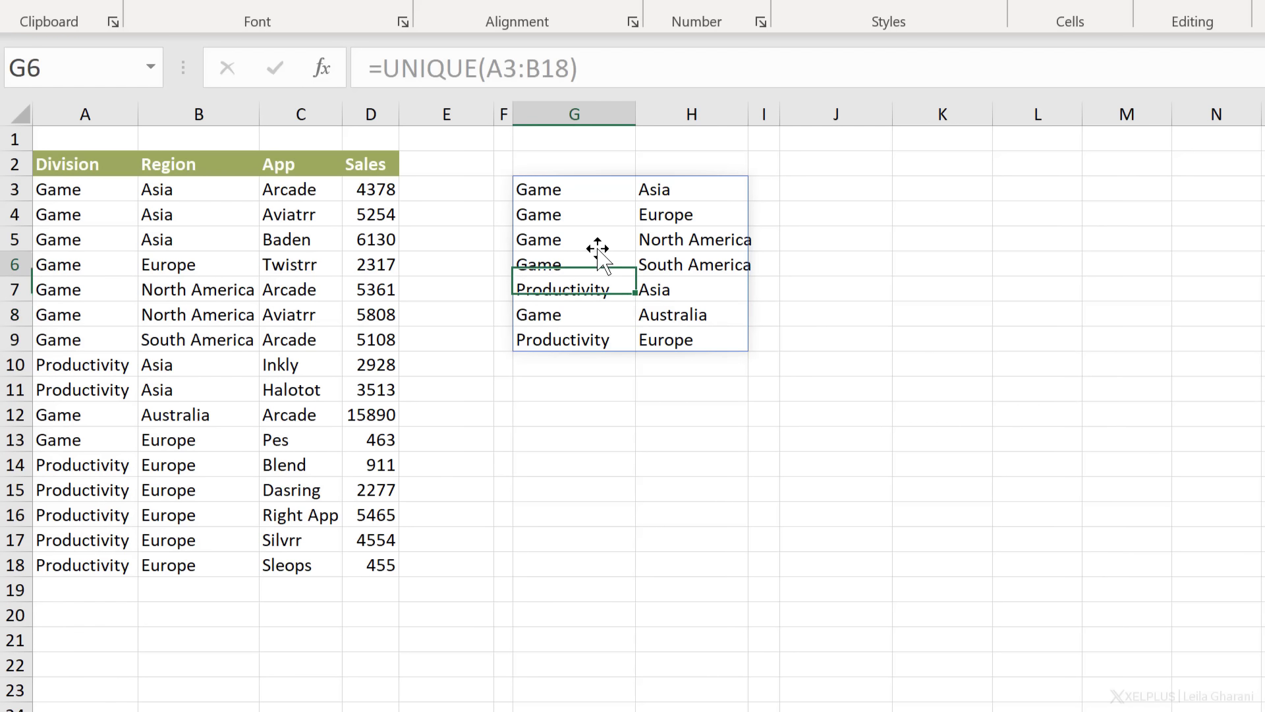
click(573, 190)
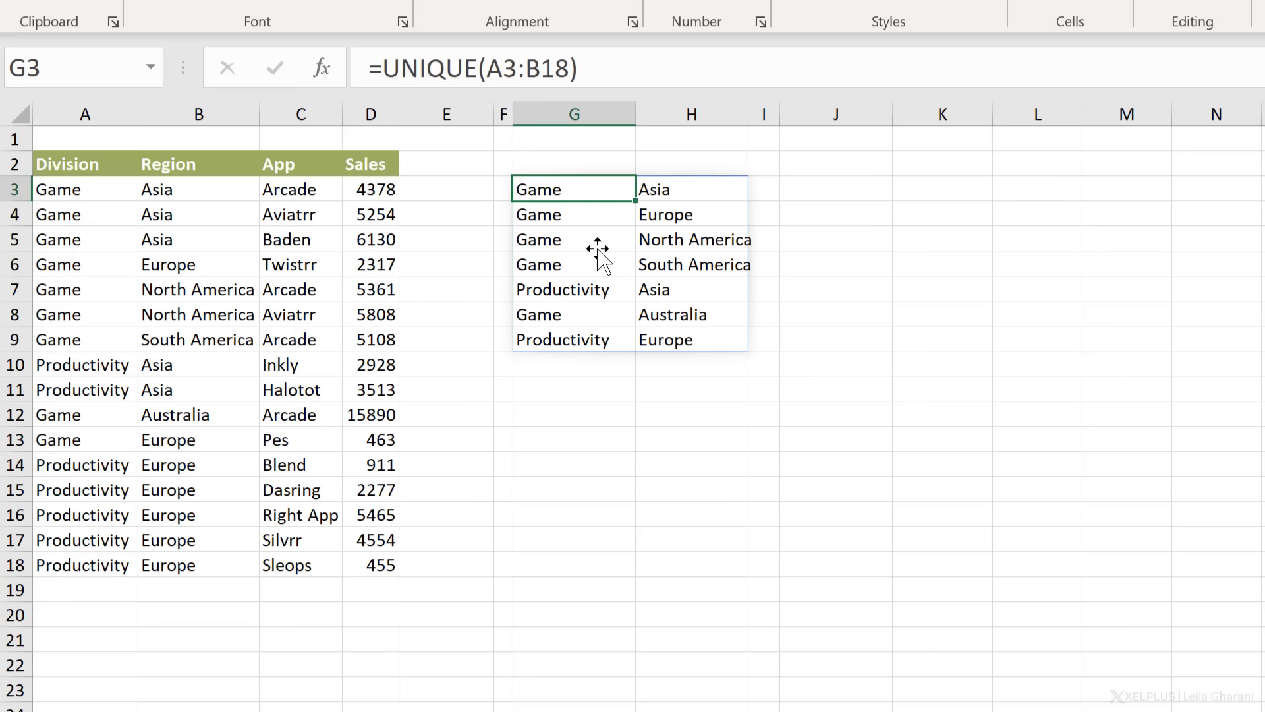
click(573, 263)
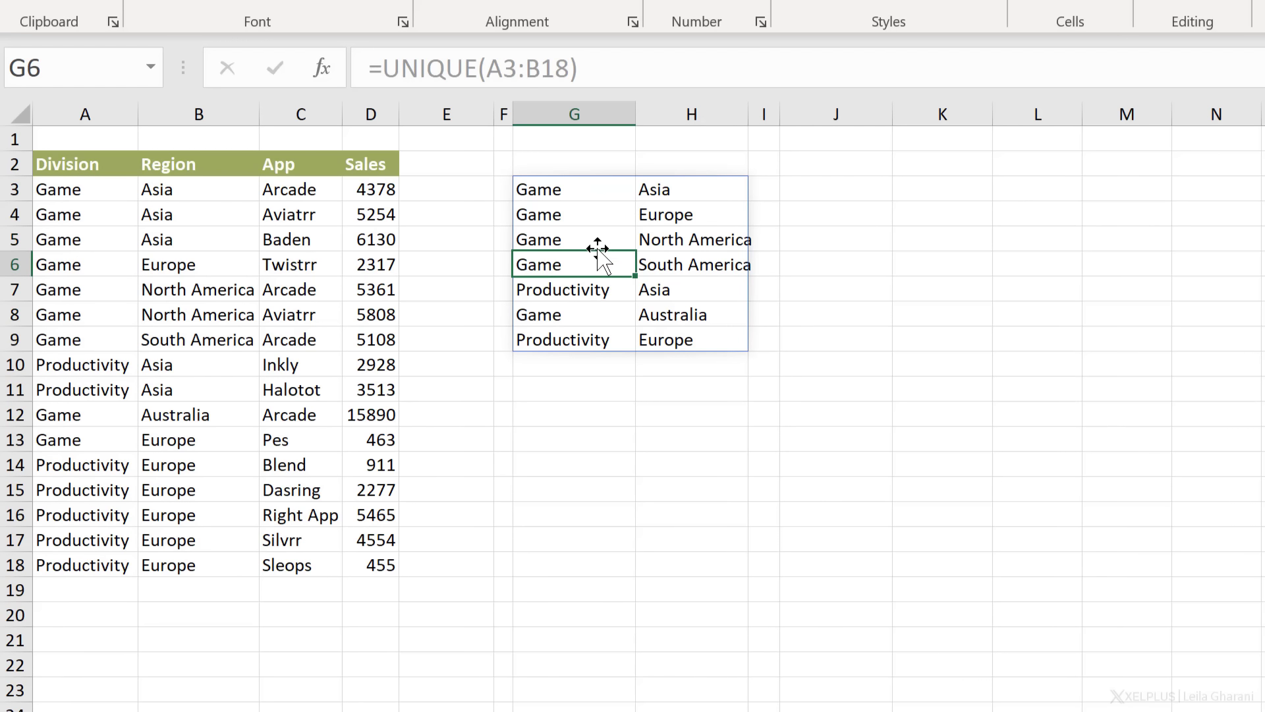
text(Subscribe!)
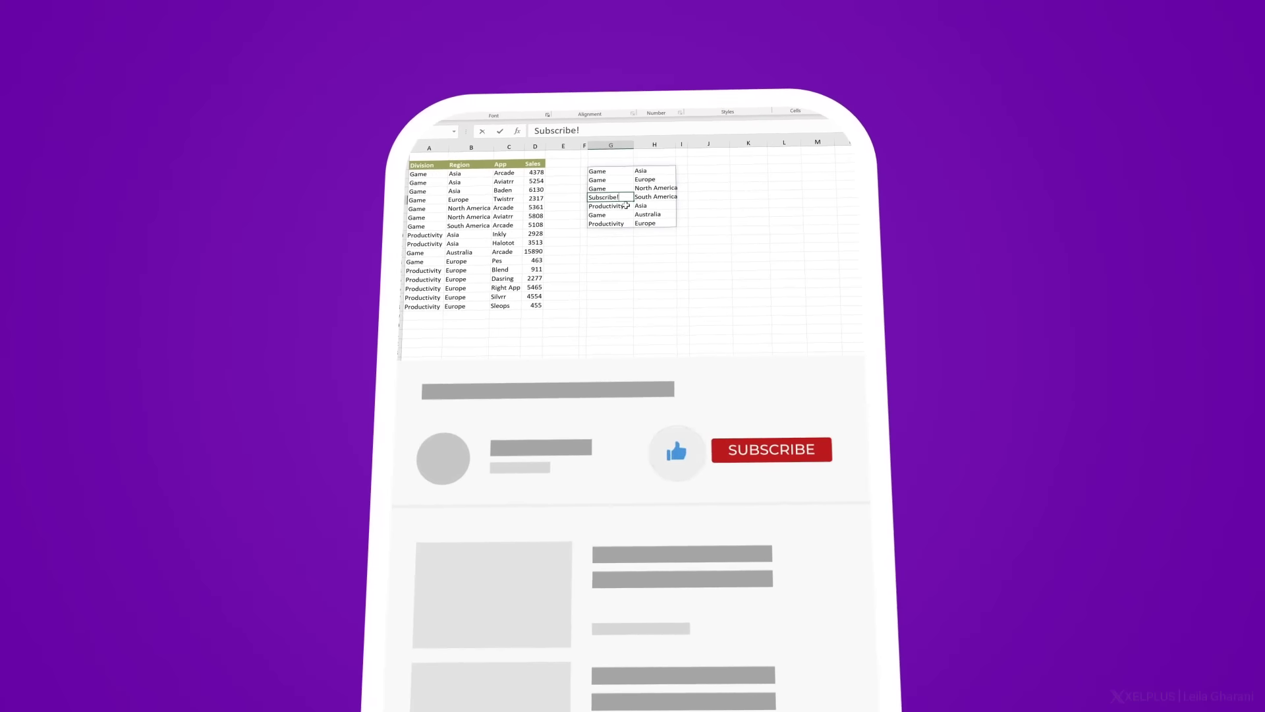
click(772, 450)
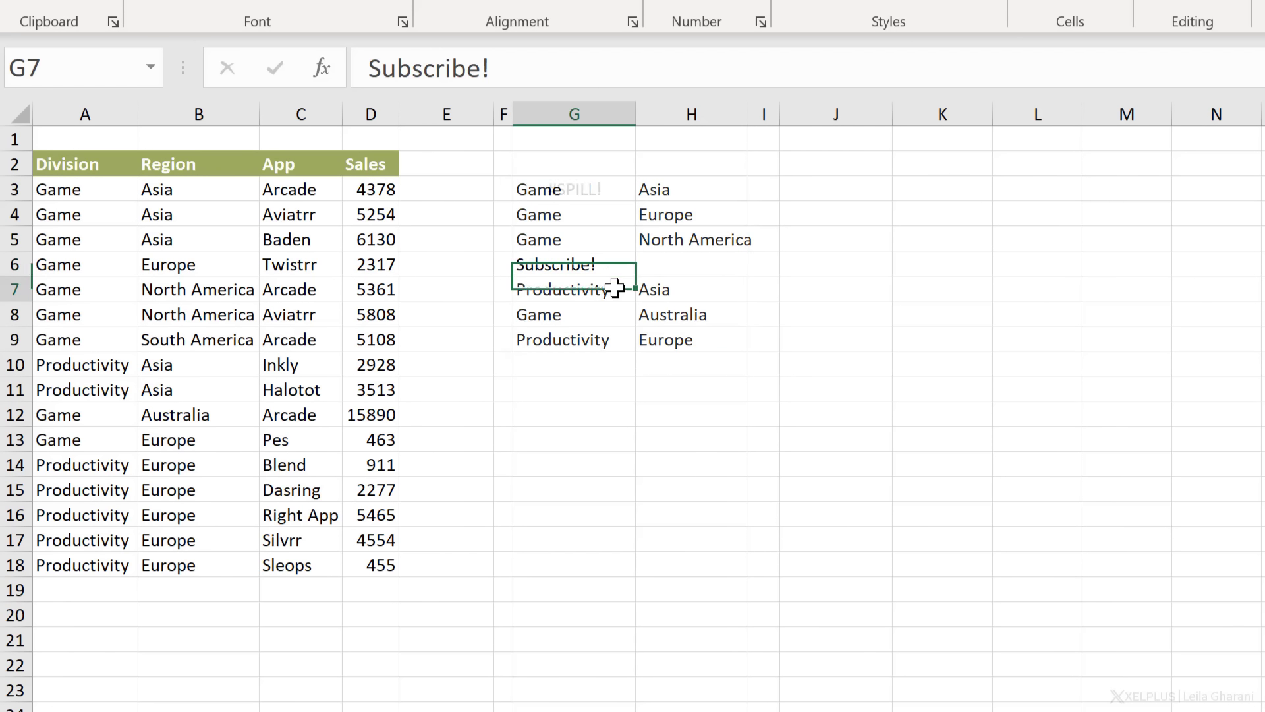
click(575, 190)
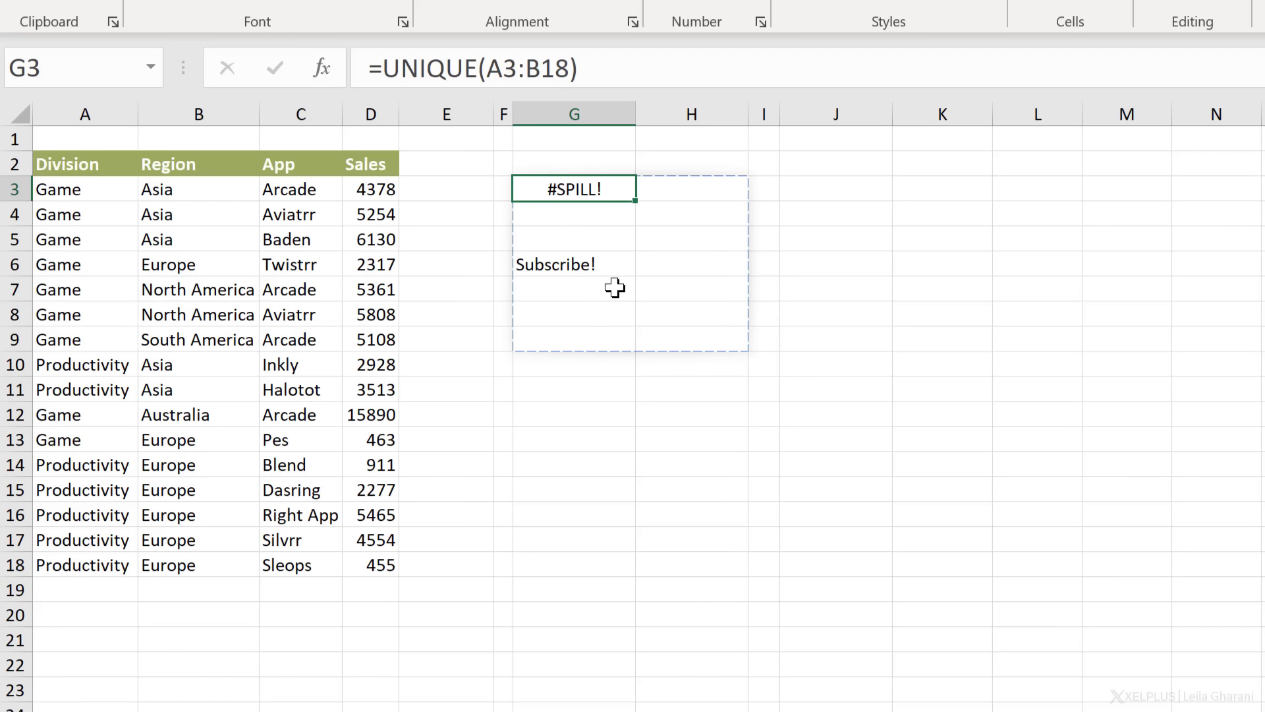
click(574, 263)
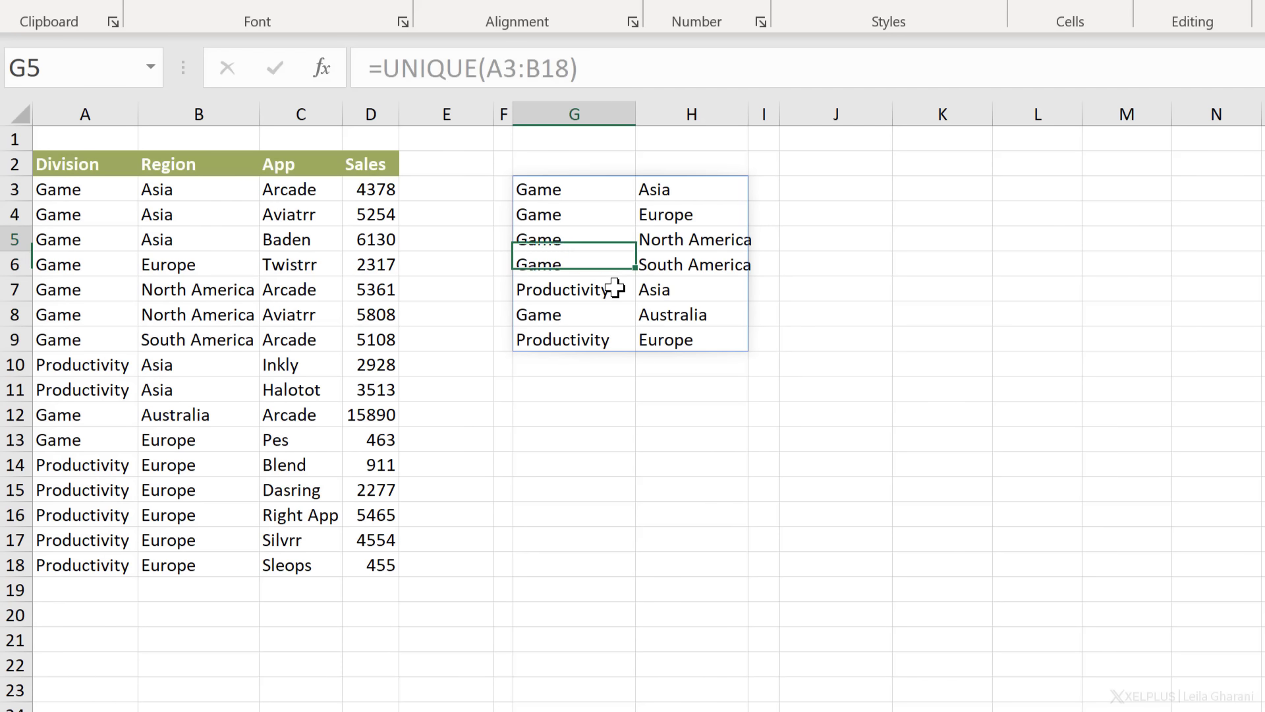
- Enter =G3# in J3 so the seven unique Division–Region pairs spill into J3:K9
click(572, 190)
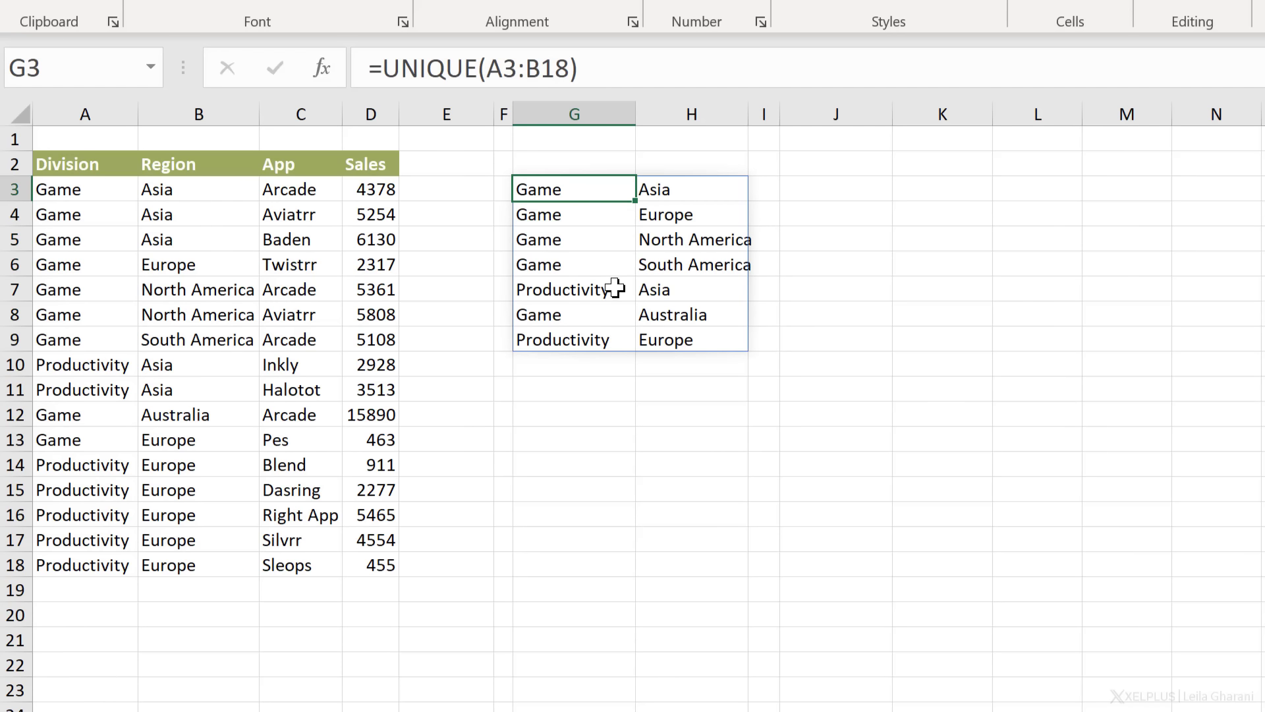
mouse_move(710, 385)
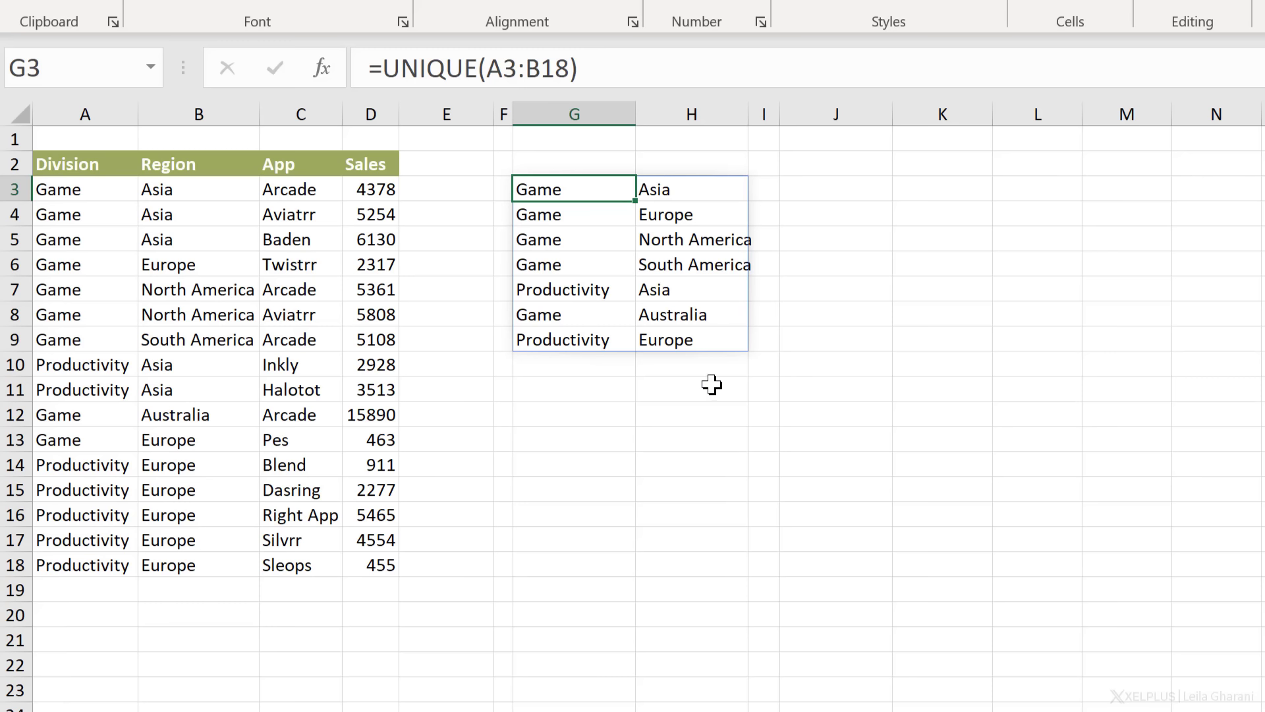
mouse_move(766, 276)
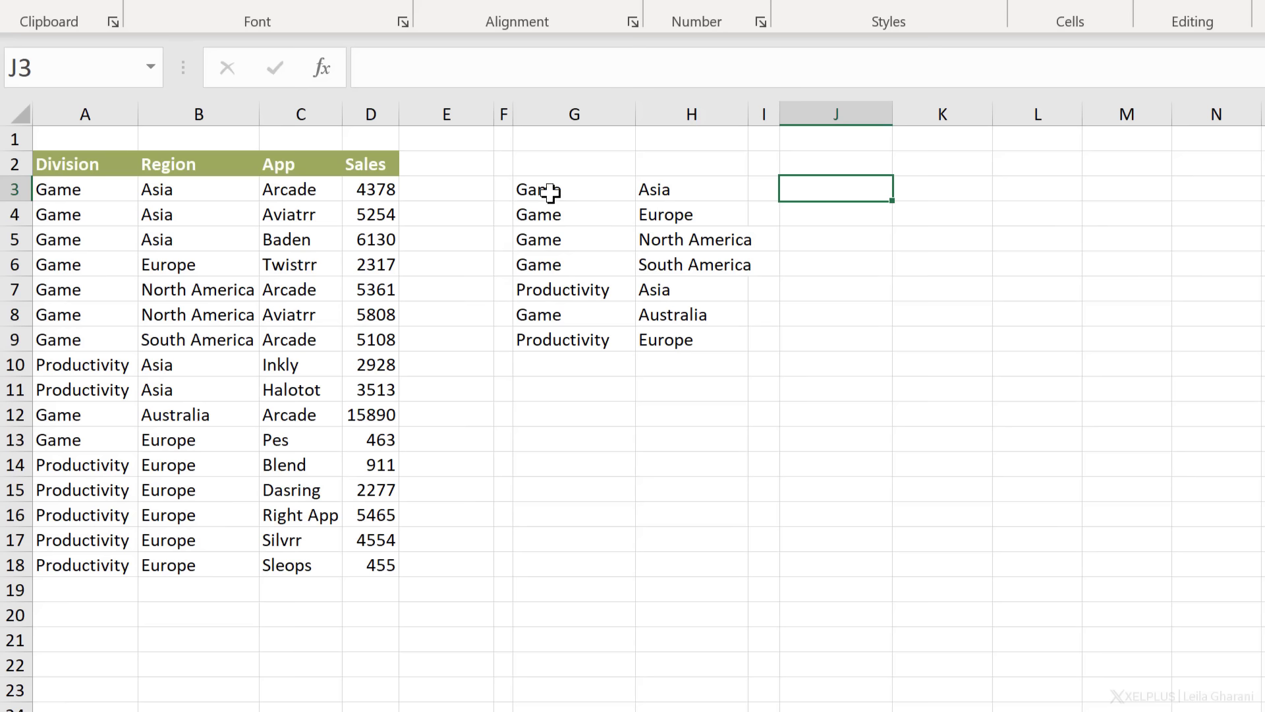
click(572, 190)
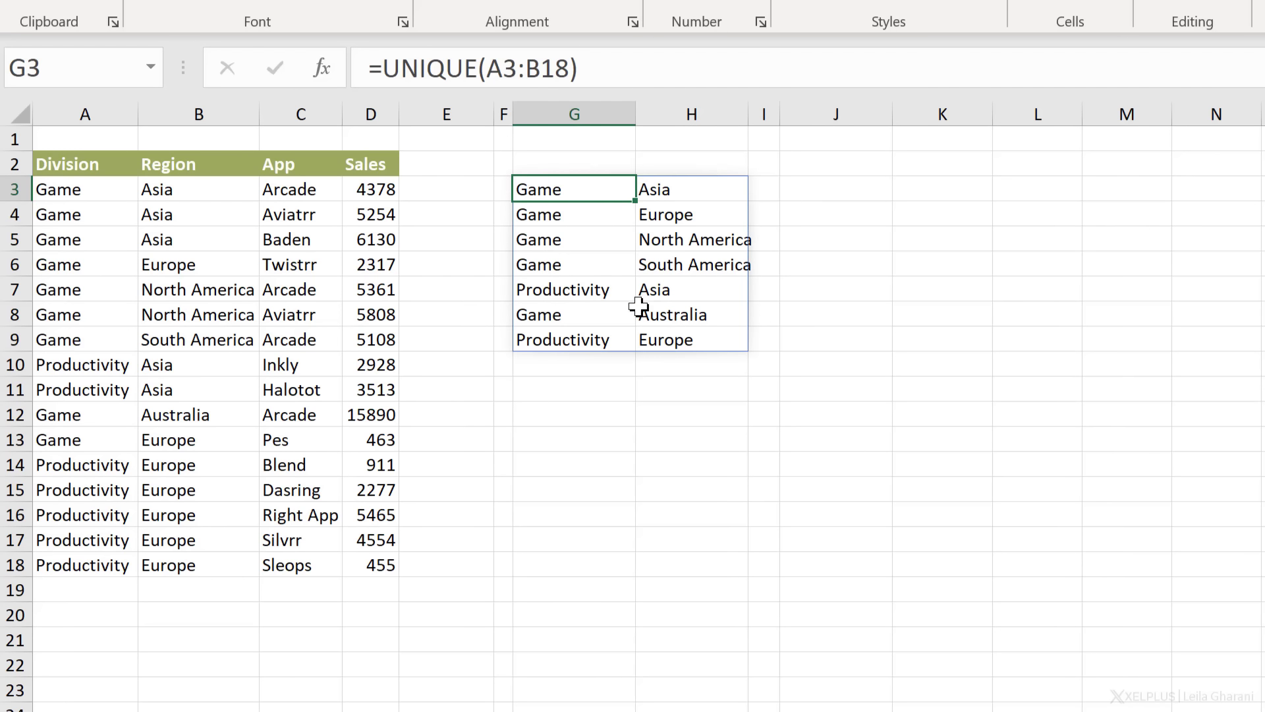
click(836, 214)
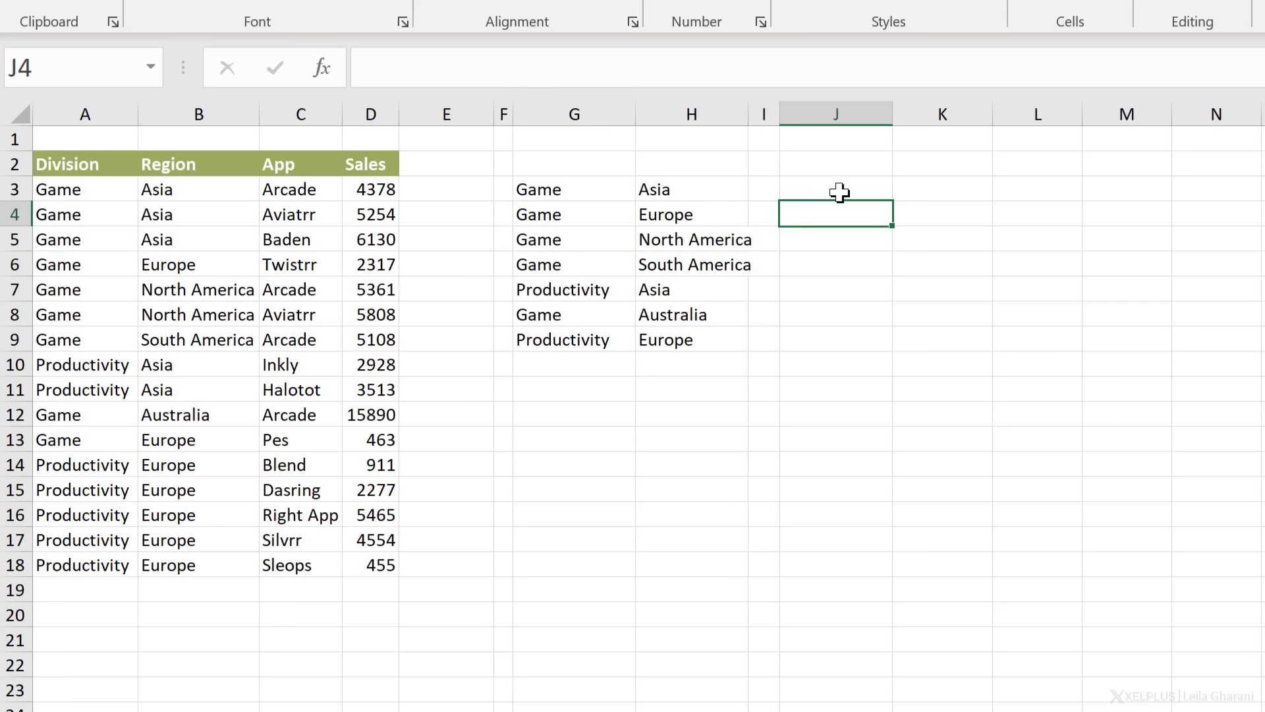
click(835, 190)
text(=G3)
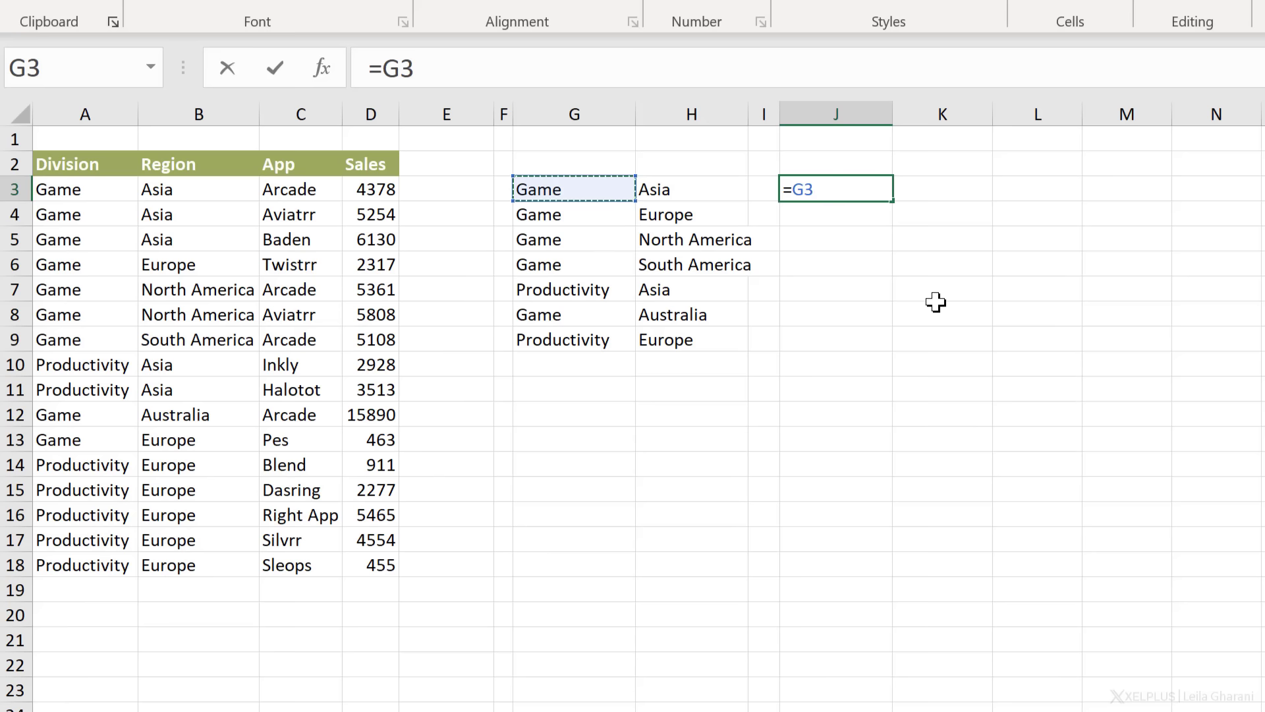
text(#)
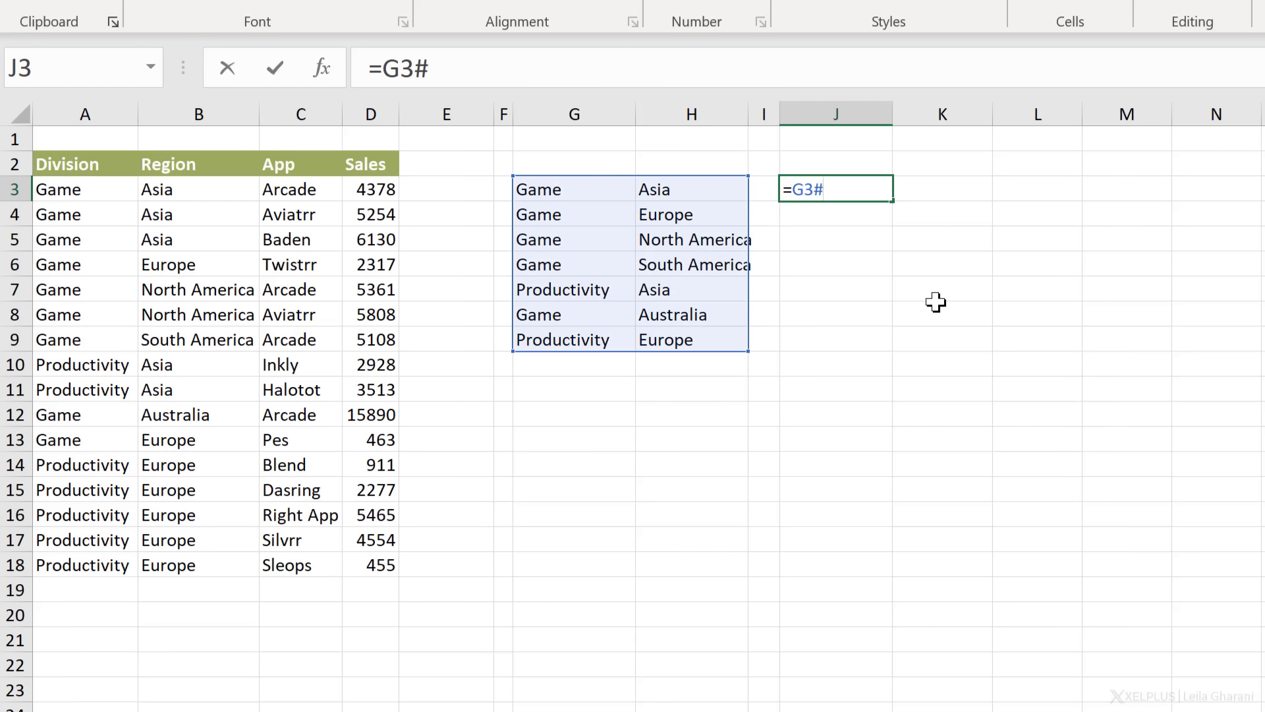
key(Enter)
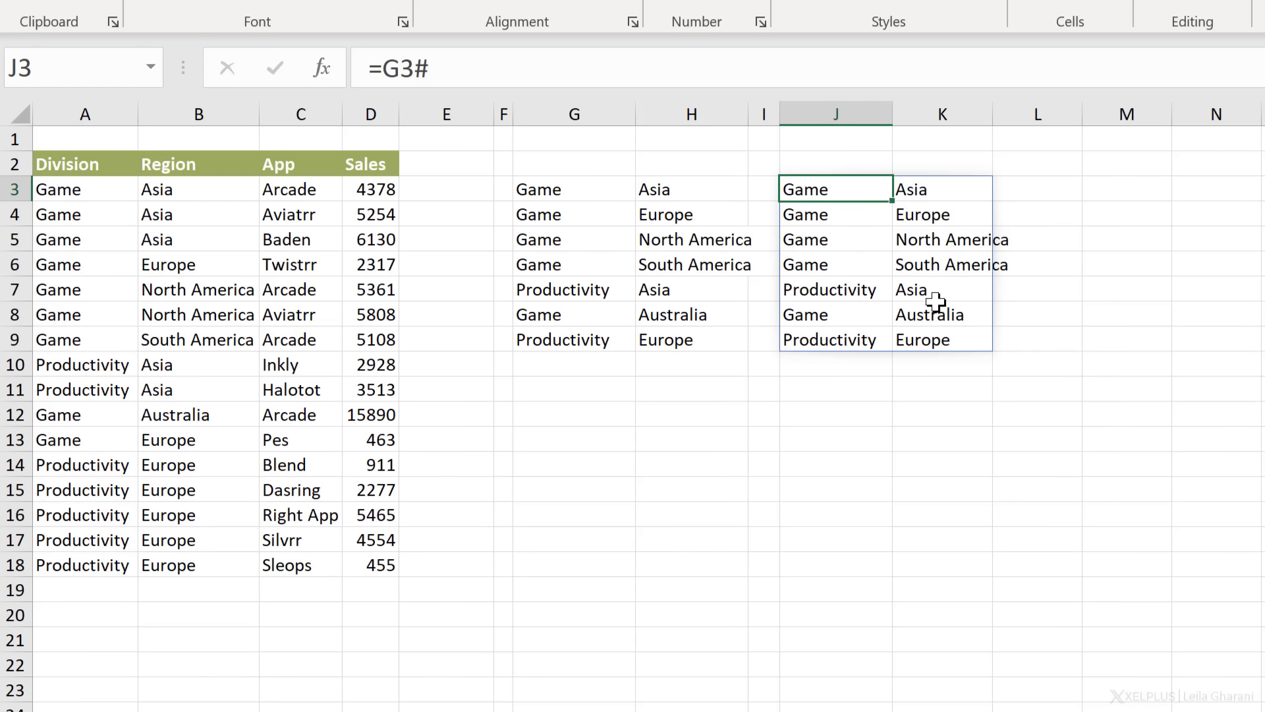
mouse_move(675, 386)
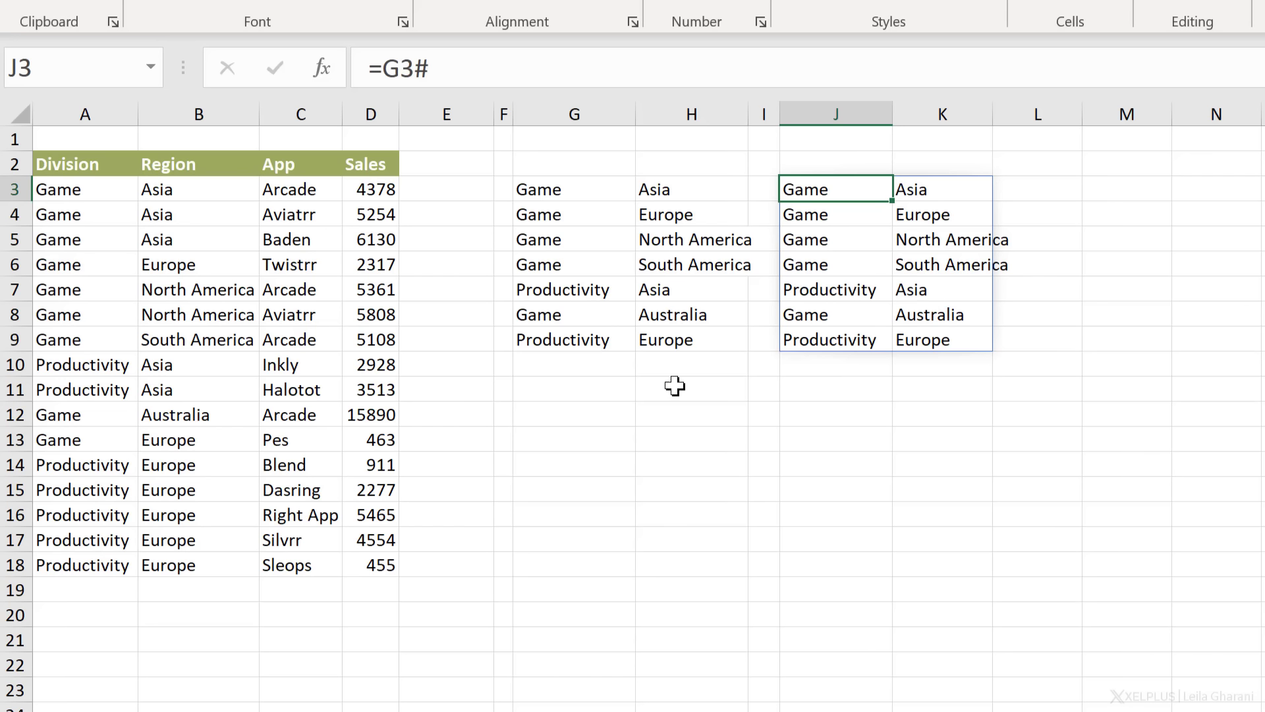
mouse_move(839, 190)
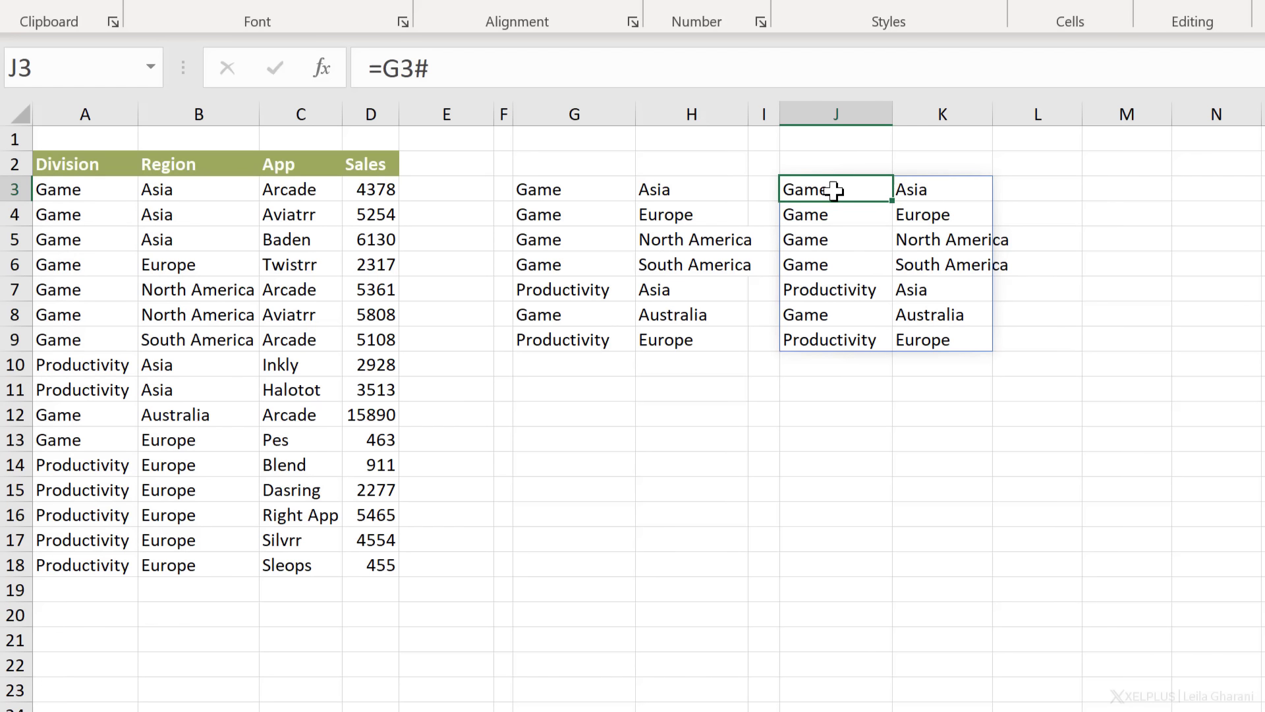
mouse_move(467, 72)
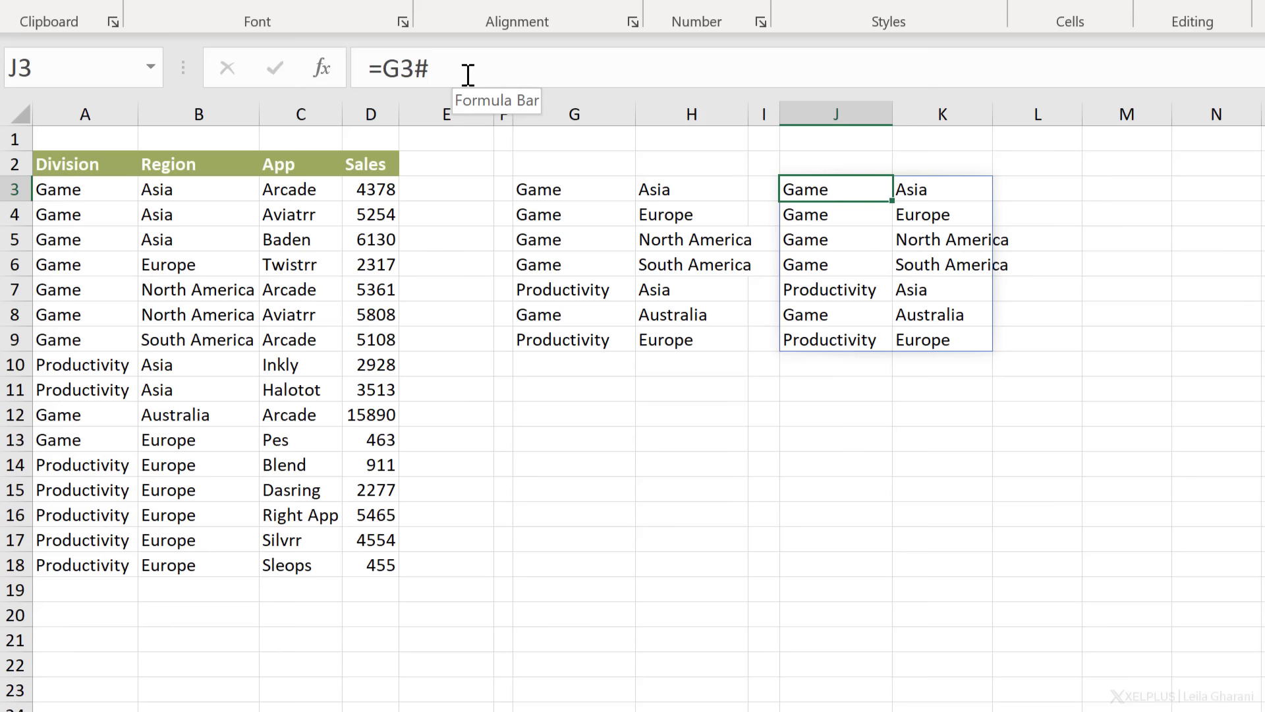
click(574, 190)
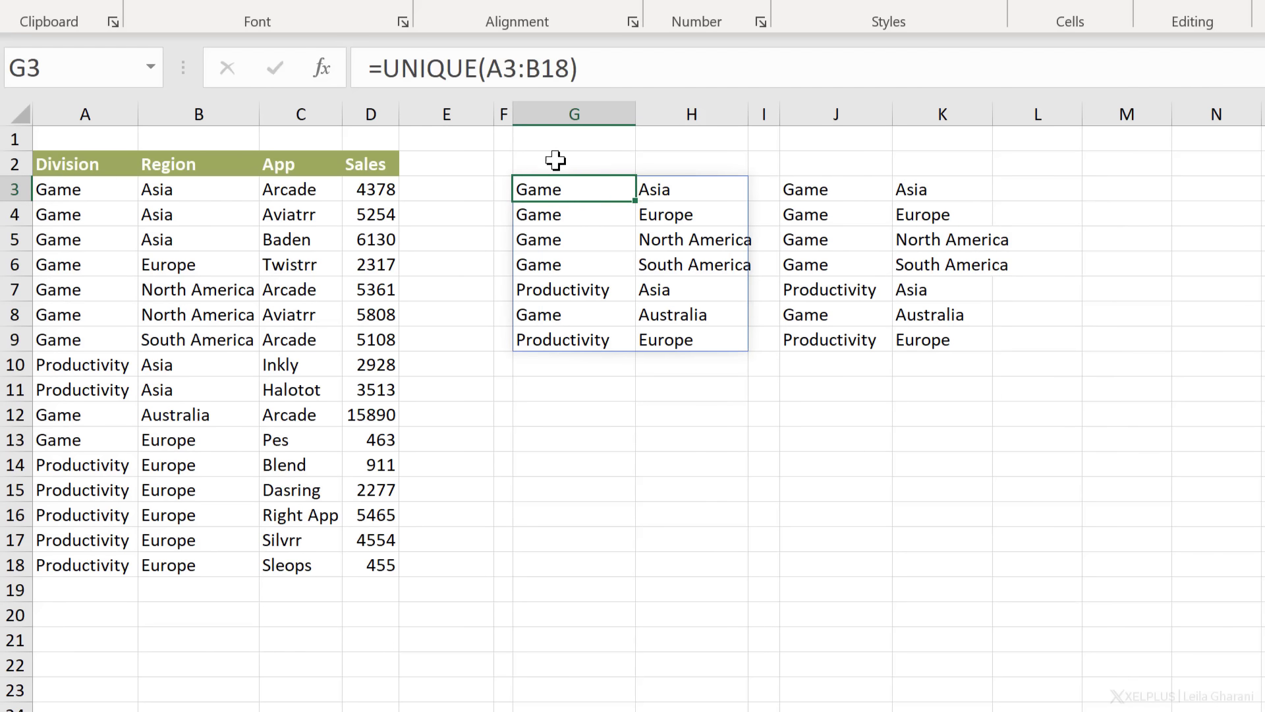
mouse_move(614, 289)
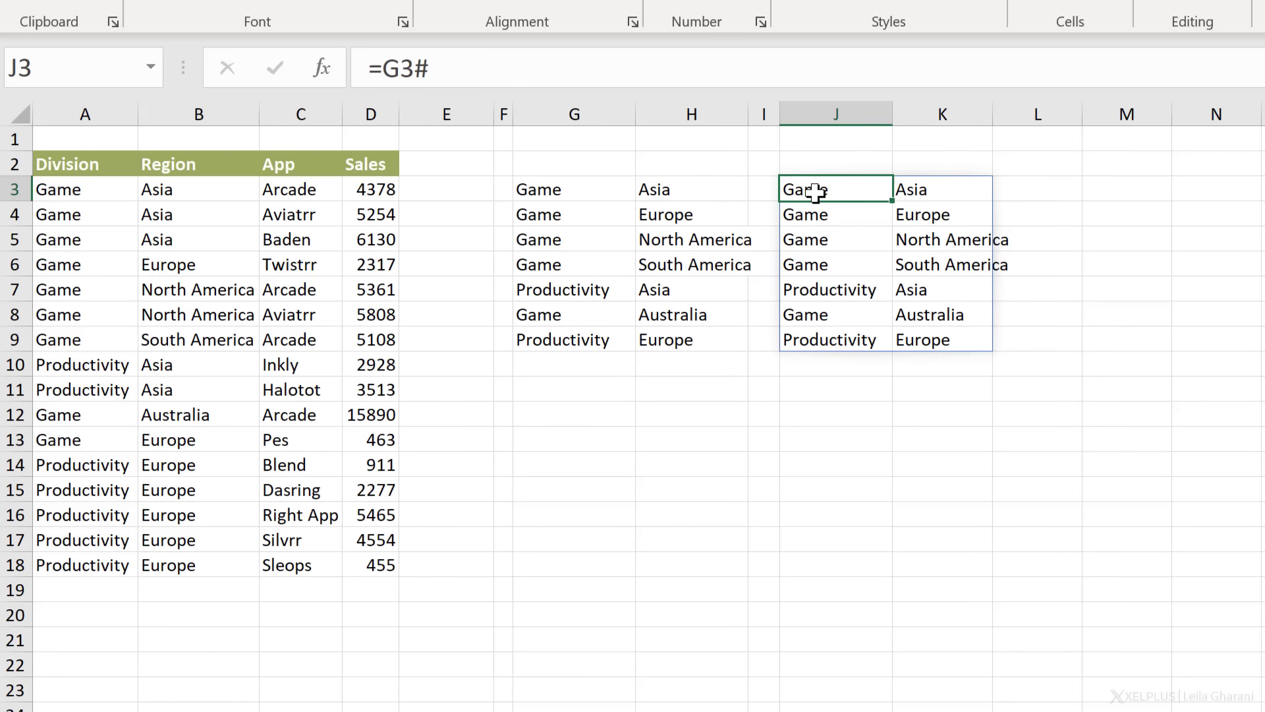
mouse_move(219, 448)
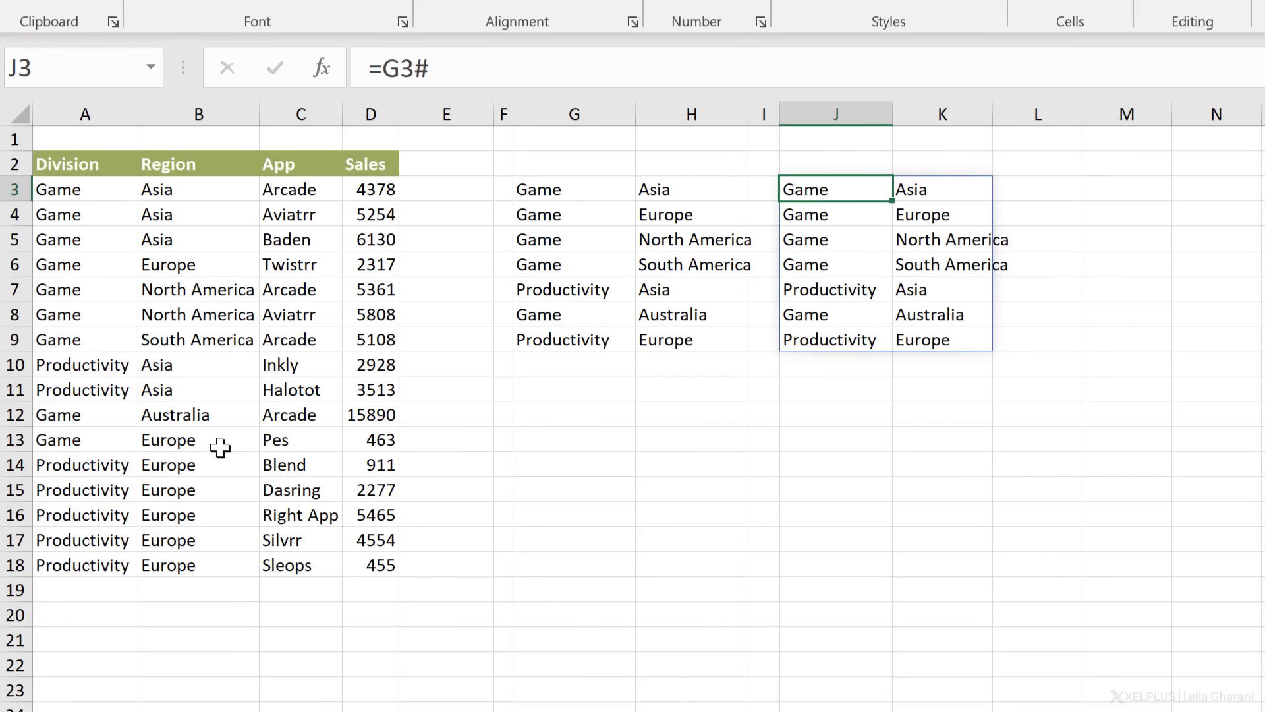
click(79, 464)
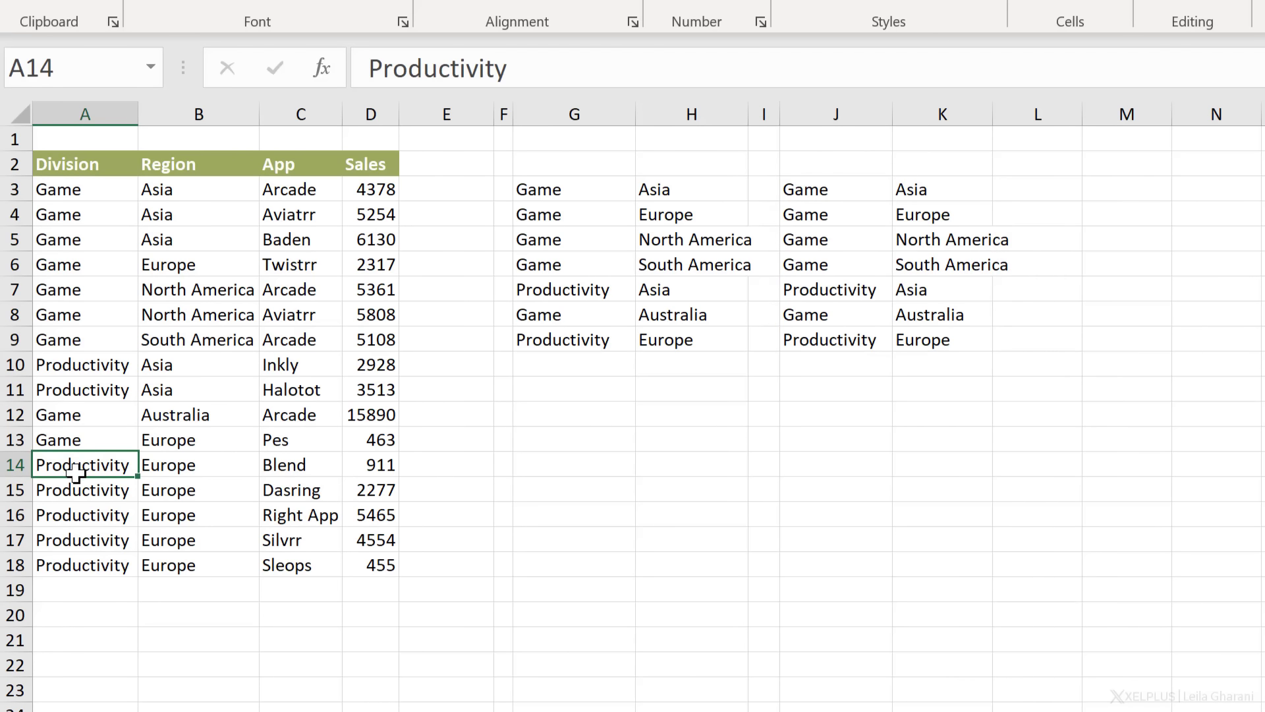
mouse_move(176, 465)
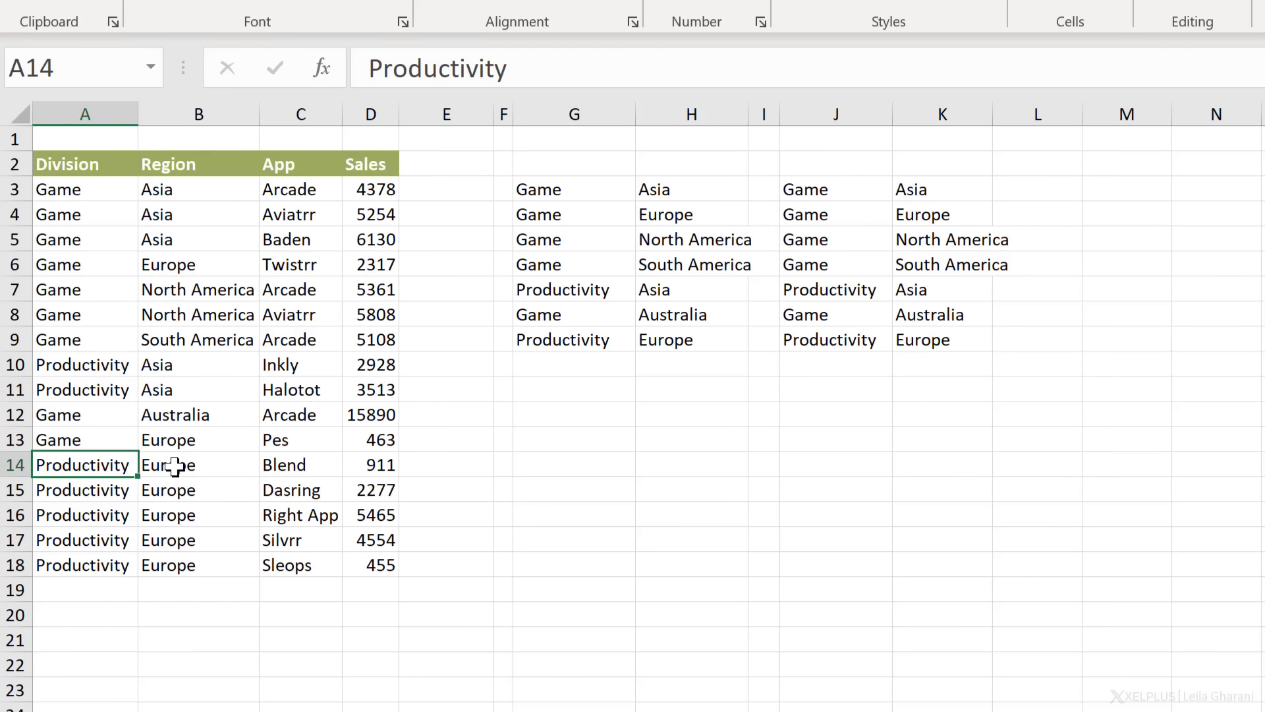
click(169, 463)
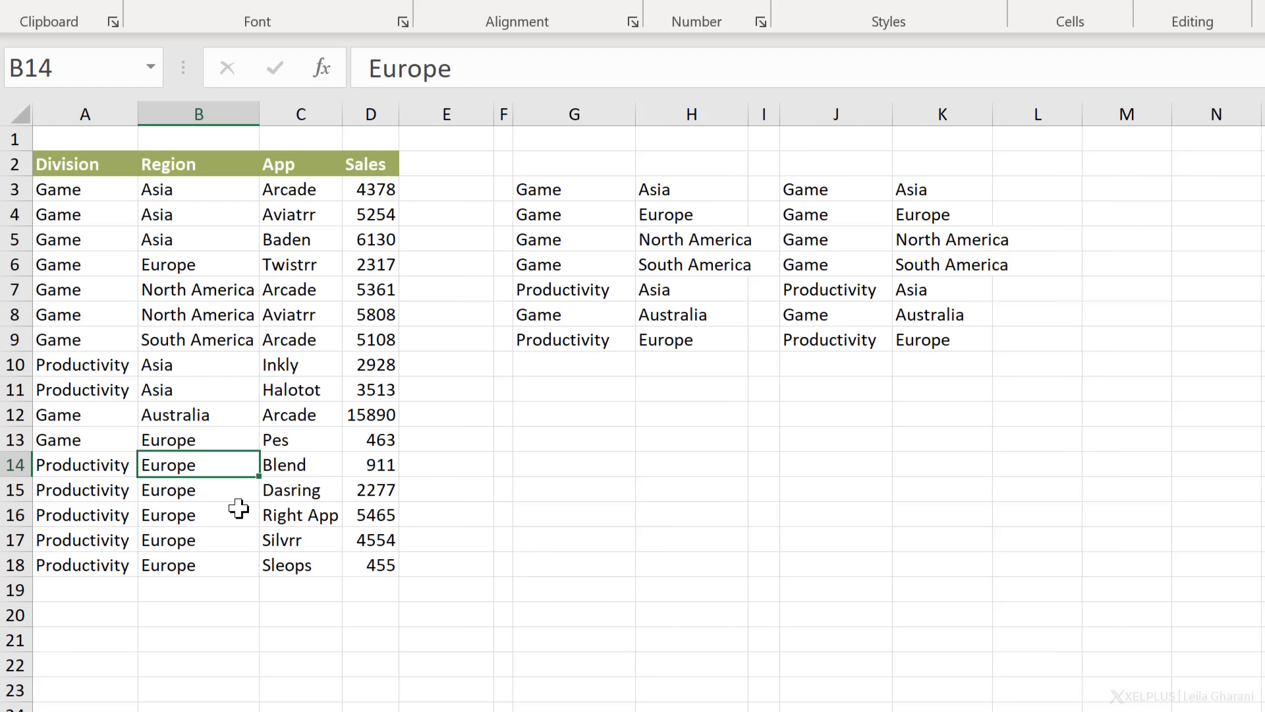
text(Australia)
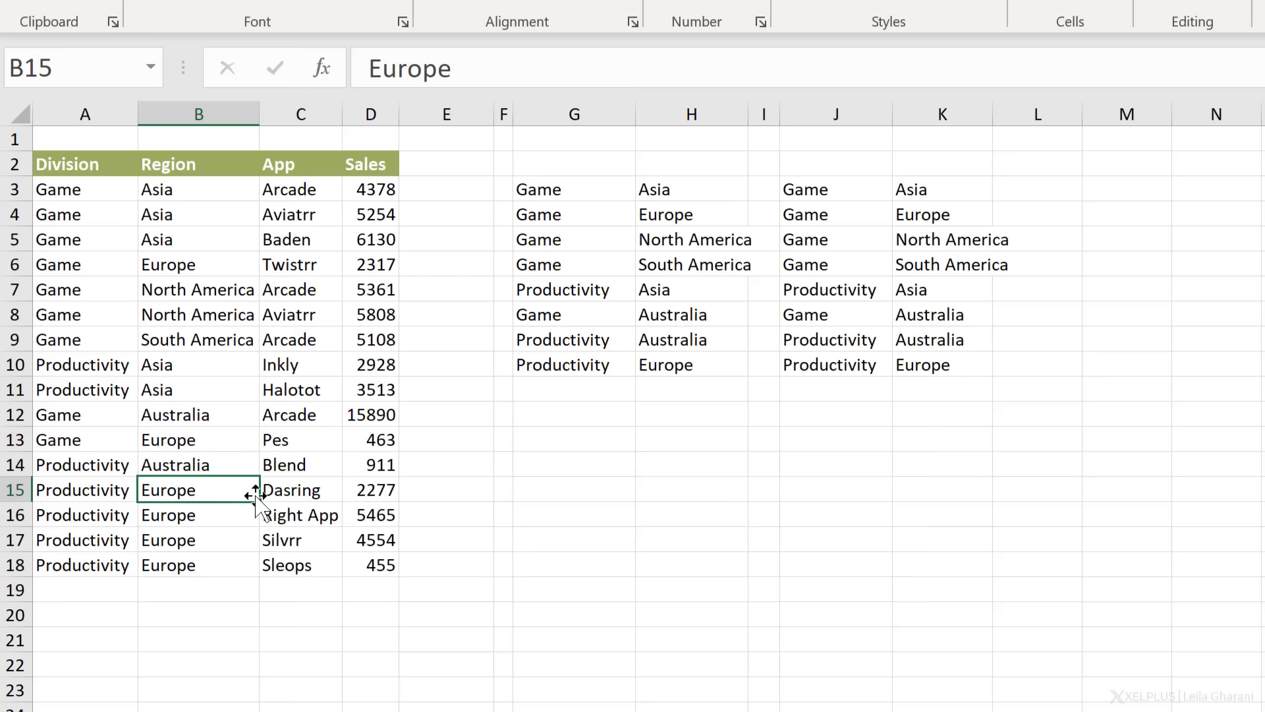
click(671, 340)
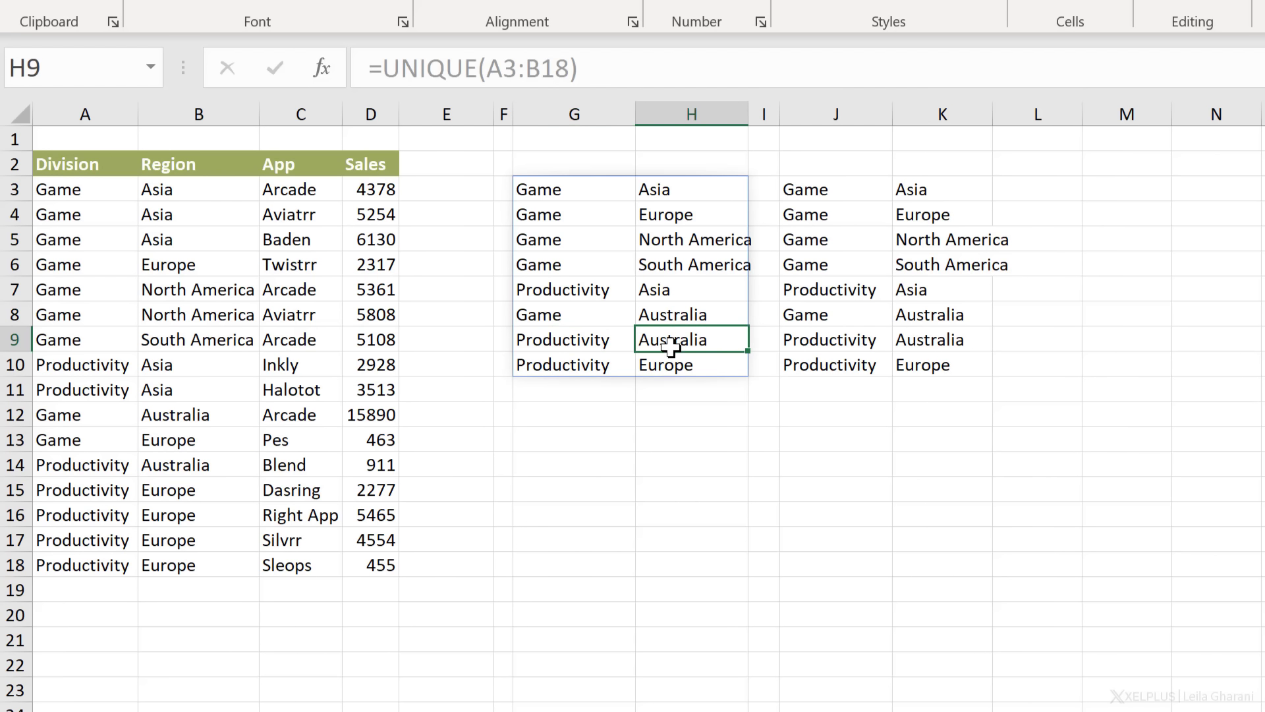
mouse_move(894, 343)
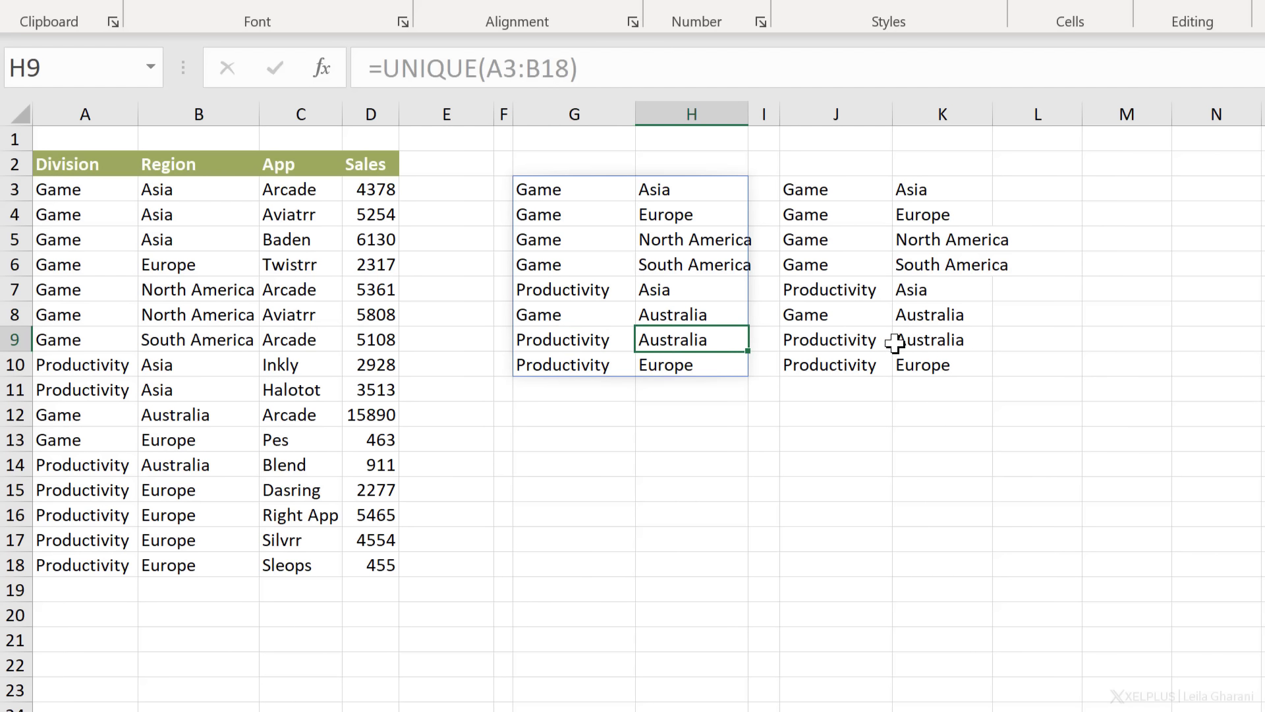
click(826, 190)
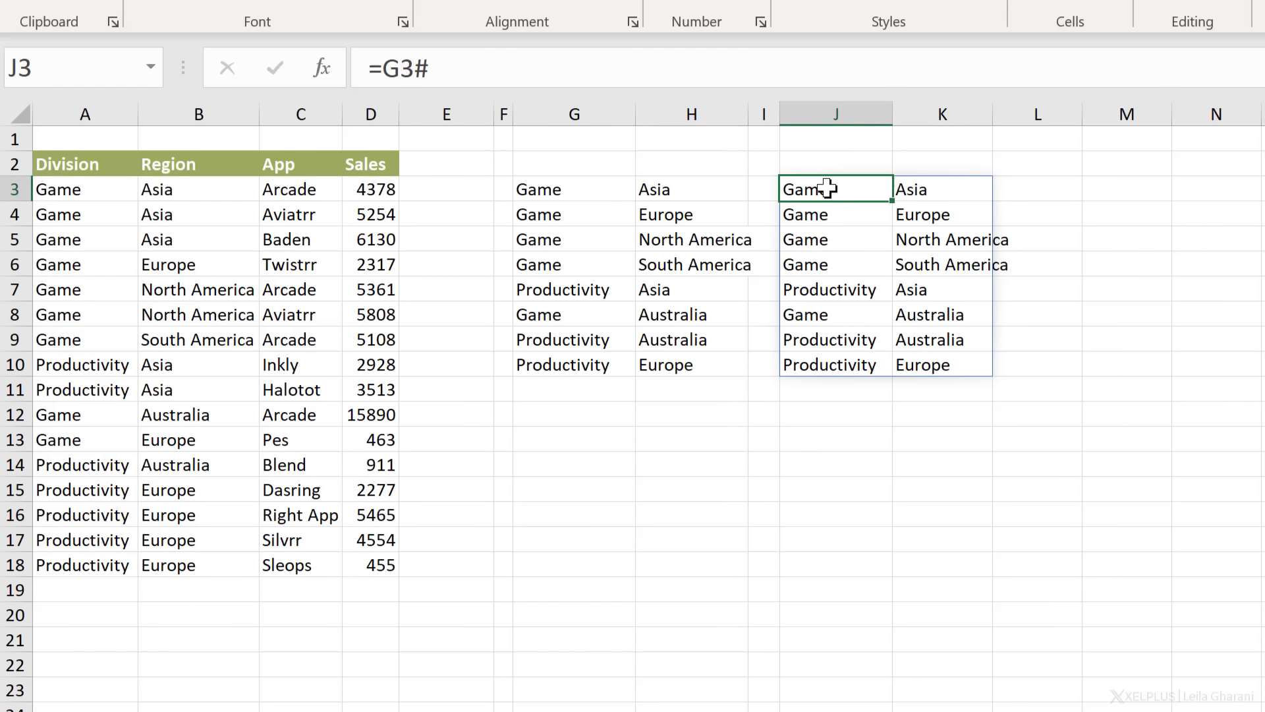
mouse_move(835, 356)
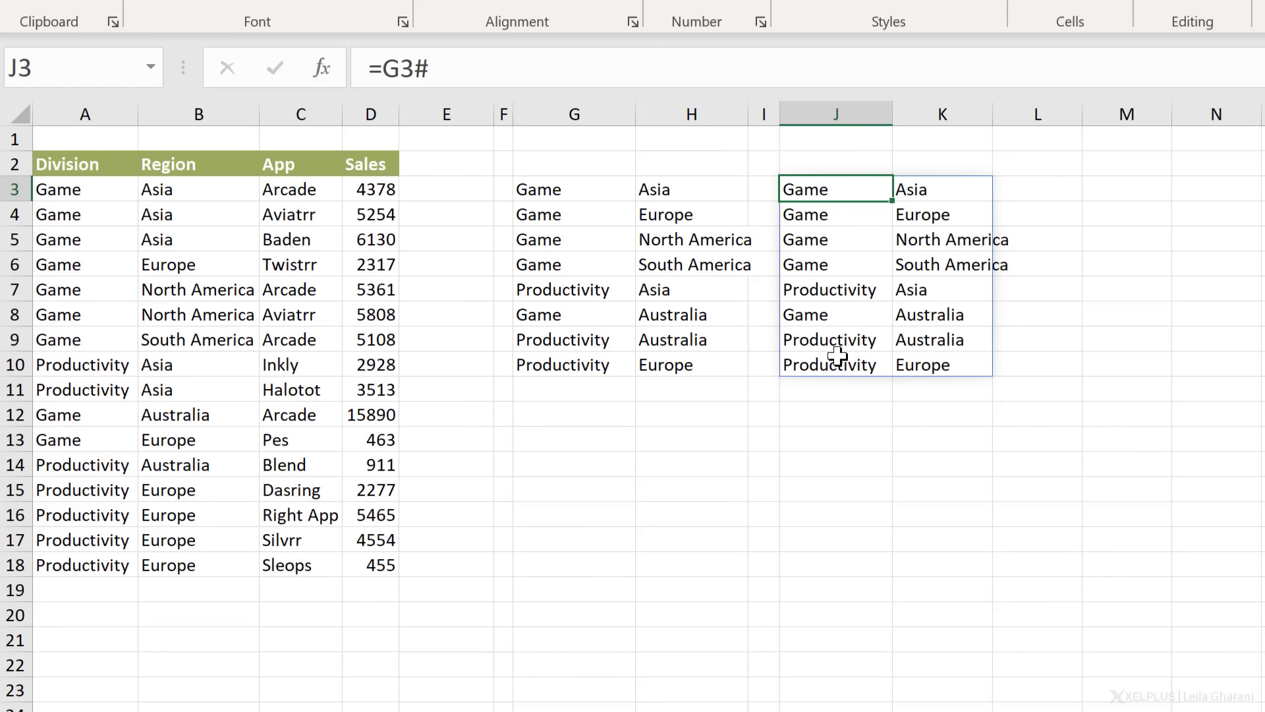
key(Ctrl+z)
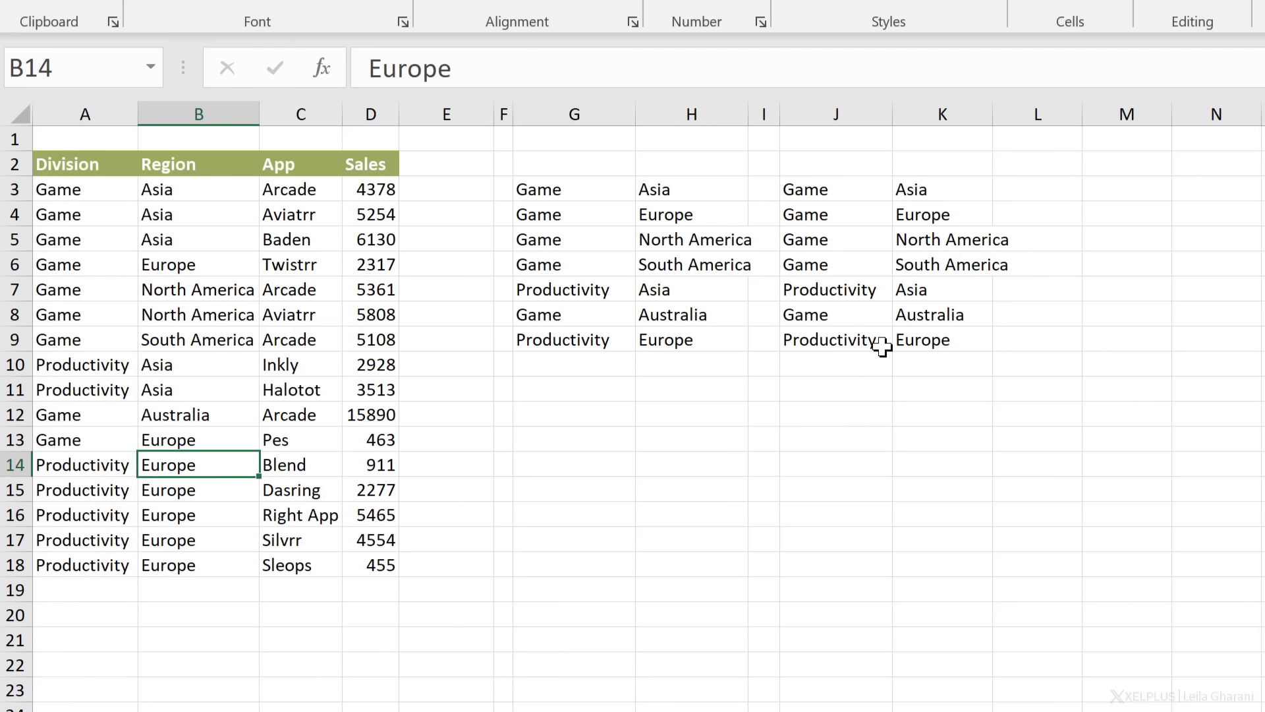
click(573, 190)
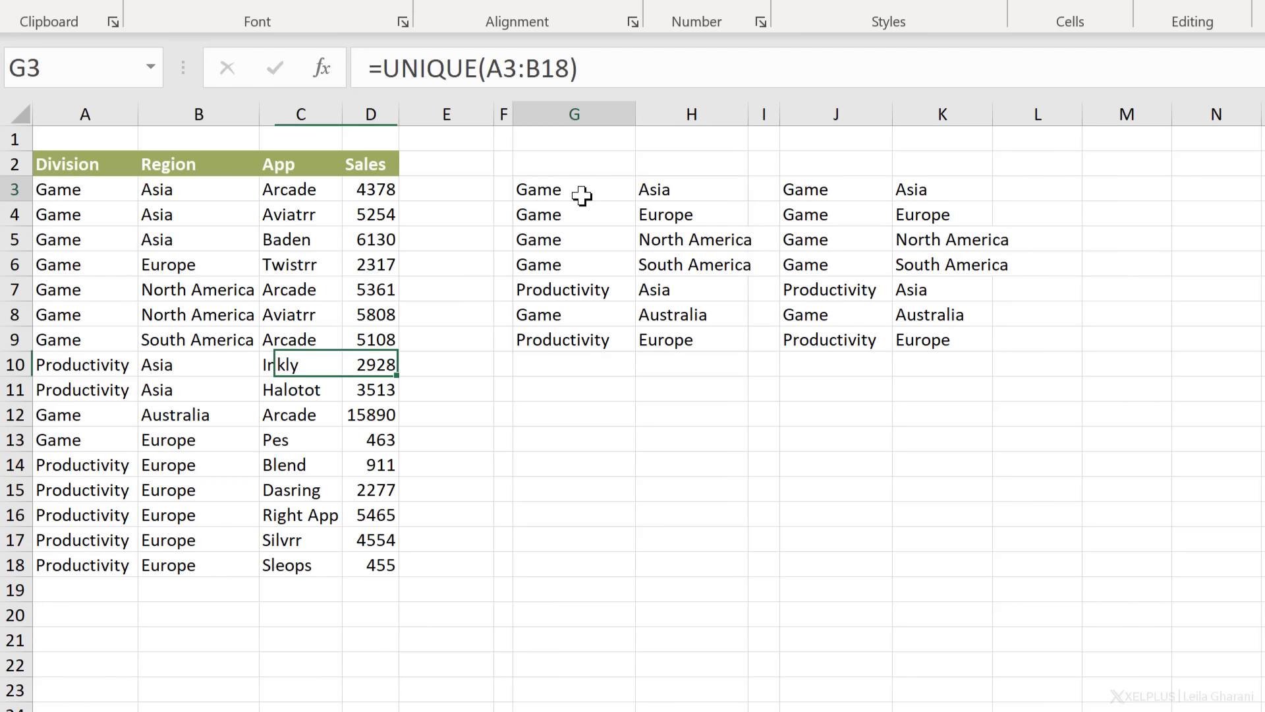
click(564, 190)
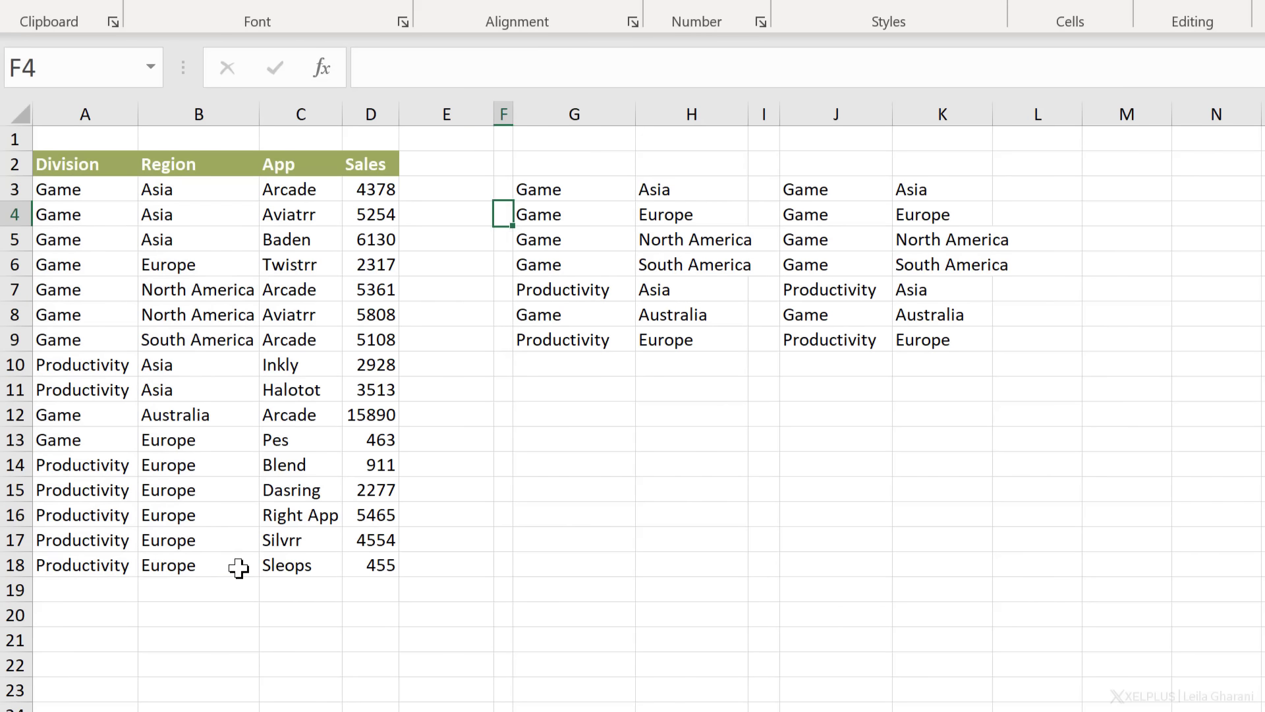
click(198, 213)
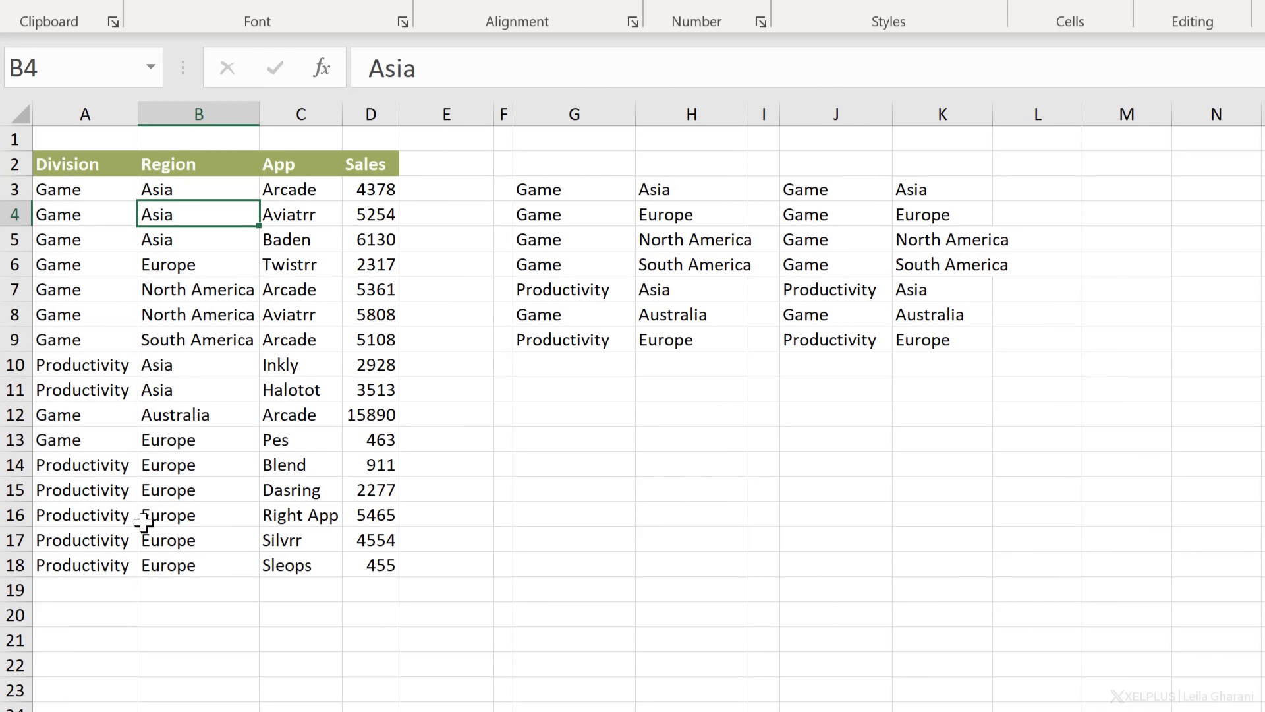
click(79, 589)
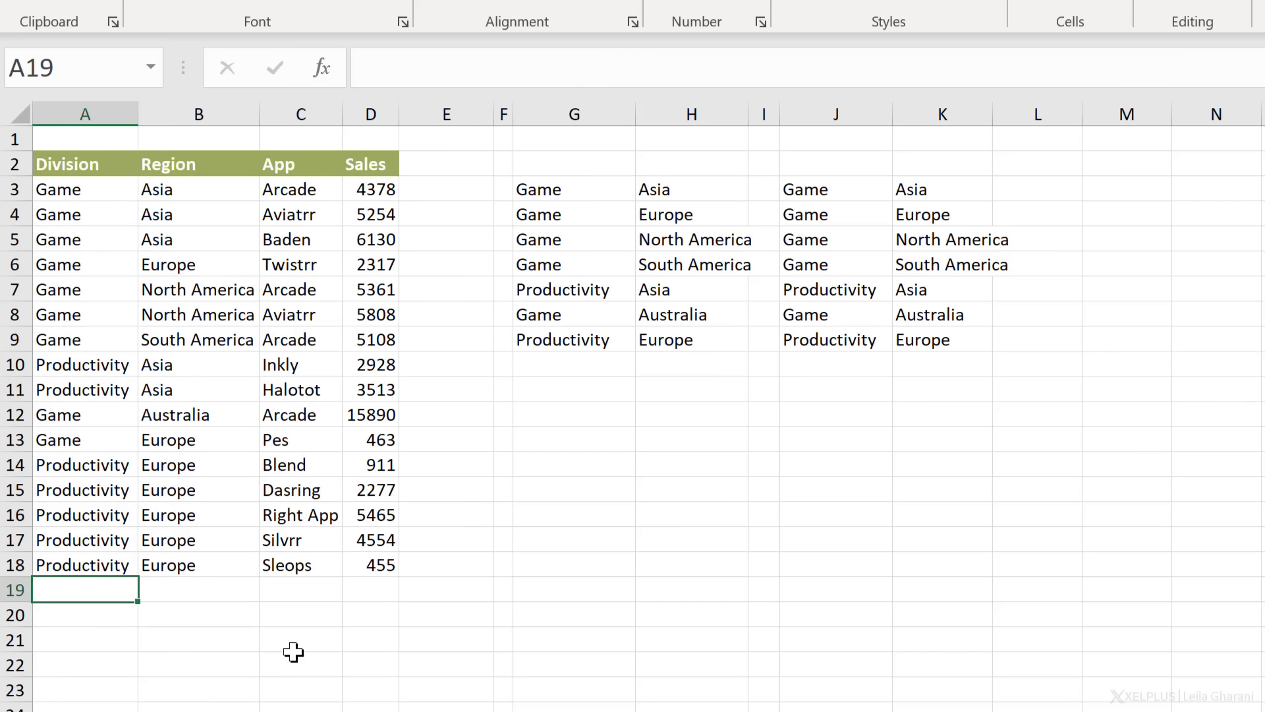
text(Health)
click(198, 589)
text(Europe)
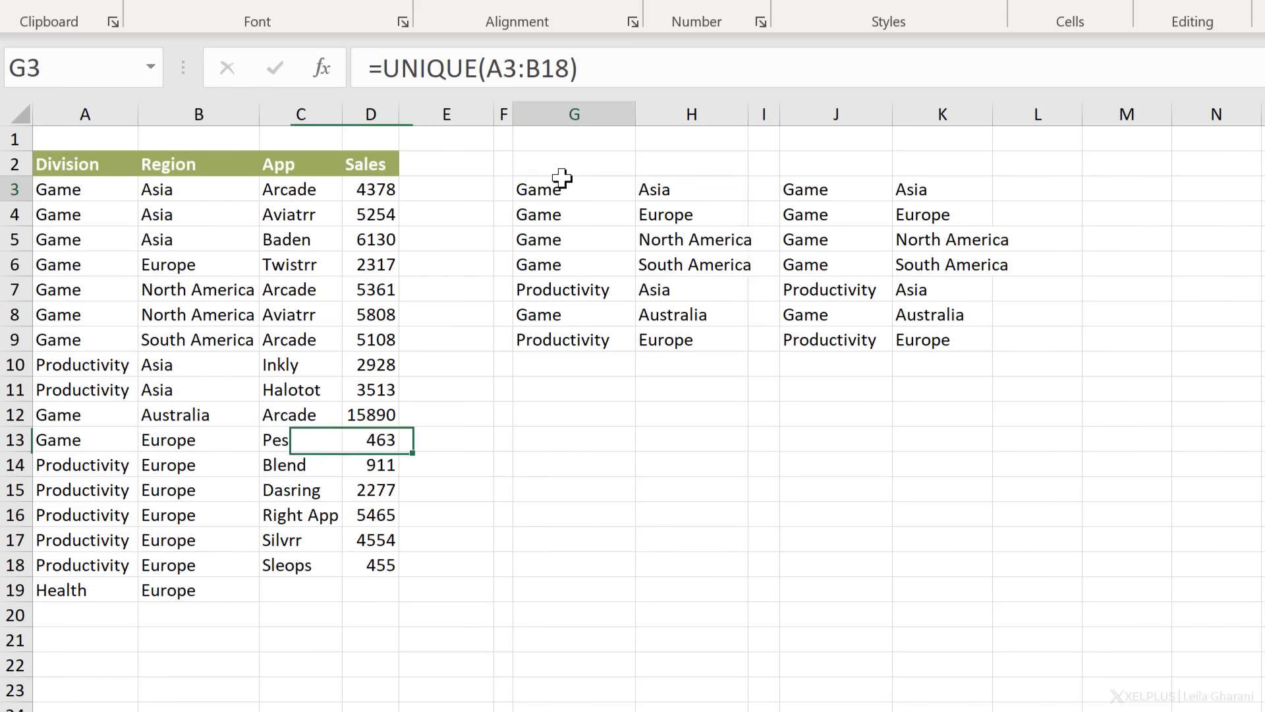
click(562, 190)
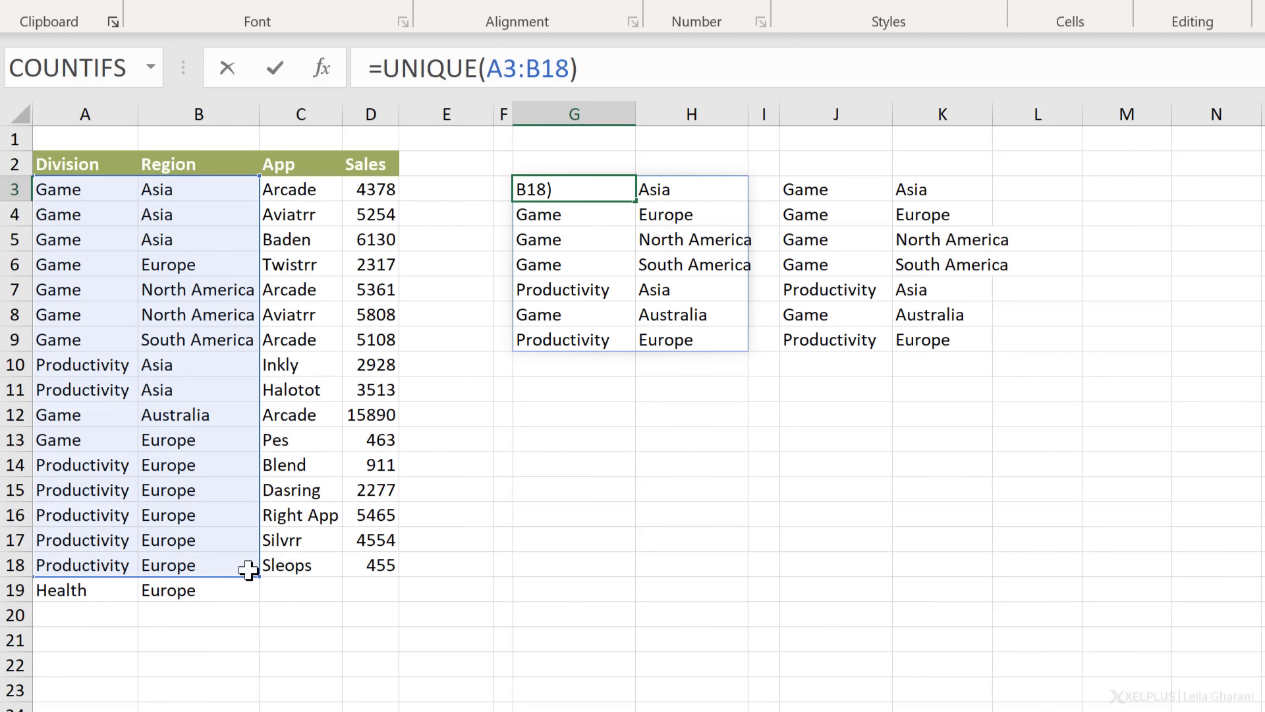
drag(246, 574, 257, 598)
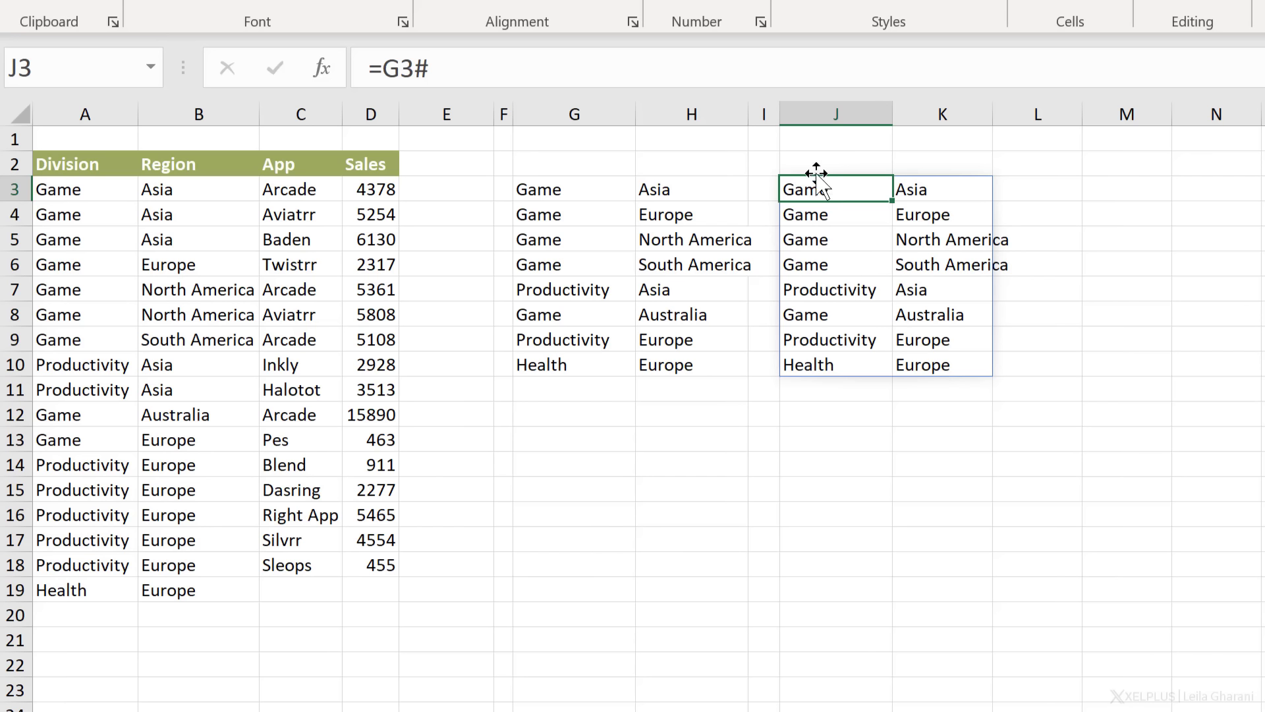
mouse_move(474, 66)
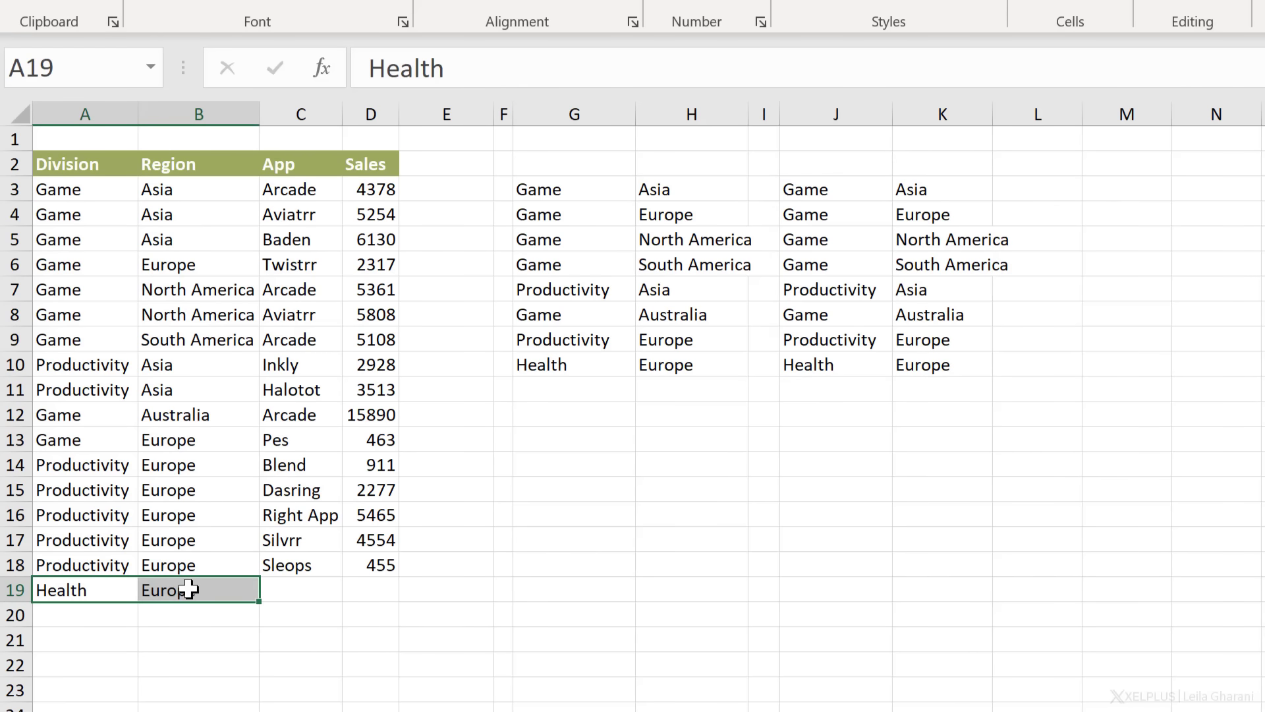
mouse_move(552, 191)
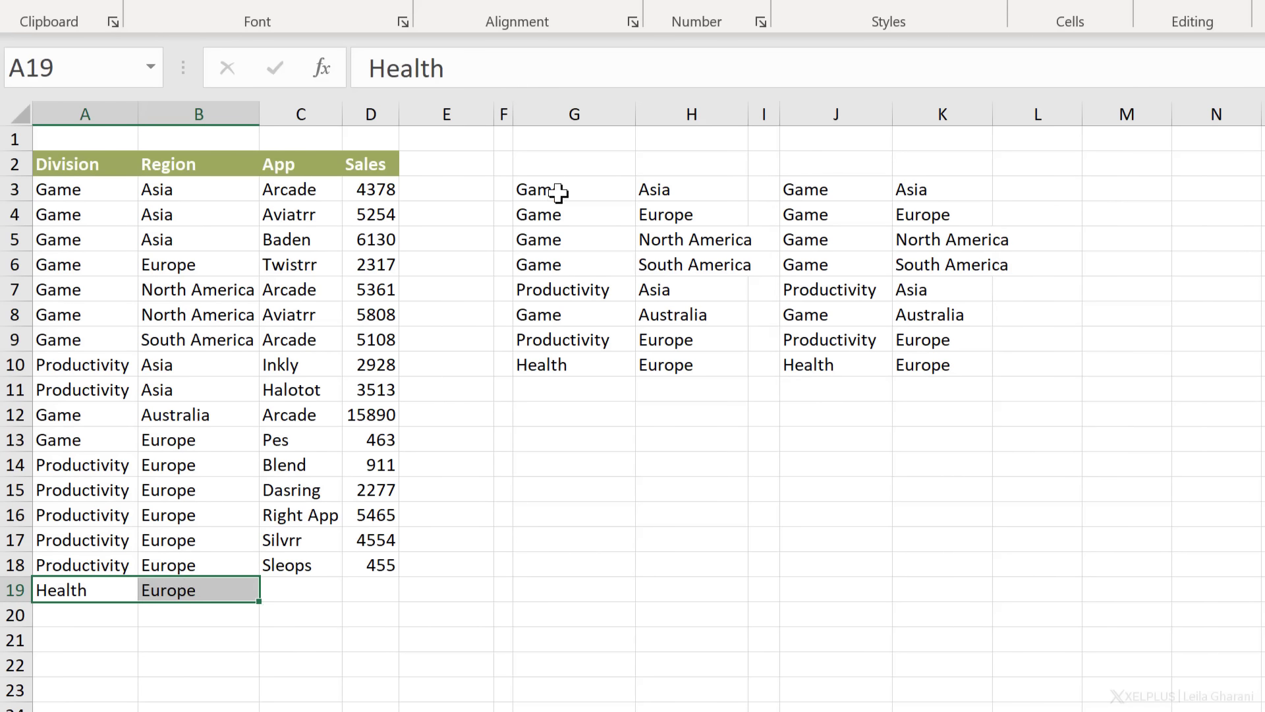
- Delete row 19's Health–Europe entry so G3's unique list and J3's copy return to seven pairs
click(560, 189)
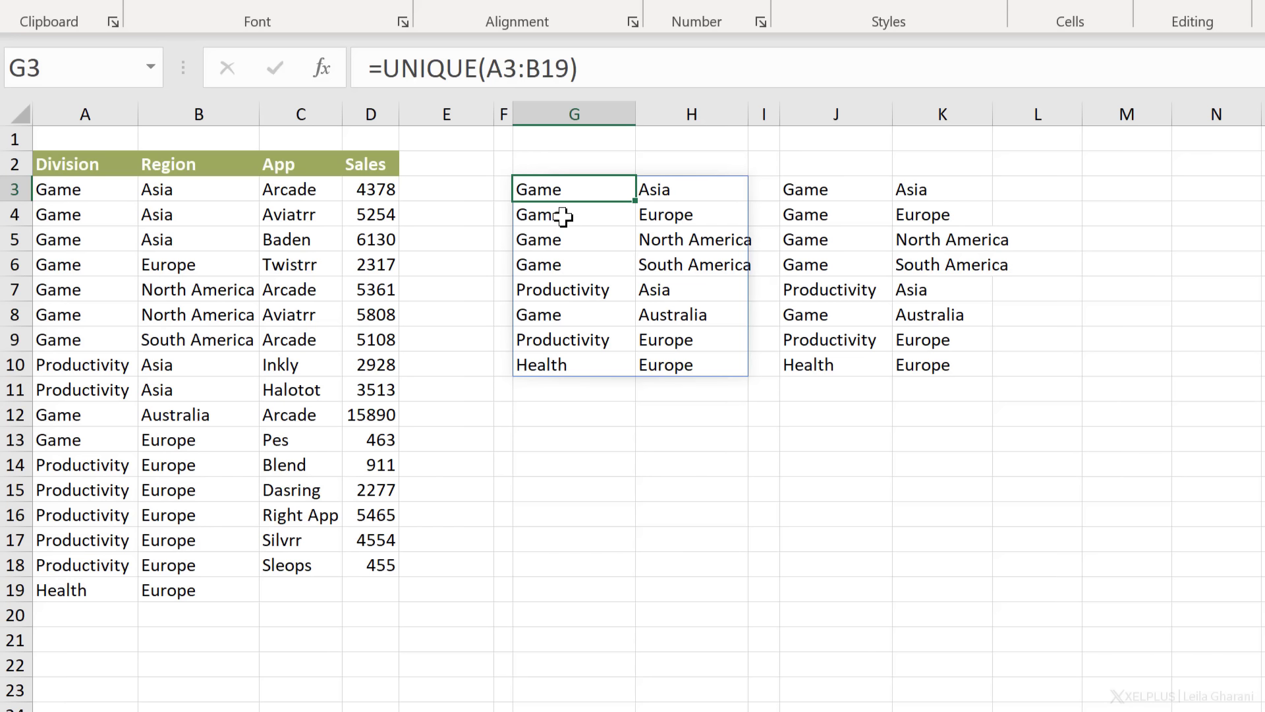
mouse_move(249, 232)
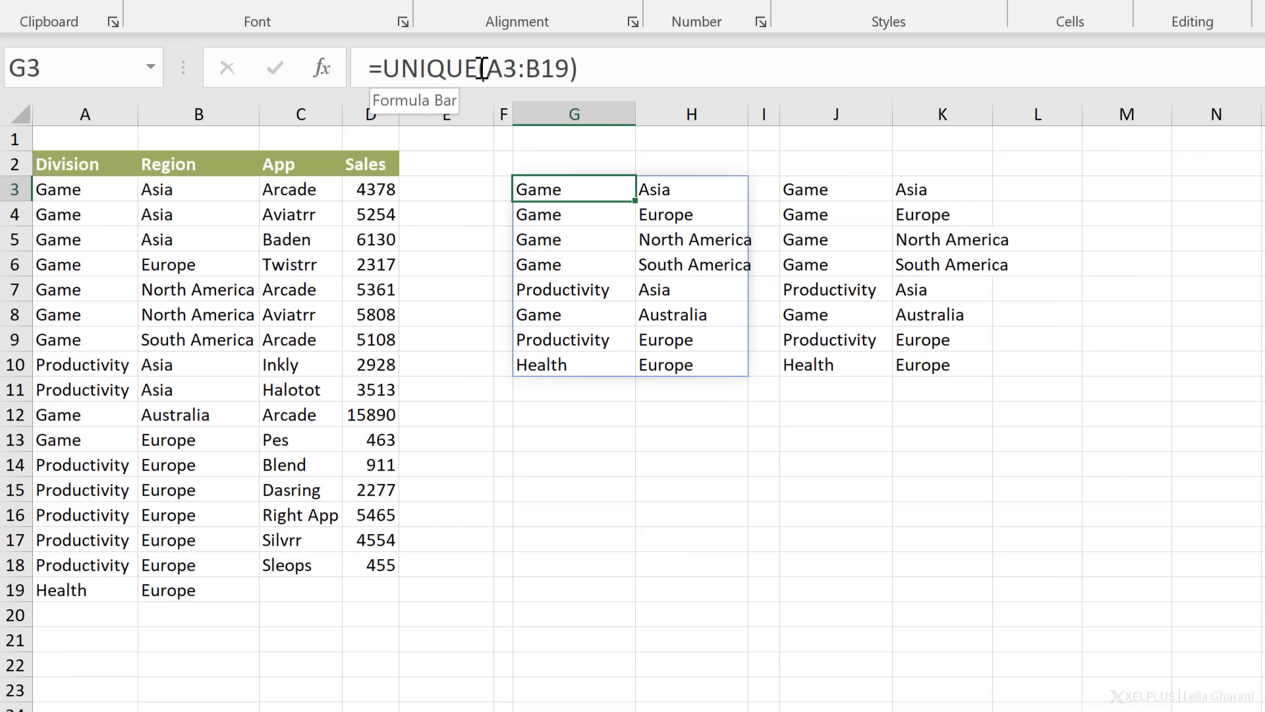
mouse_move(482, 86)
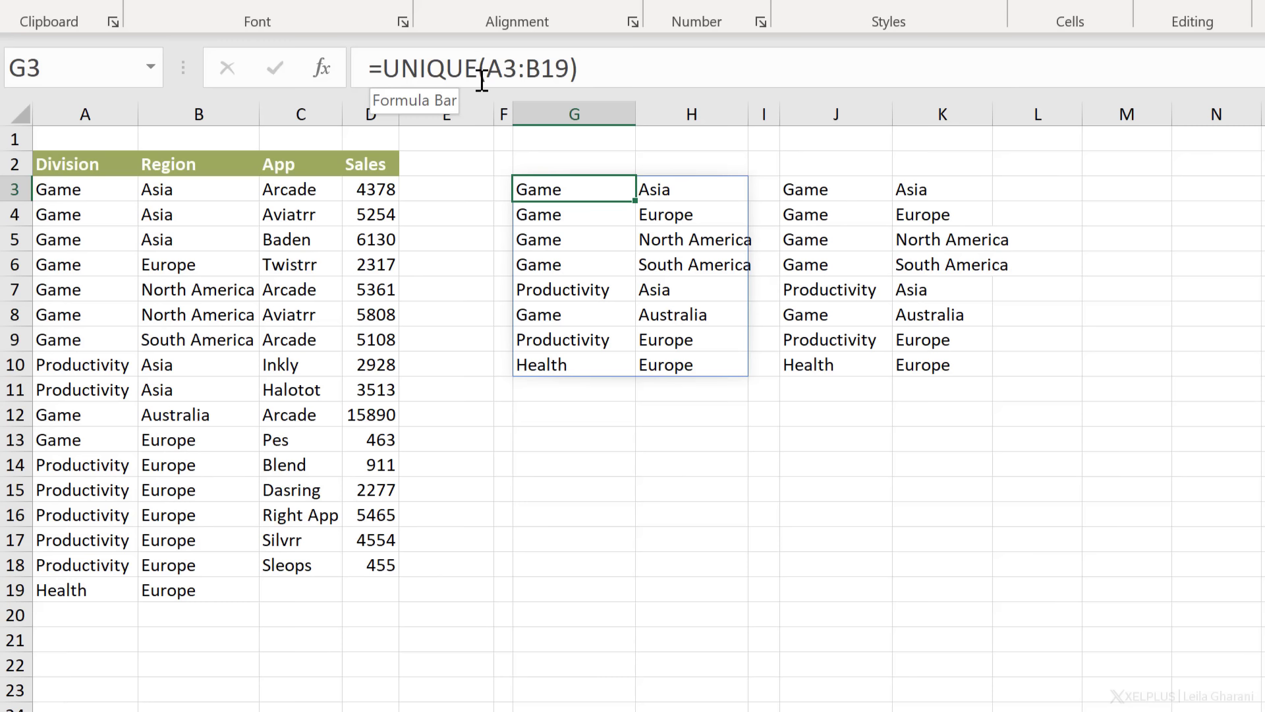
mouse_move(175, 515)
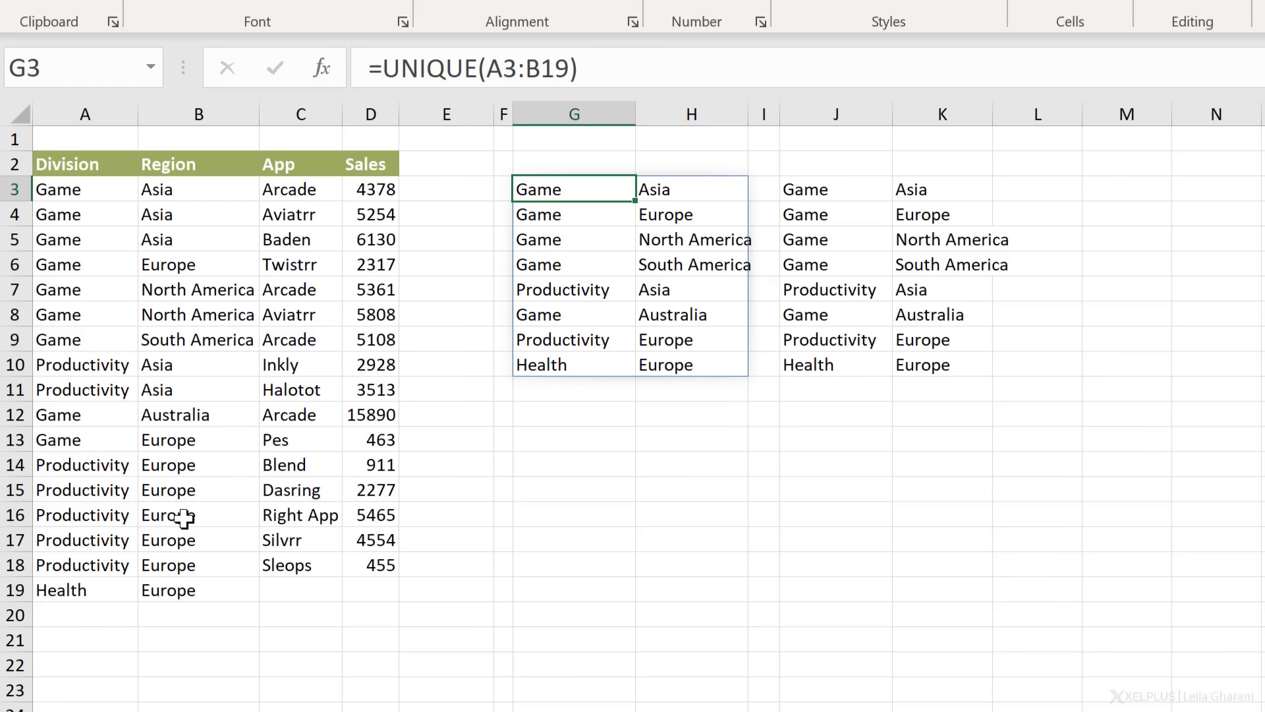
click(198, 589)
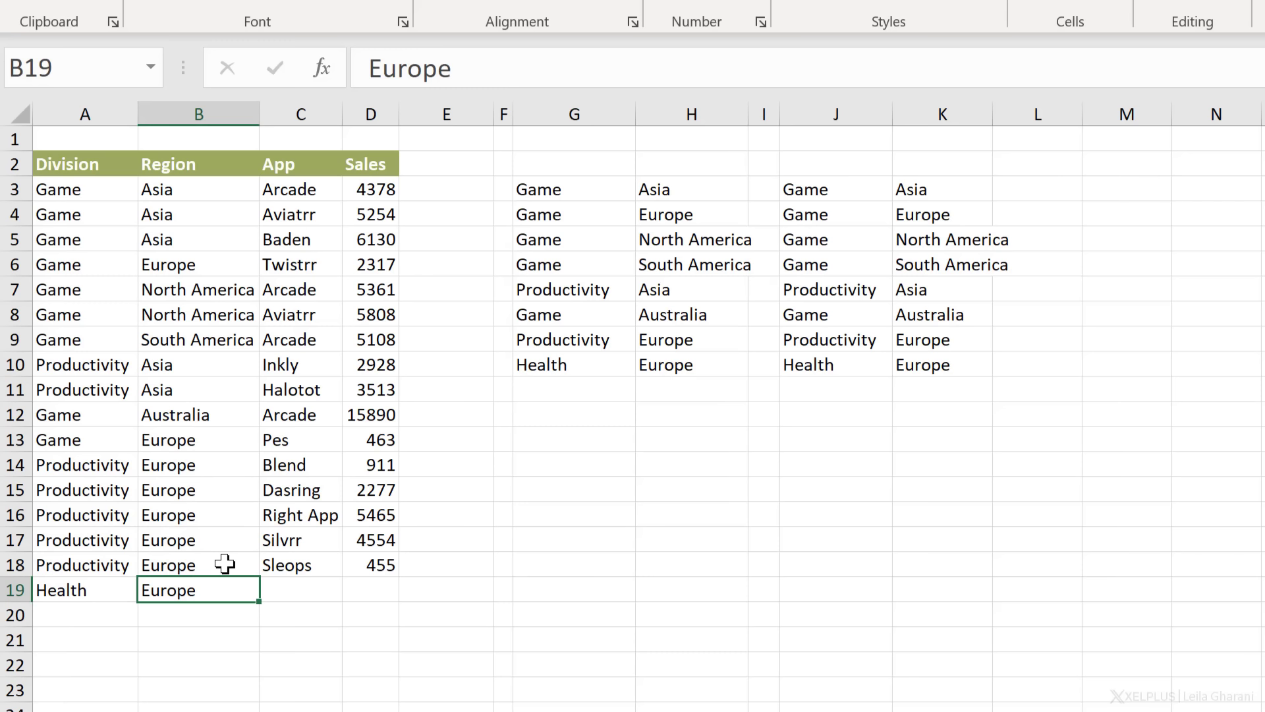
click(573, 190)
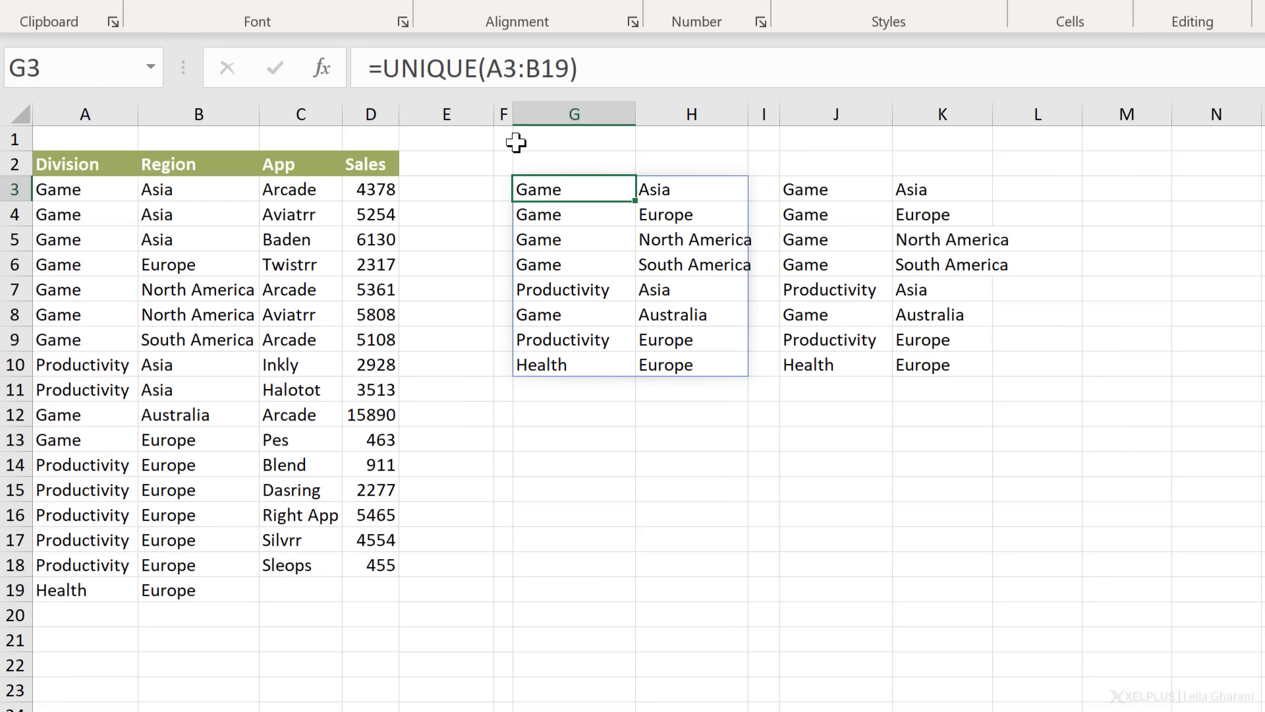
mouse_move(595, 157)
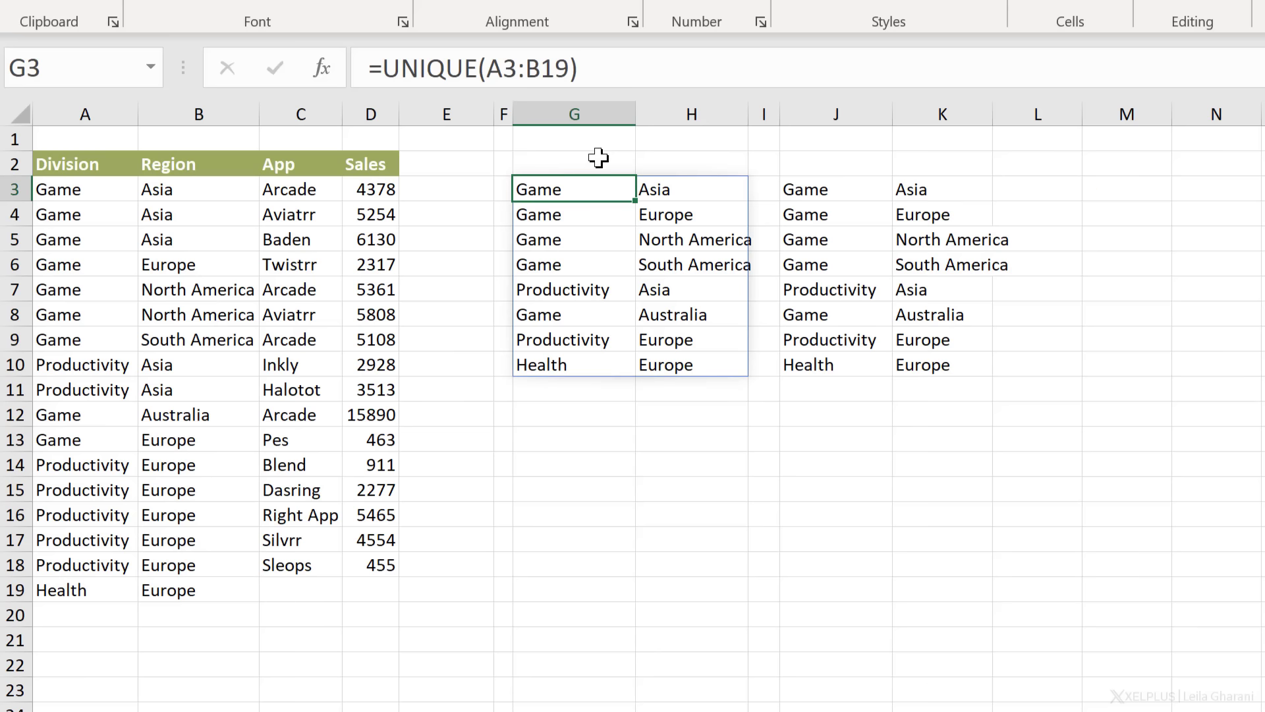
mouse_move(583, 414)
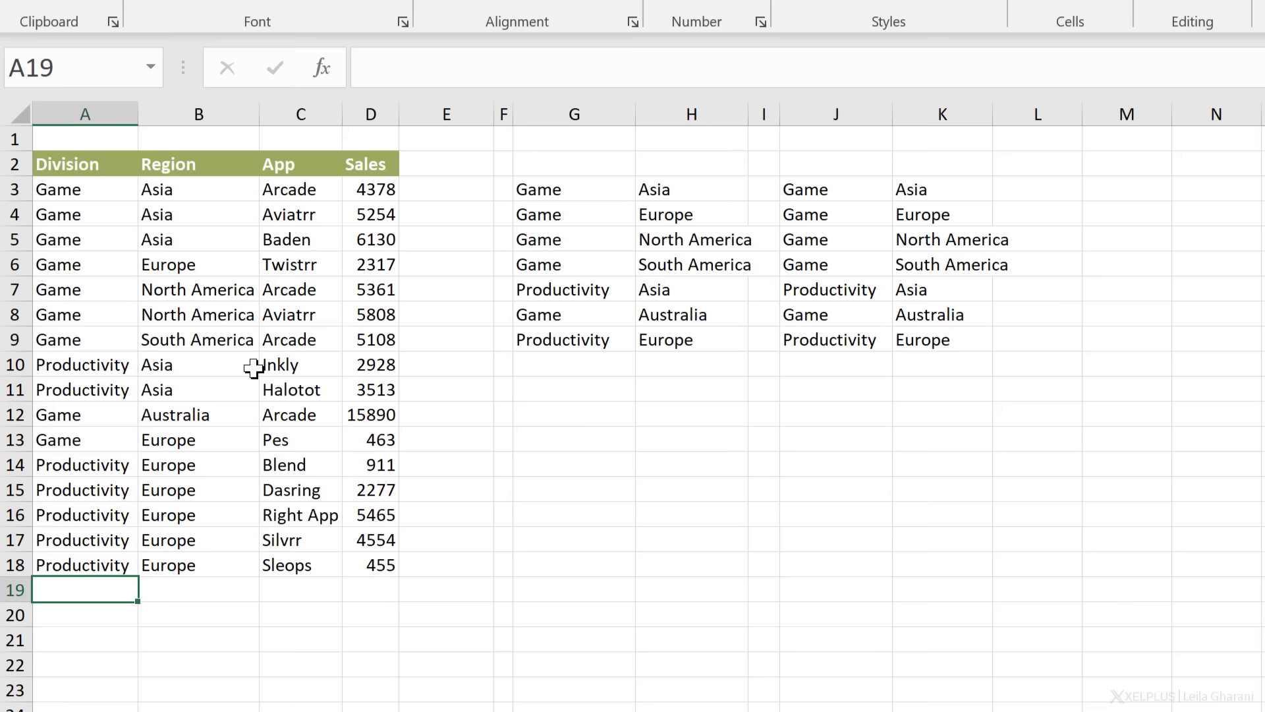
click(198, 364)
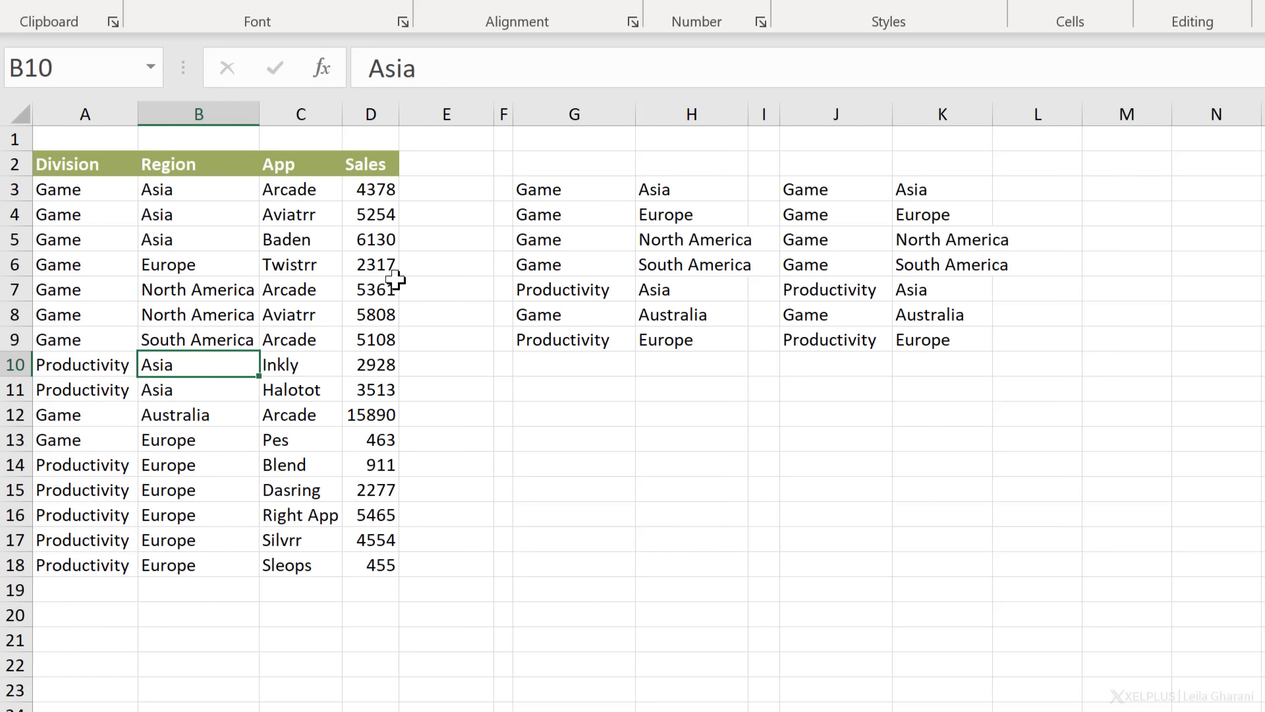
mouse_move(289, 224)
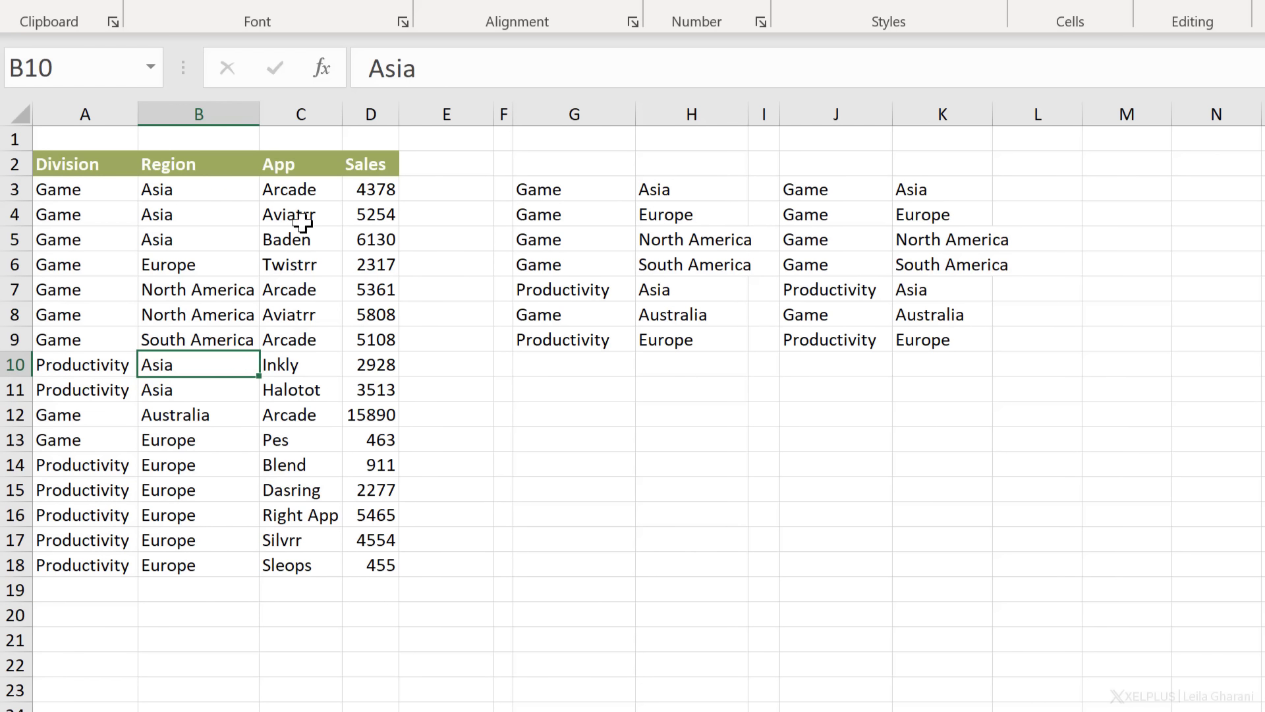
click(823, 190)
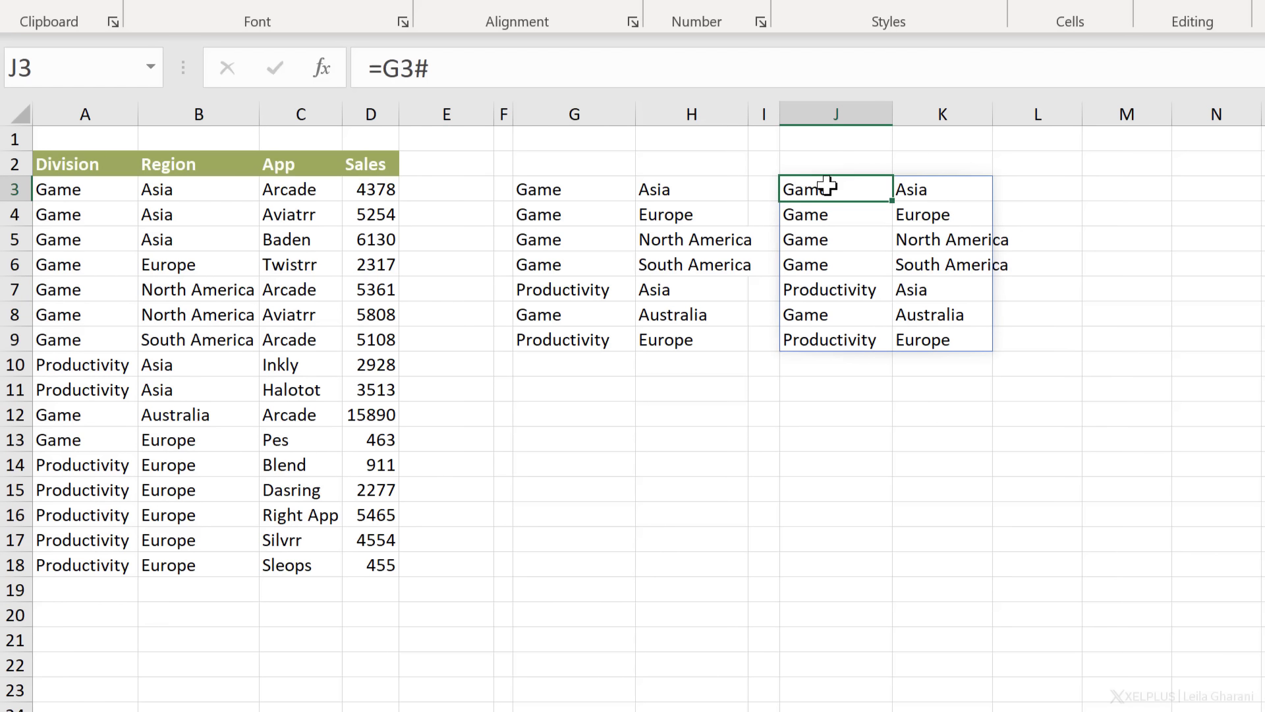
mouse_move(471, 68)
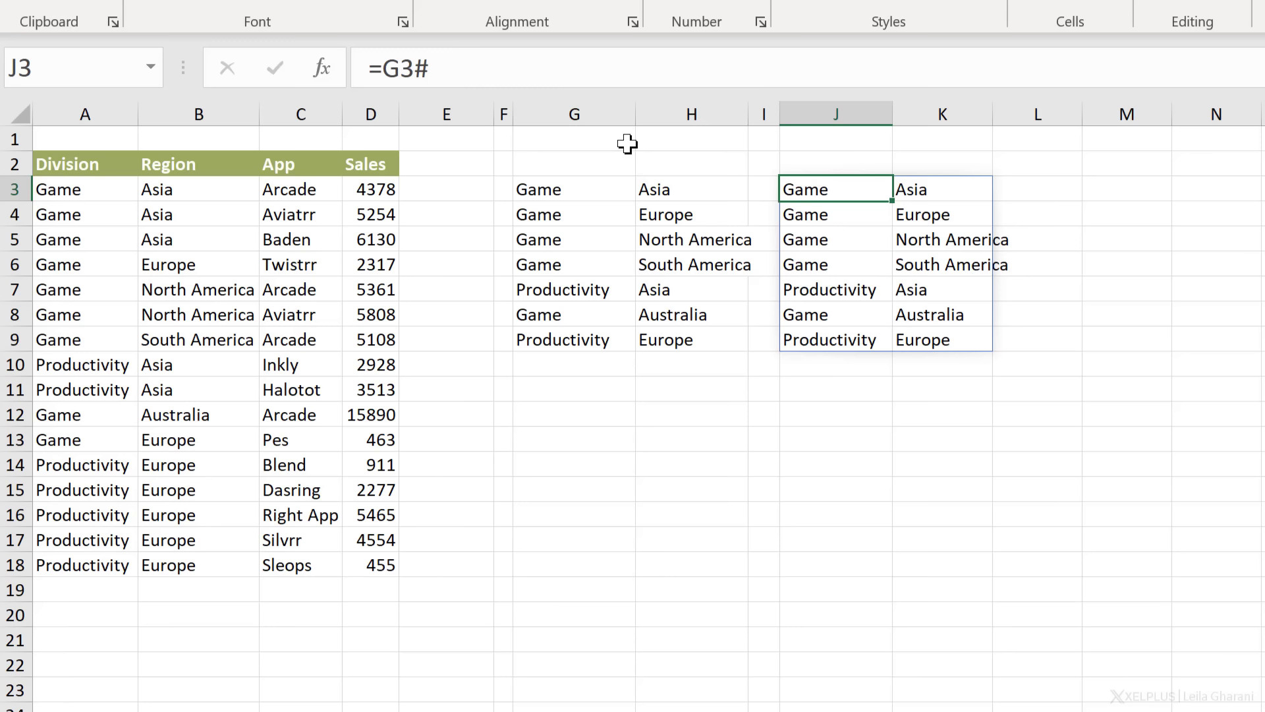
key(Delete)
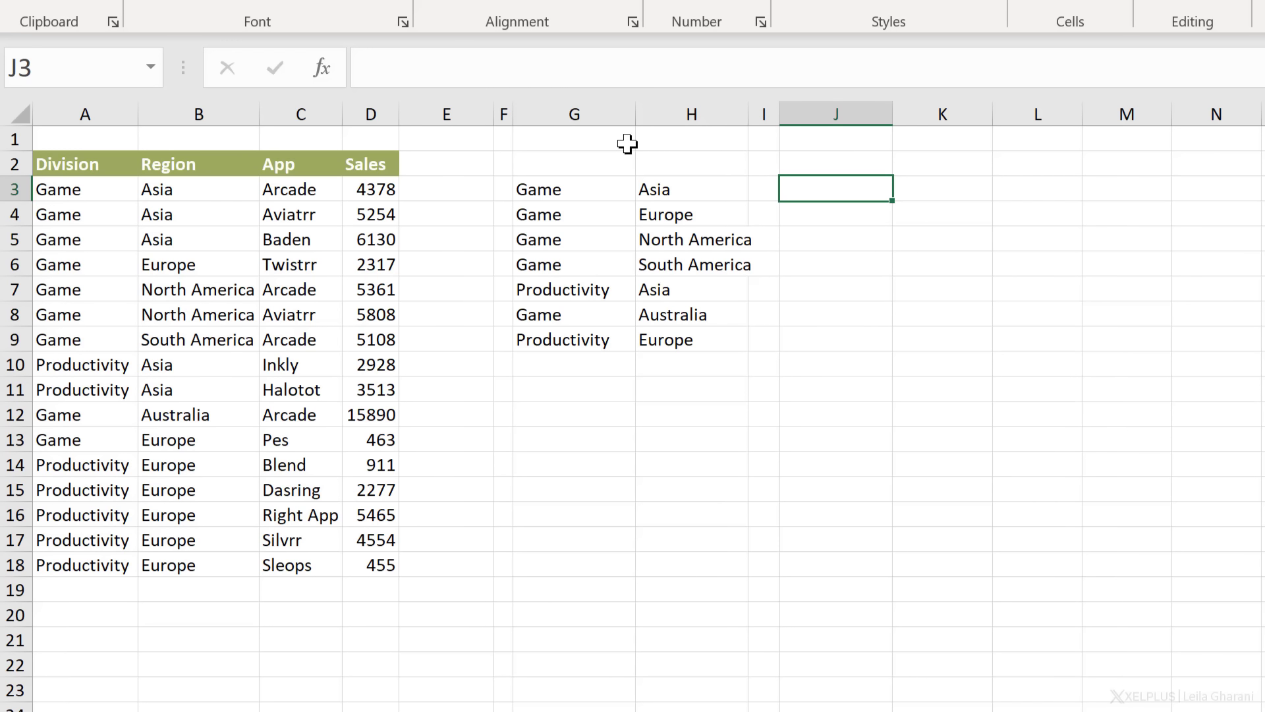
text(=g3#)
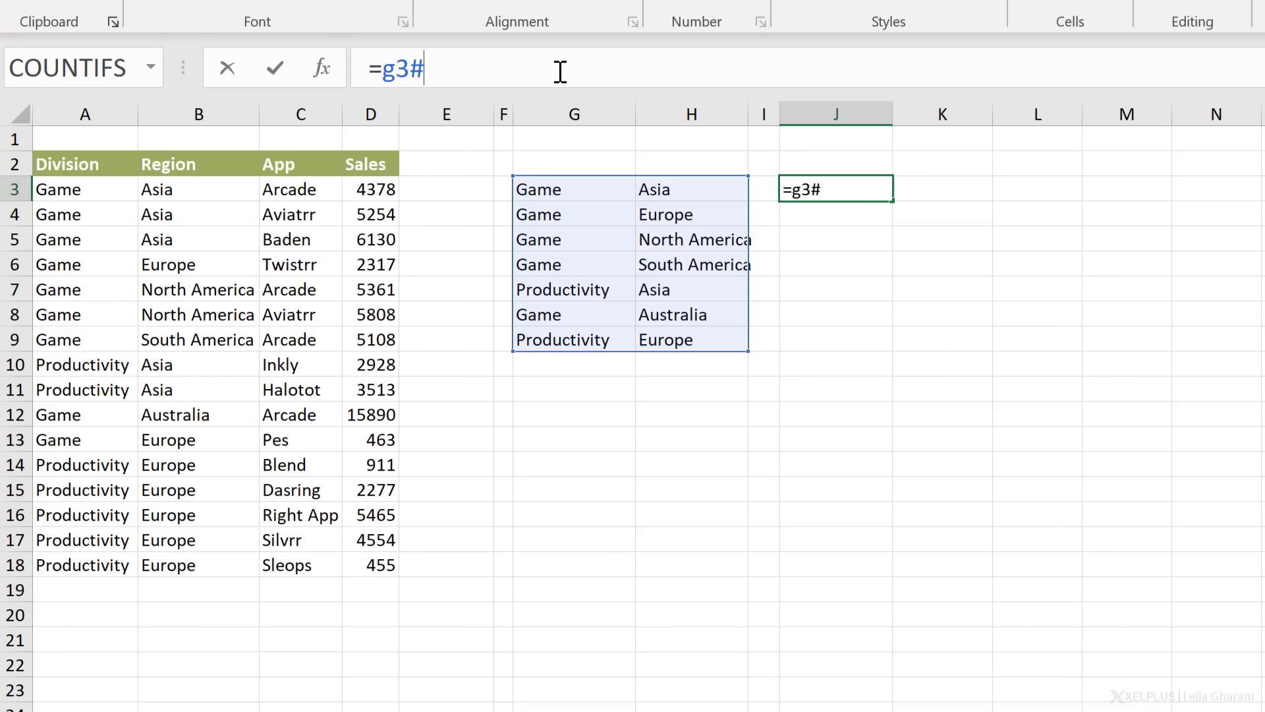
key(Backspace)
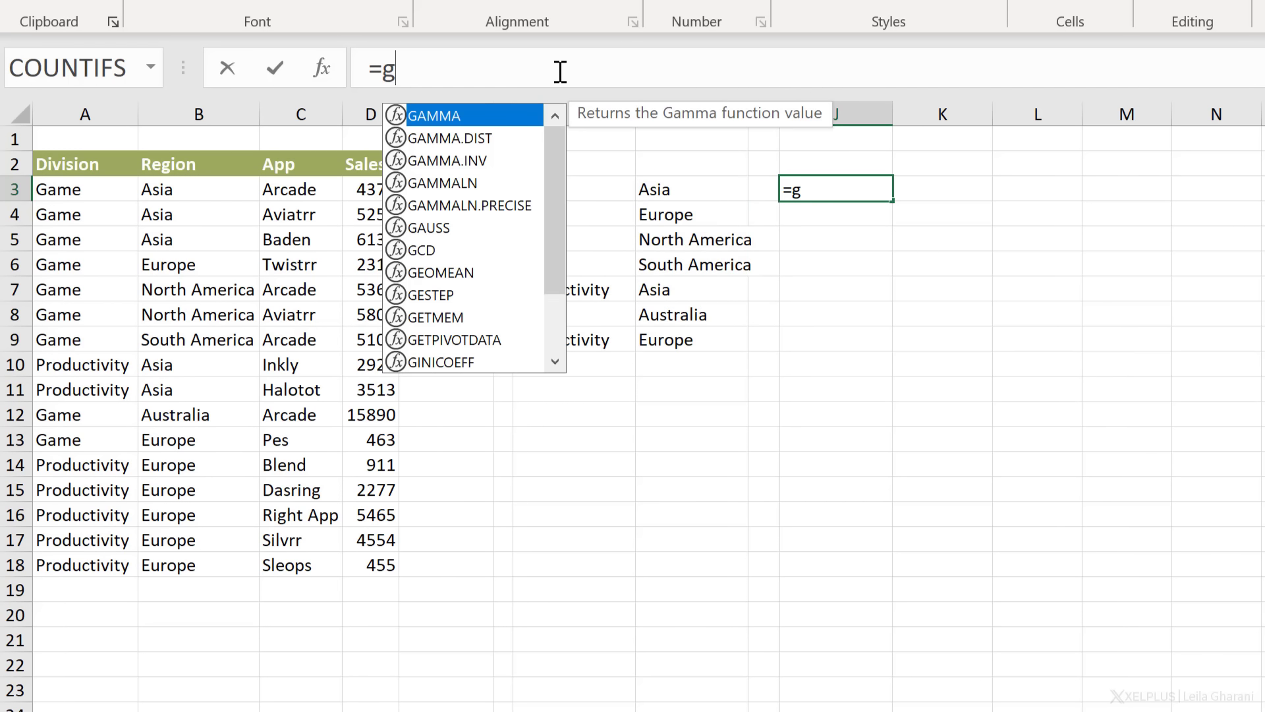
click(554, 189)
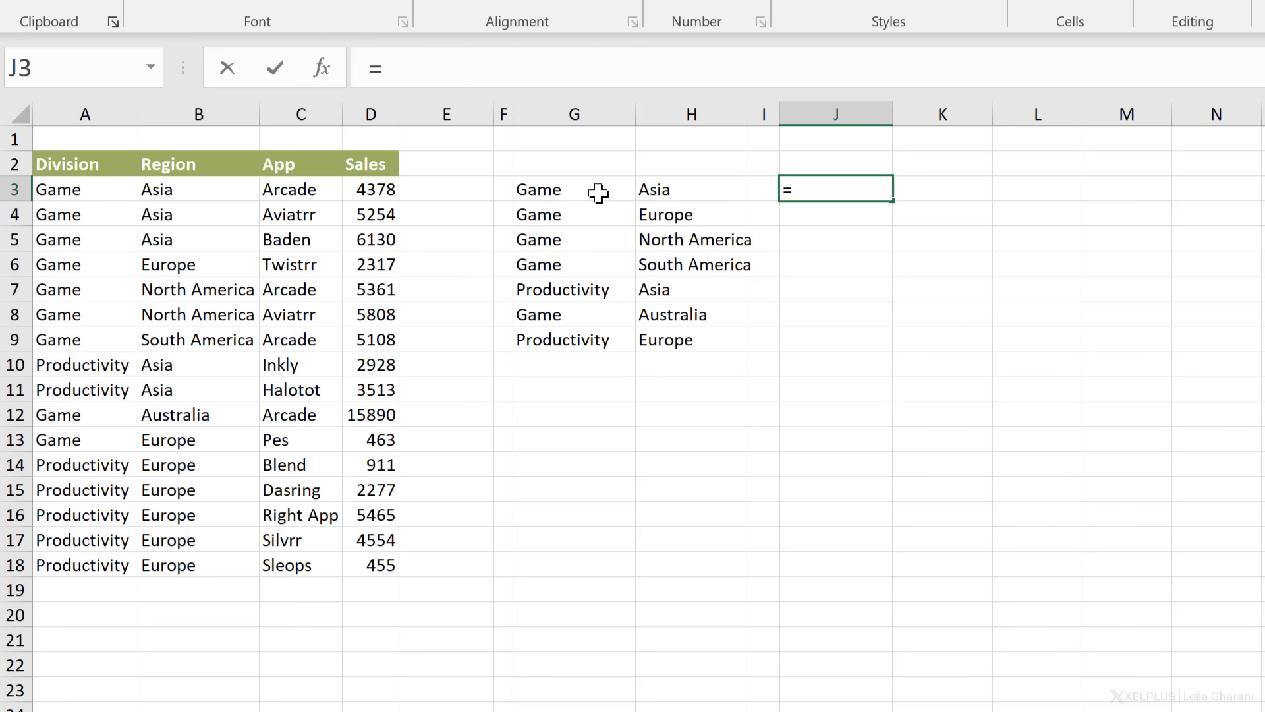
drag(539, 189, 690, 314)
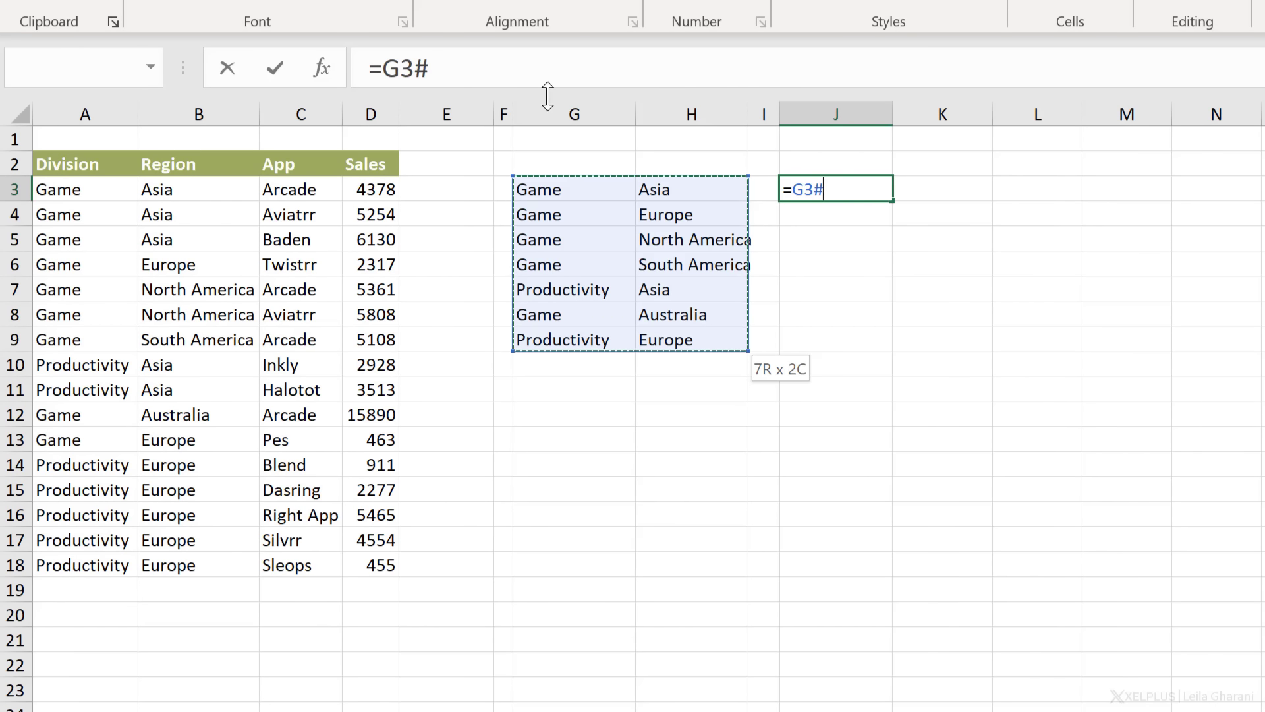
key(Enter)
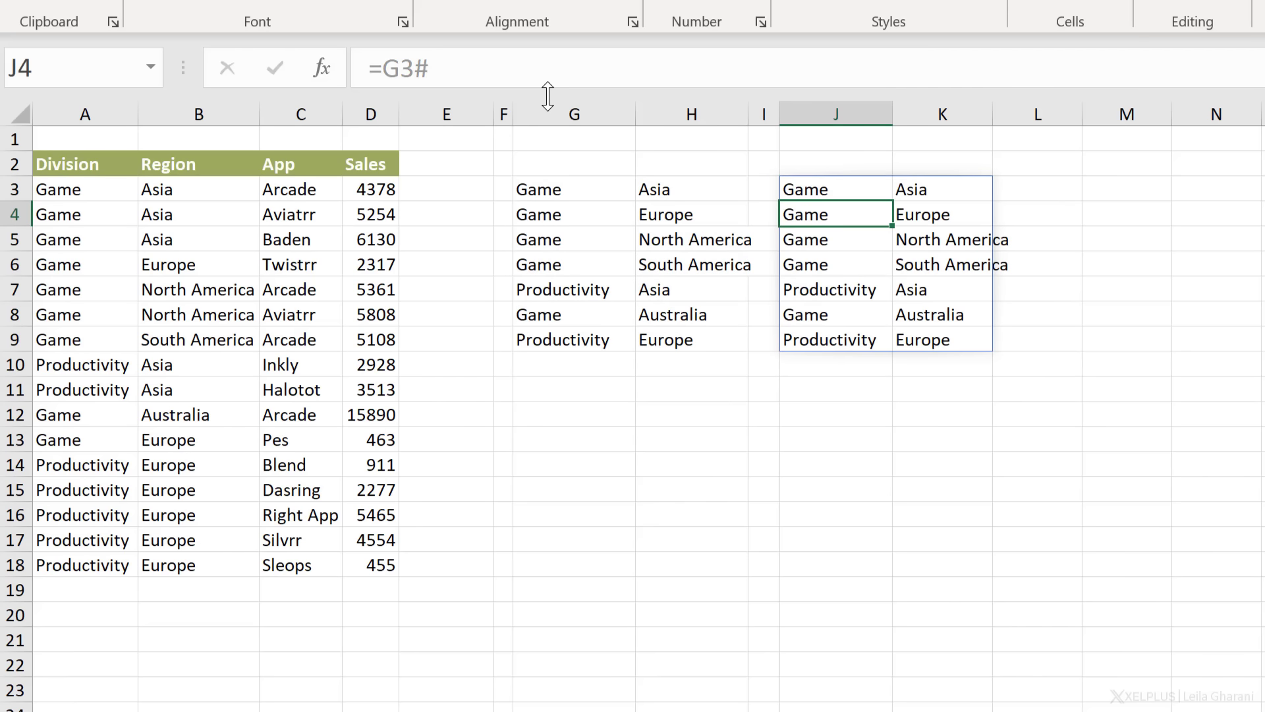
click(835, 190)
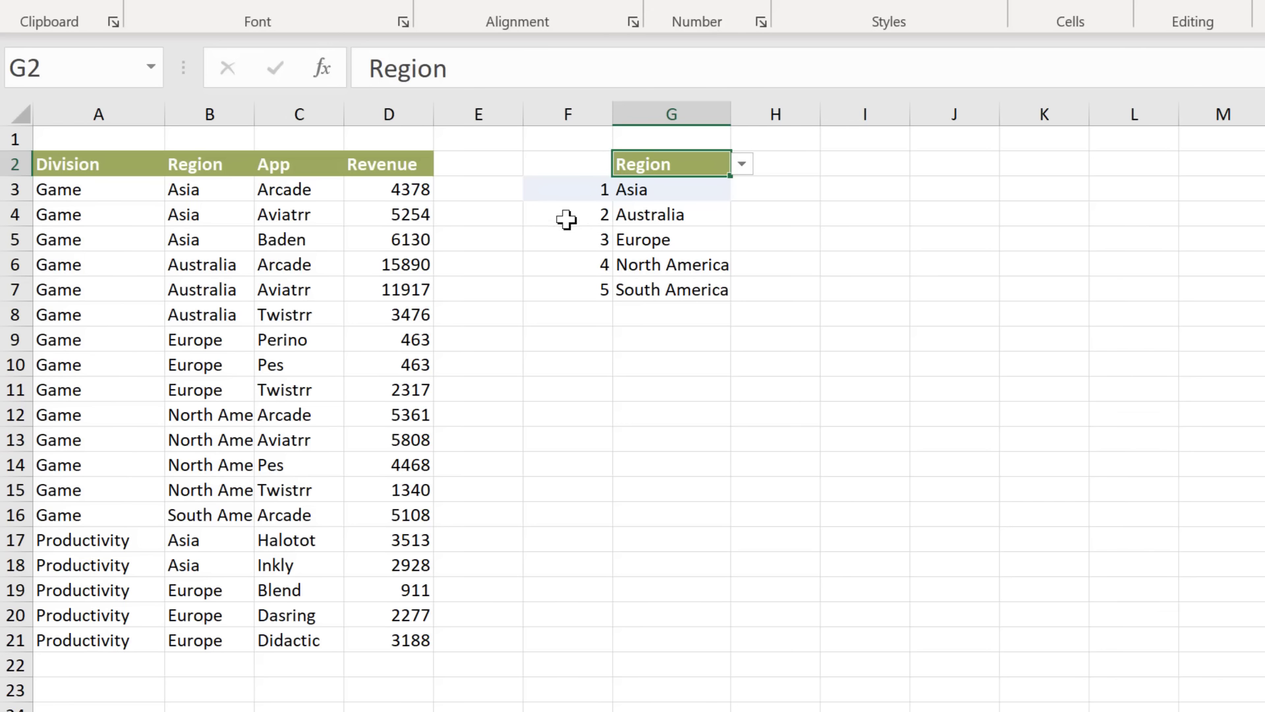
mouse_move(516, 201)
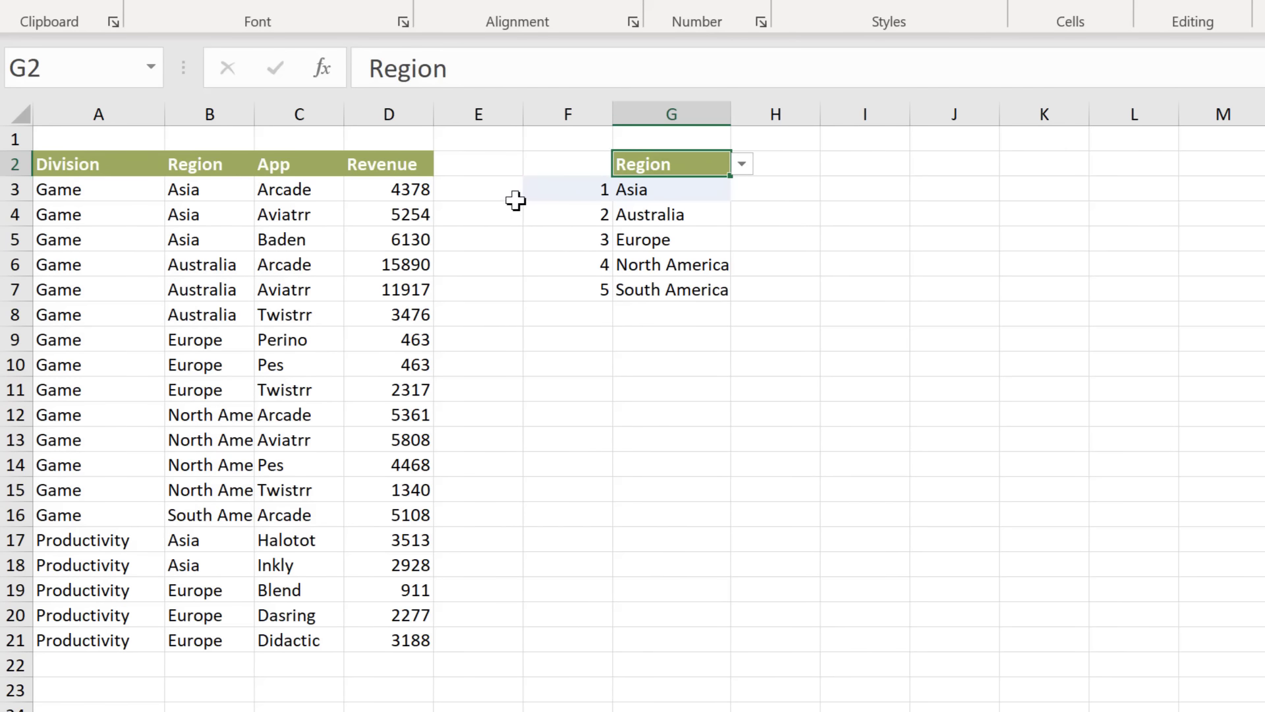
mouse_move(529, 198)
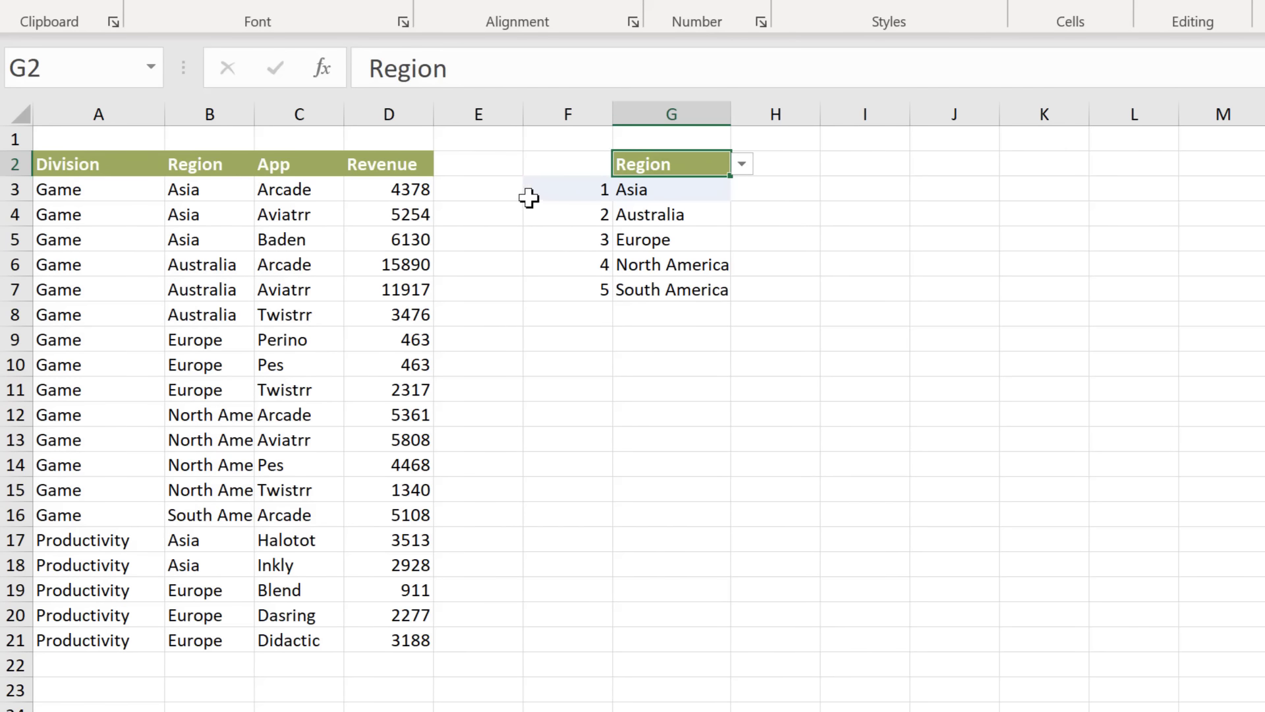
mouse_move(204, 175)
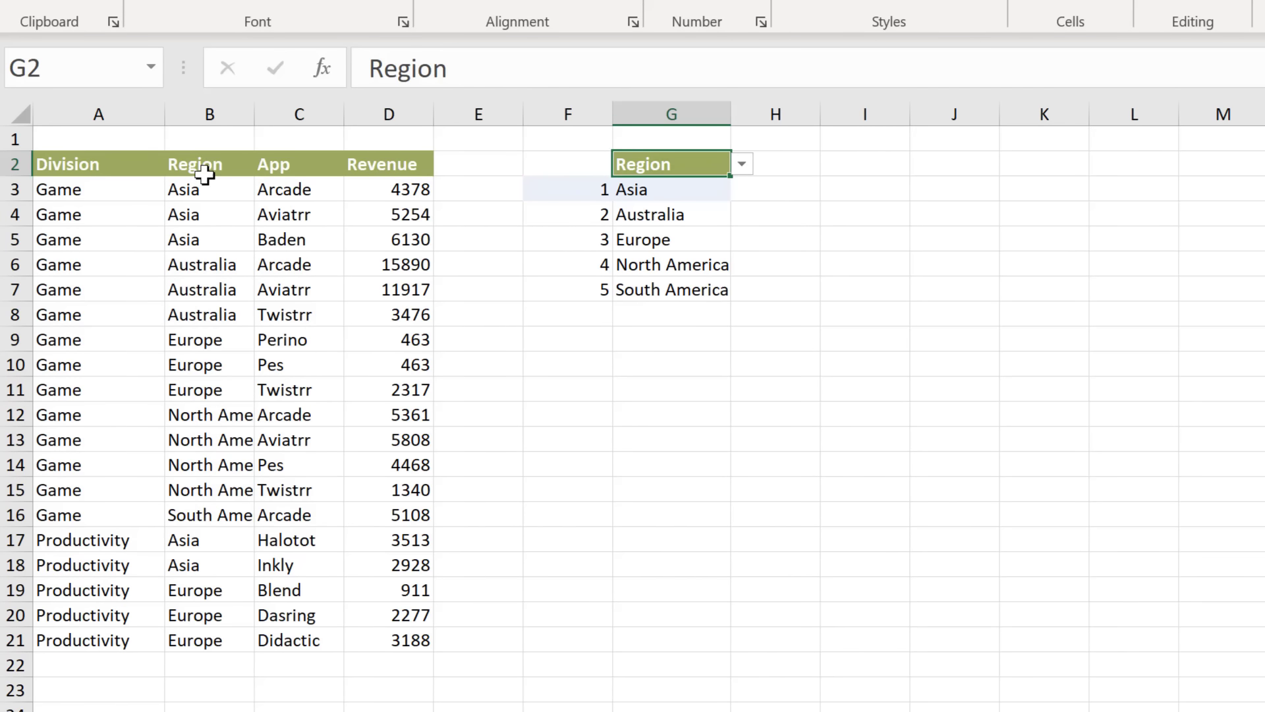
mouse_move(740, 181)
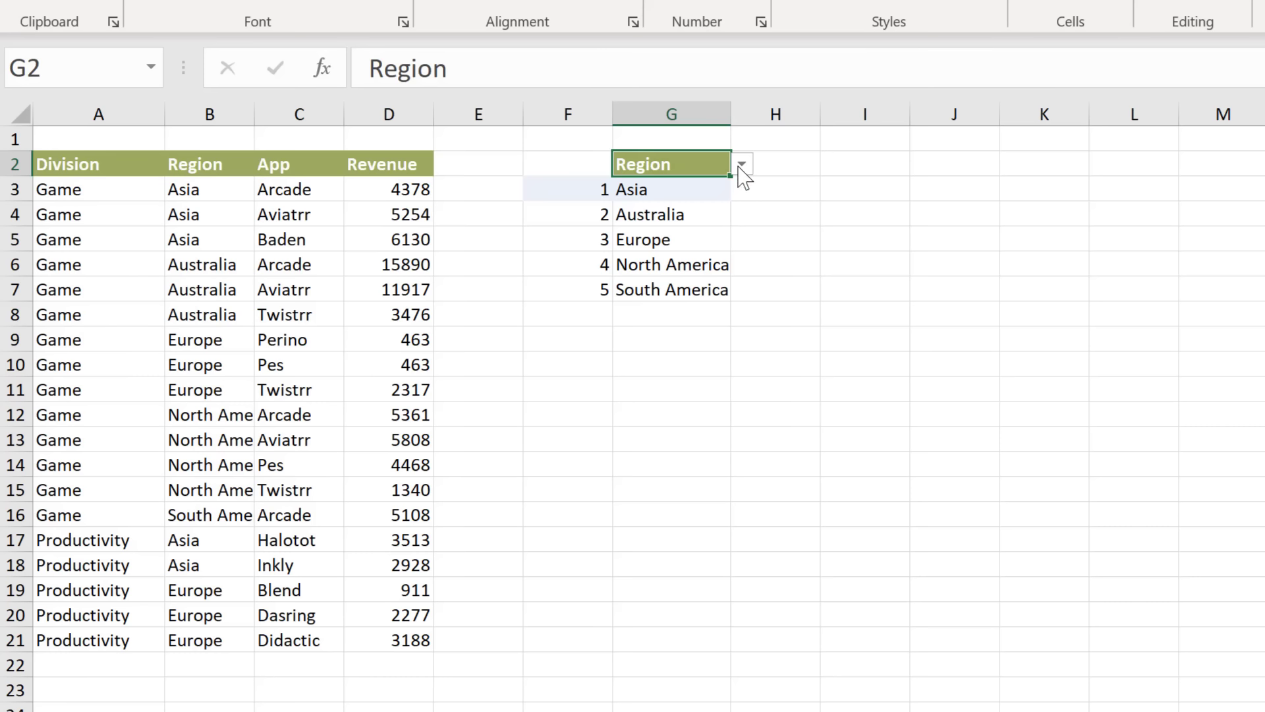
- Switch the G2 header dropdown to App, then Division, leaving Game and Productivity numbered 1–2
click(744, 165)
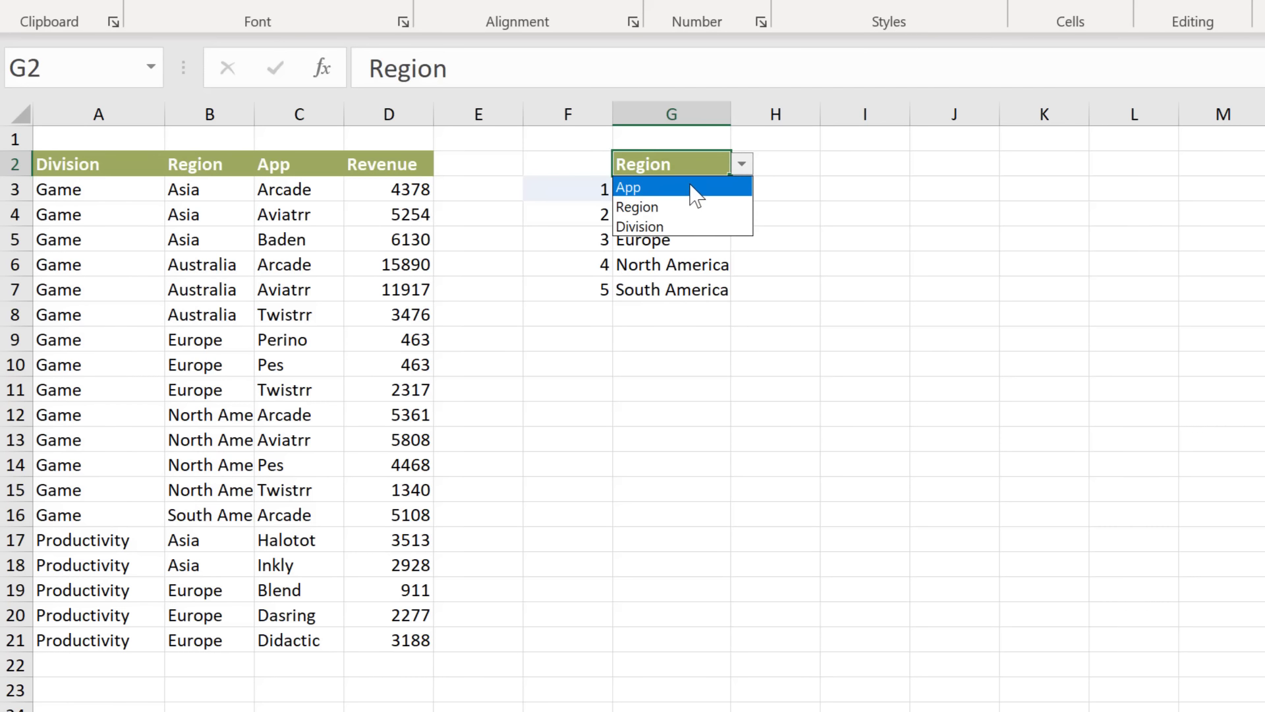
click(630, 188)
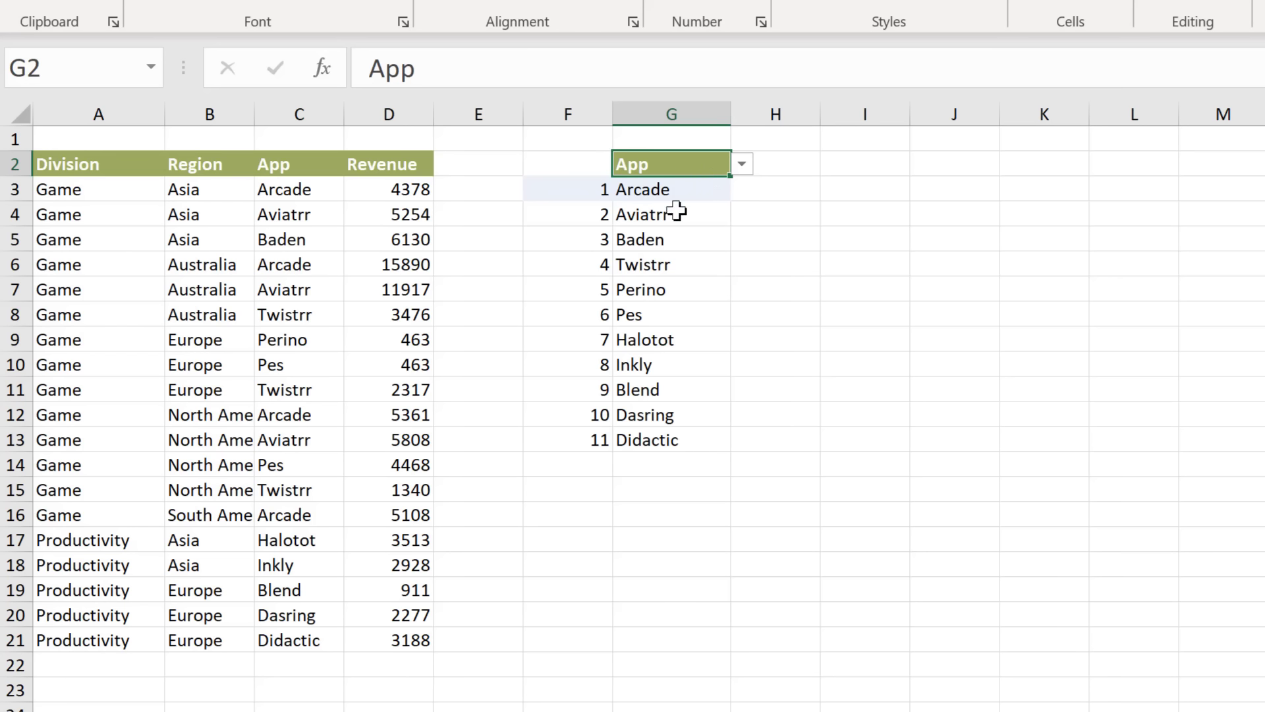
mouse_move(553, 200)
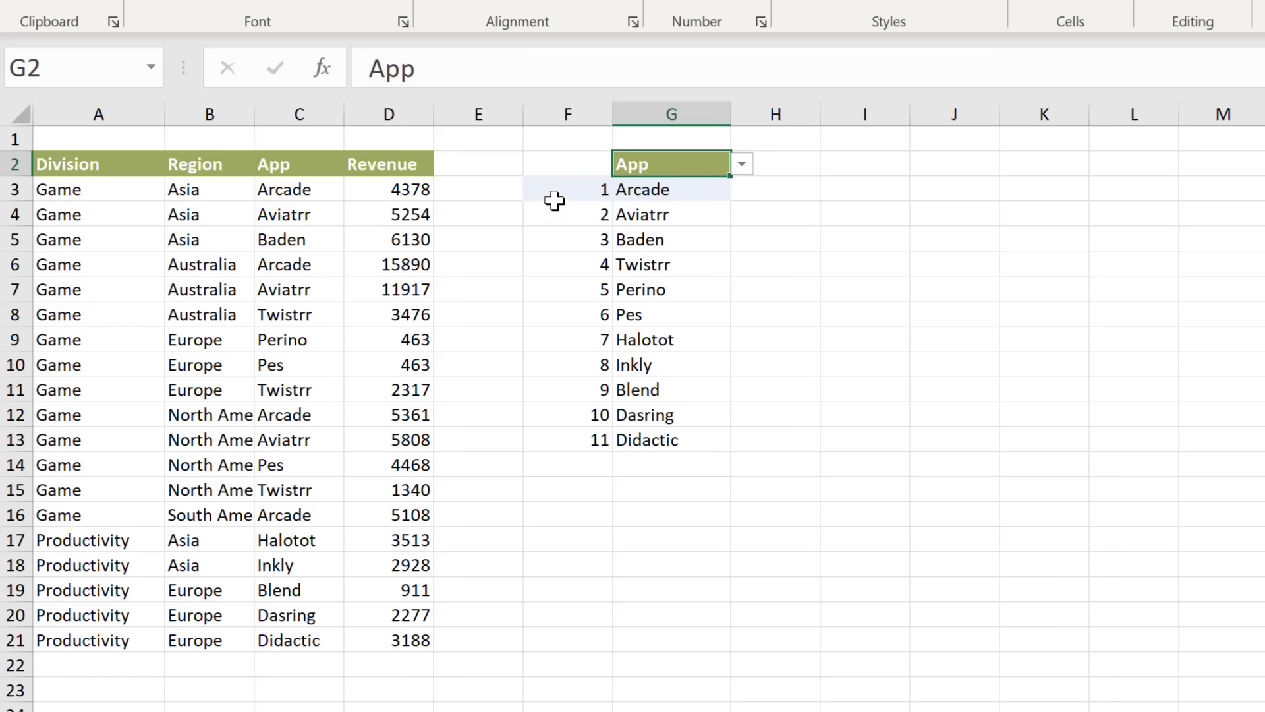
mouse_move(686, 267)
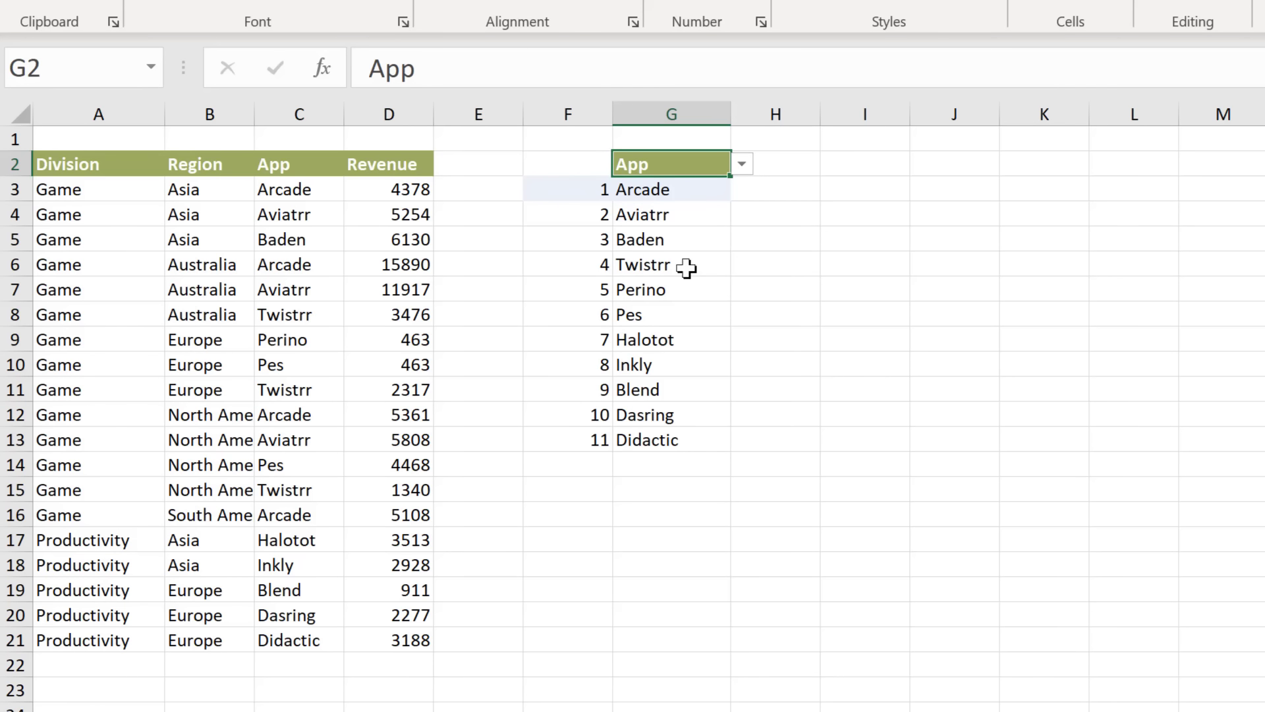
click(742, 163)
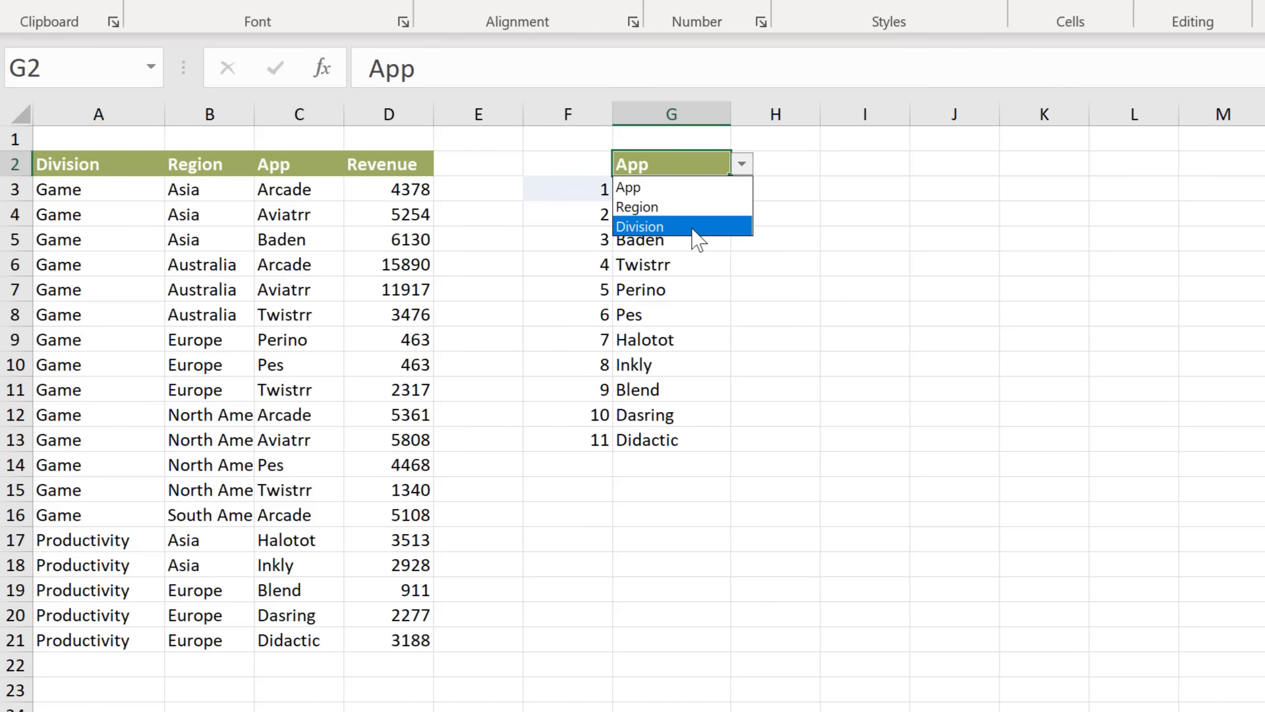
click(641, 227)
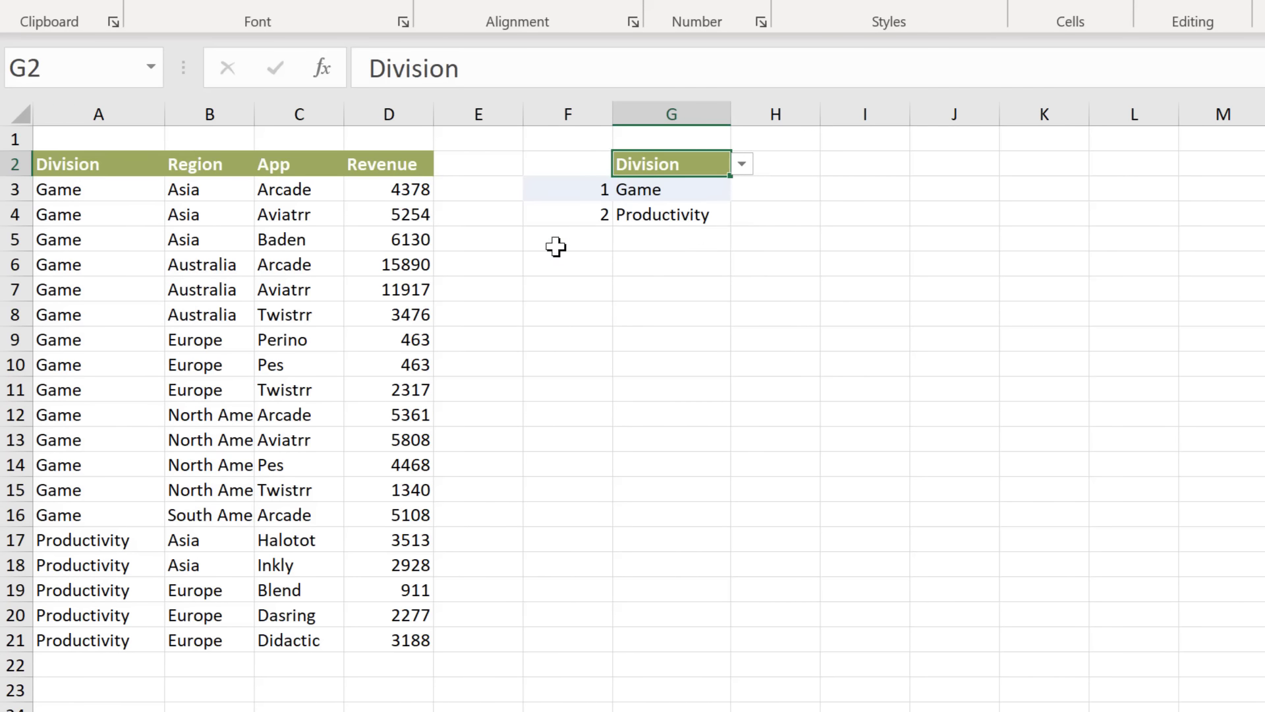
click(567, 189)
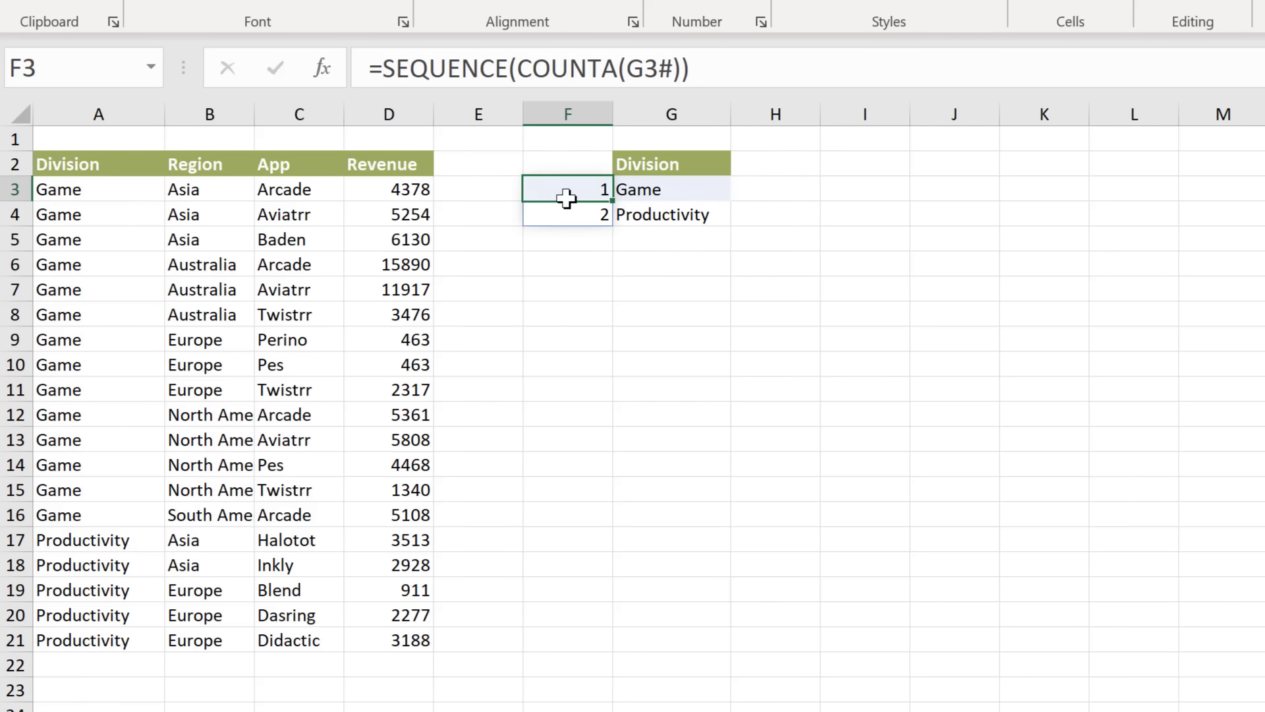
mouse_move(546, 69)
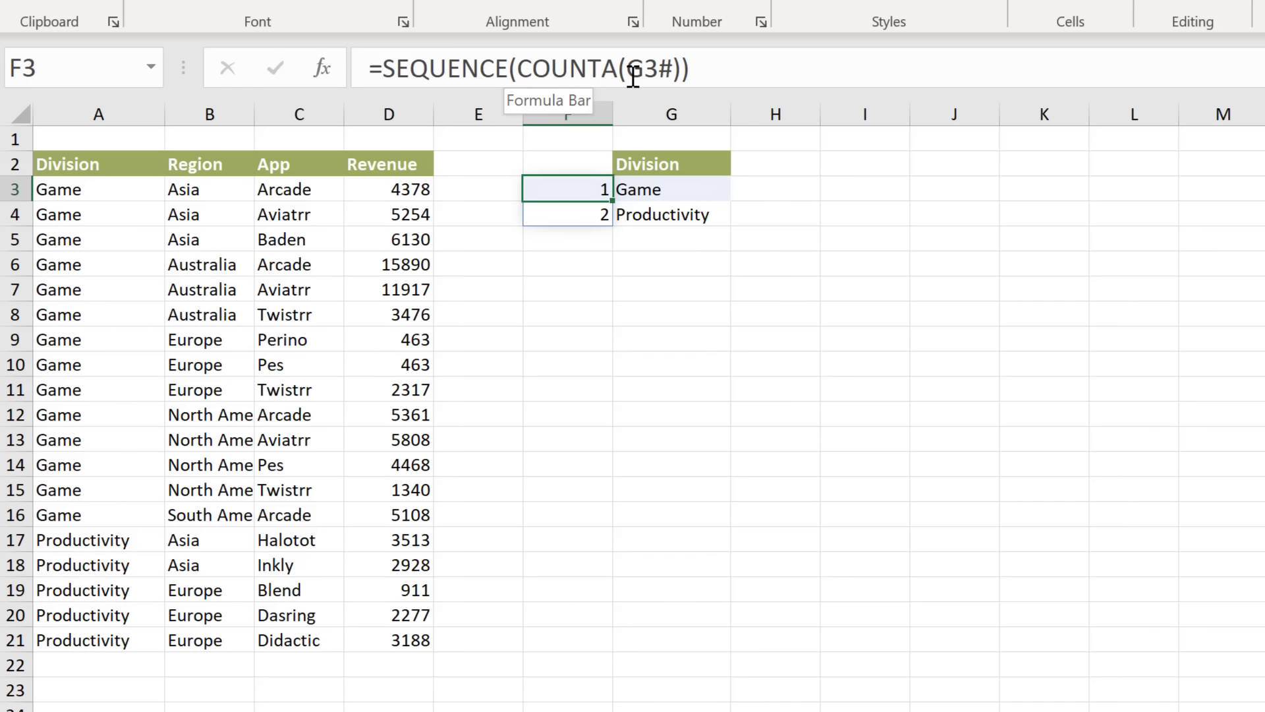
click(651, 190)
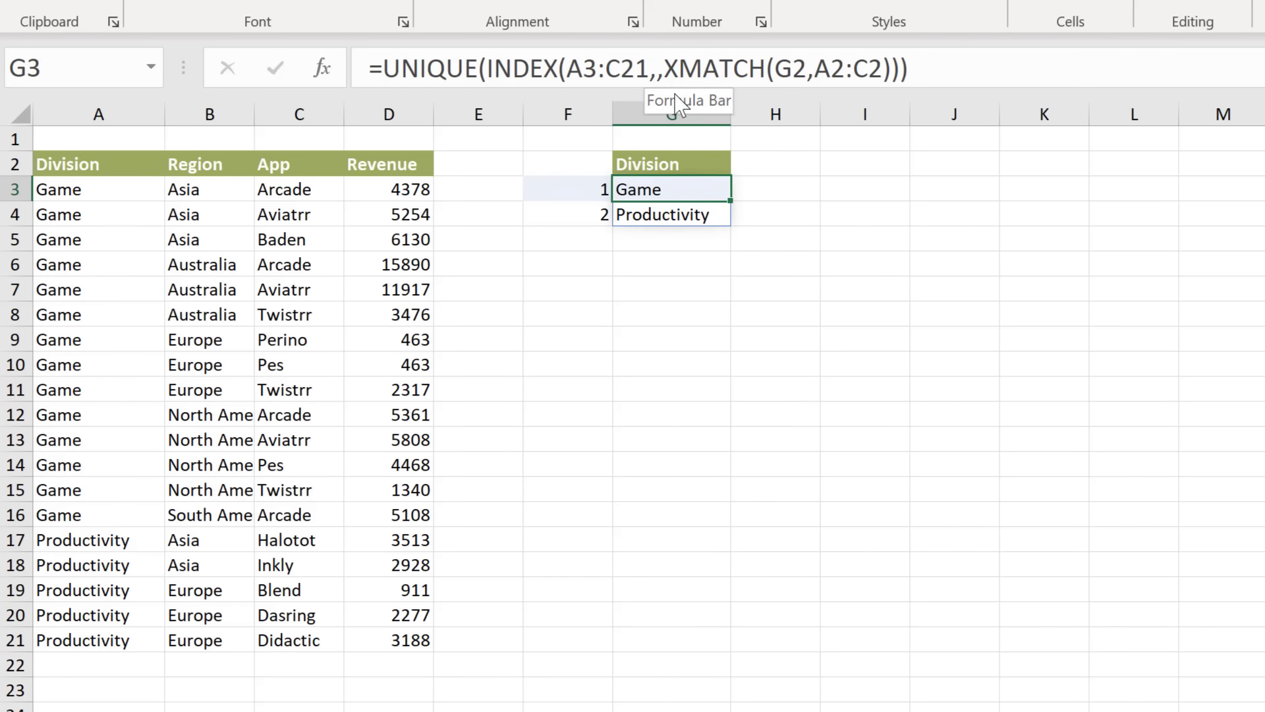
mouse_move(701, 70)
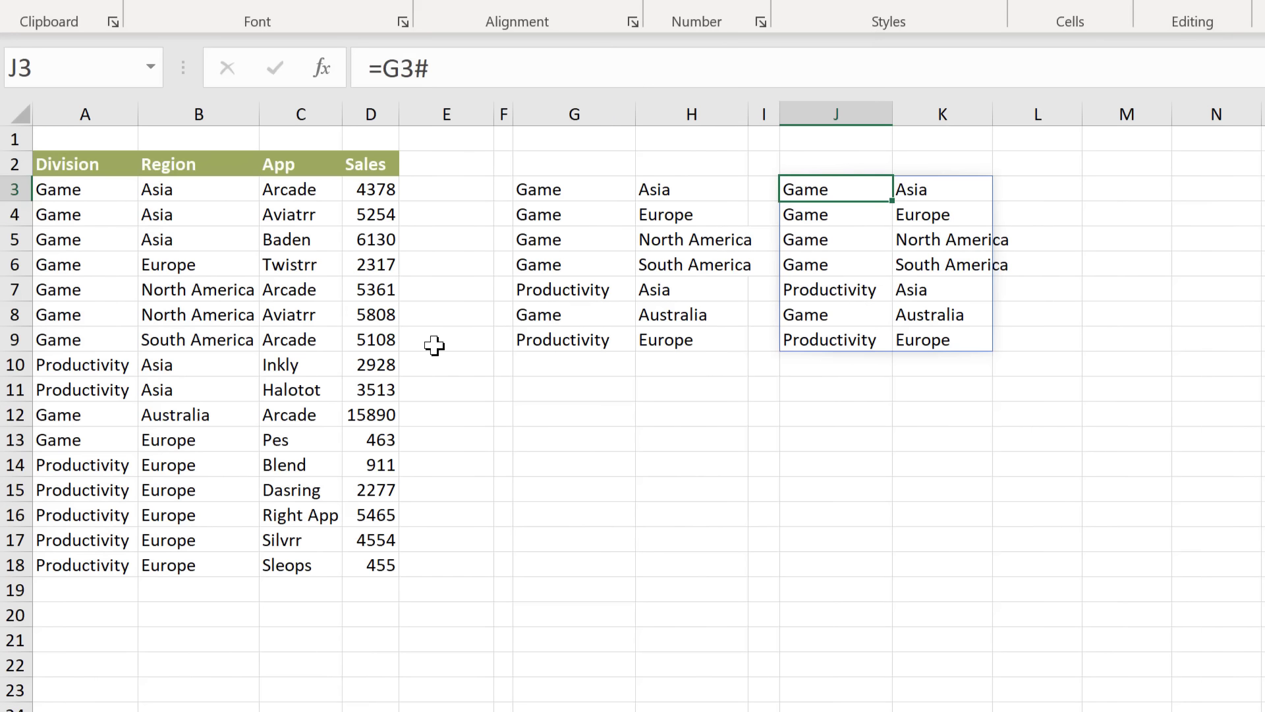
mouse_move(226, 327)
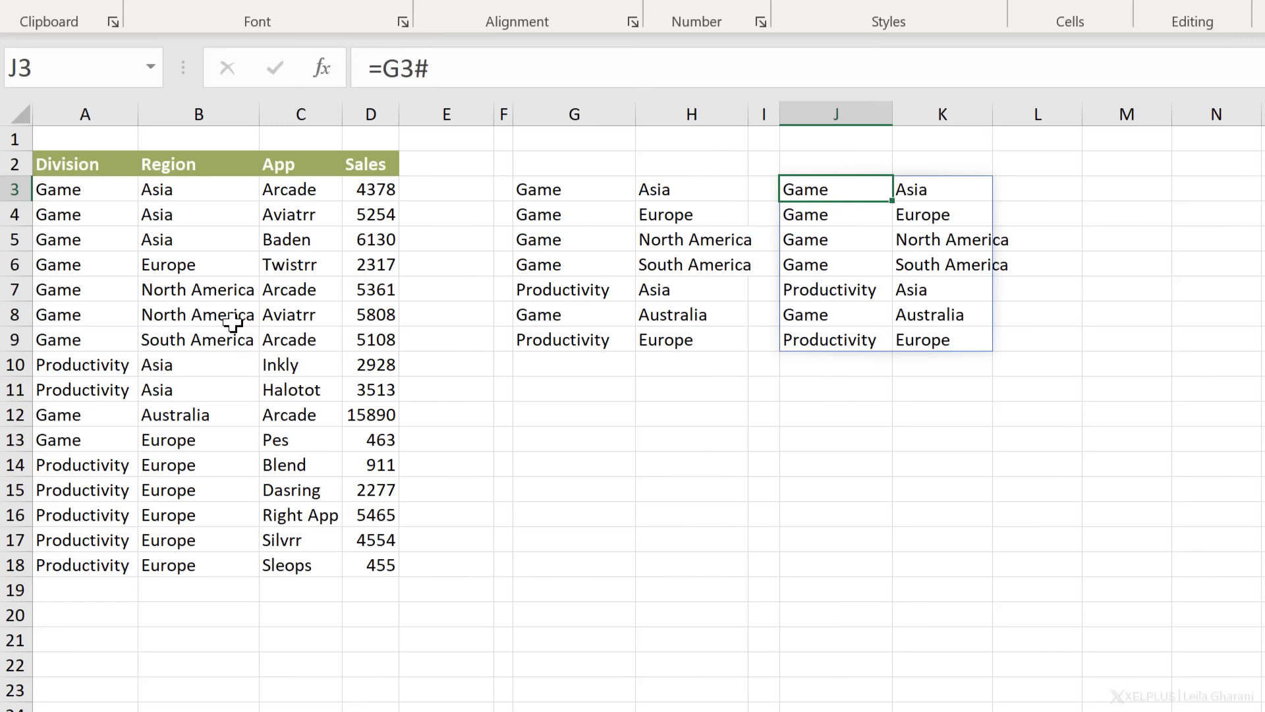
- Convert the A2:D18 Division–Region–App–Sales data into a table with headers via Ctrl+T
click(197, 314)
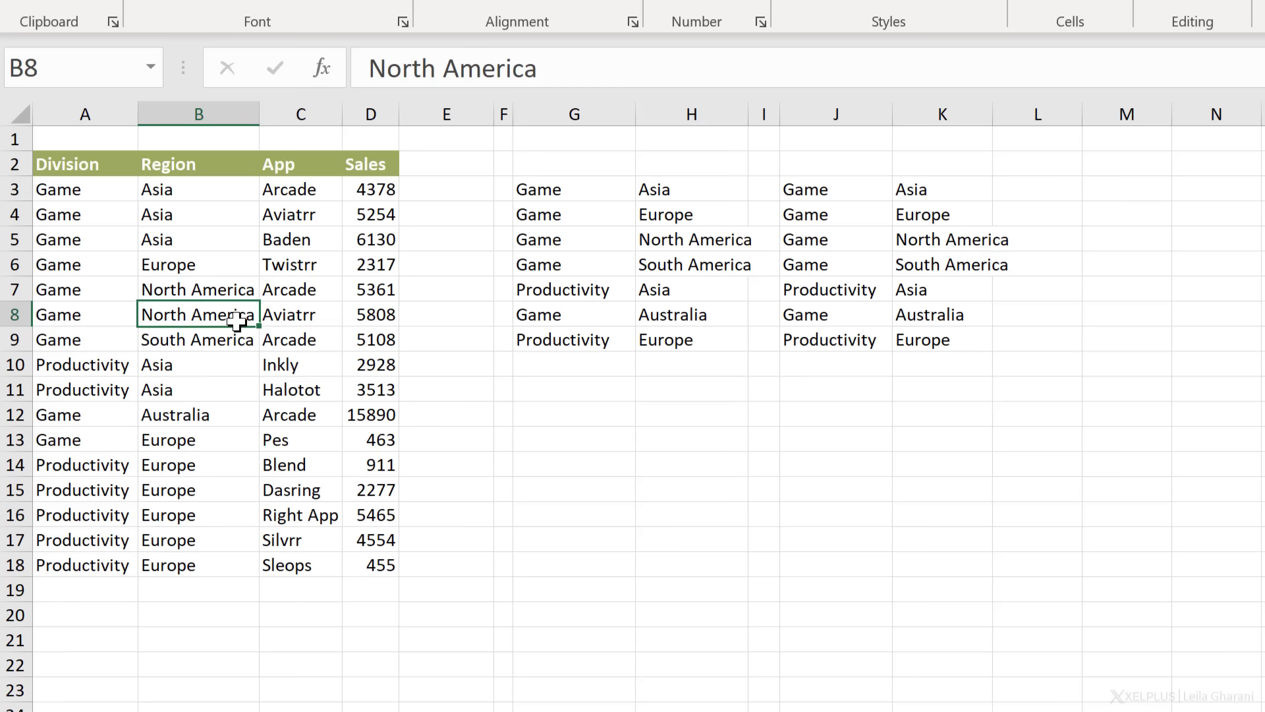
key(ctrl+t)
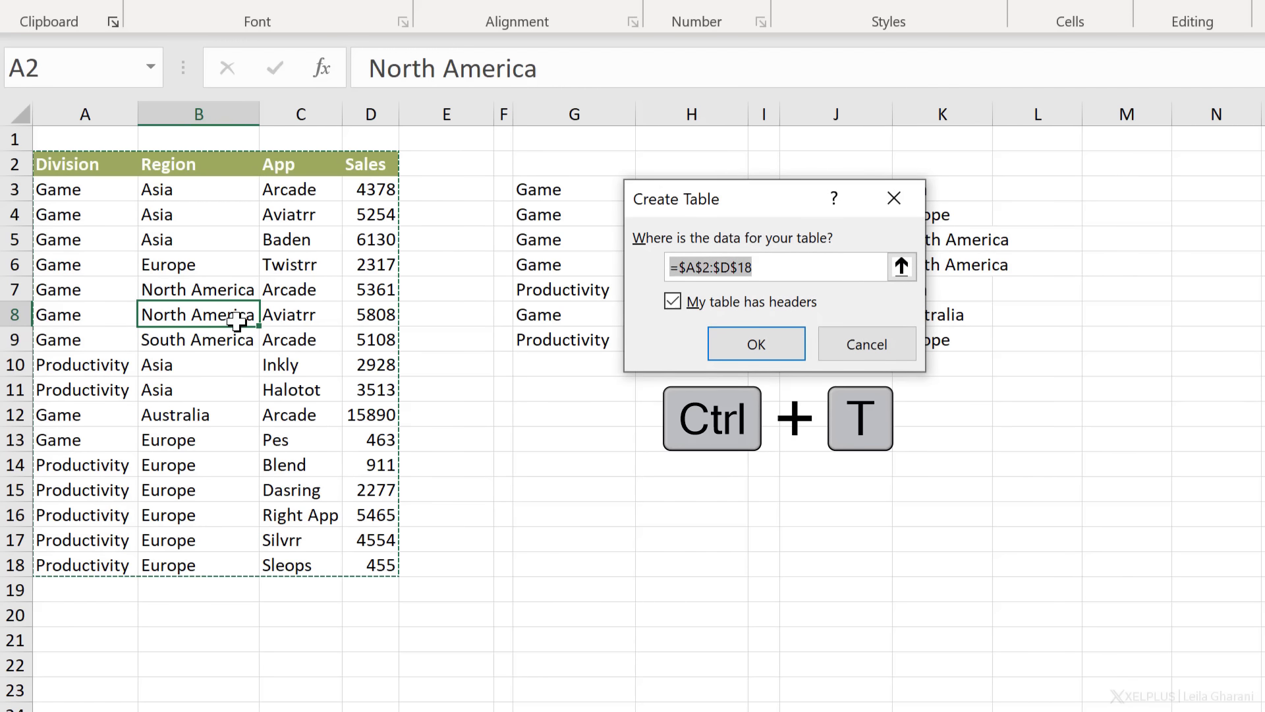
click(756, 342)
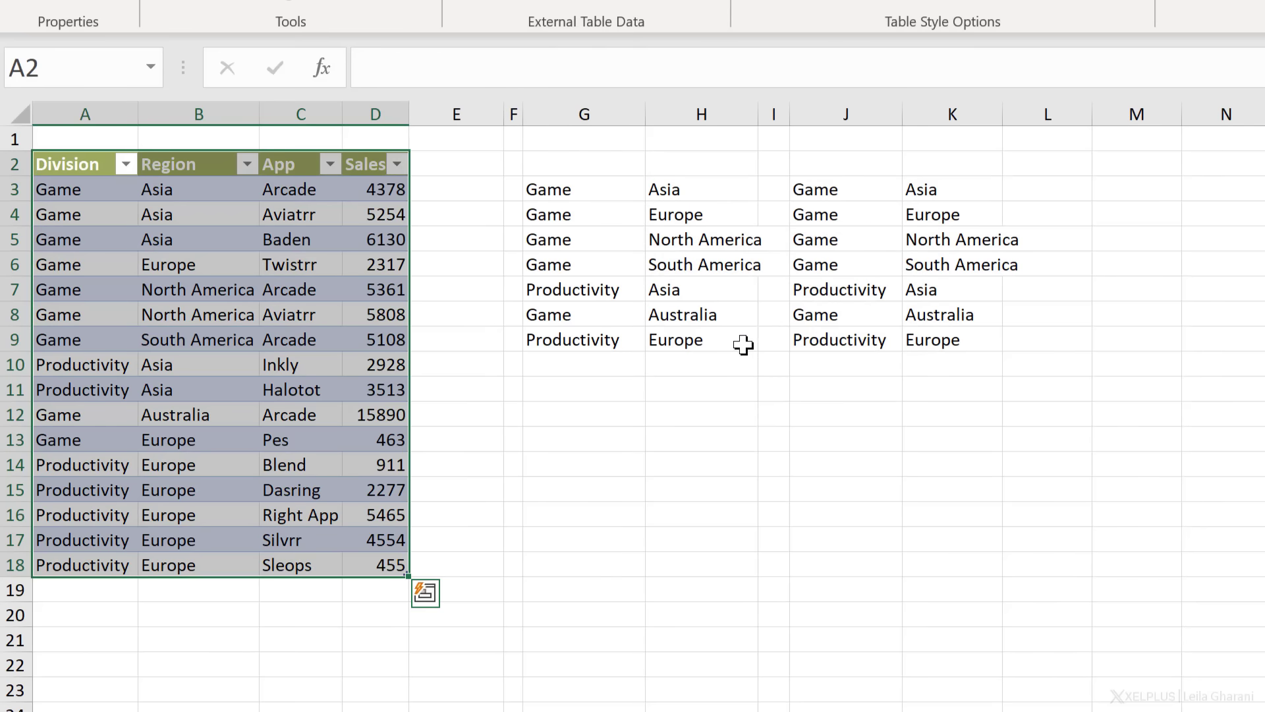
mouse_move(327, 406)
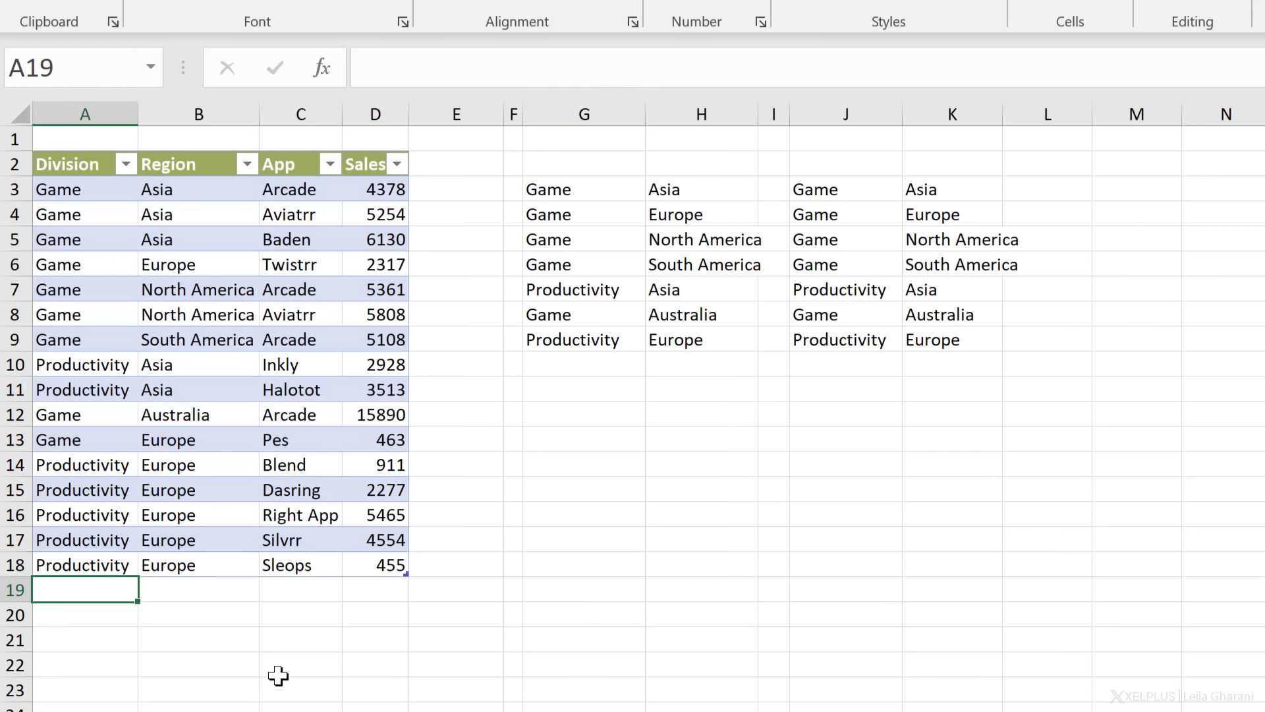
- Add a Health / Europe row 19 so G3's UNIQUE range extends to A3:B19 with eight pairs
text(Hea)
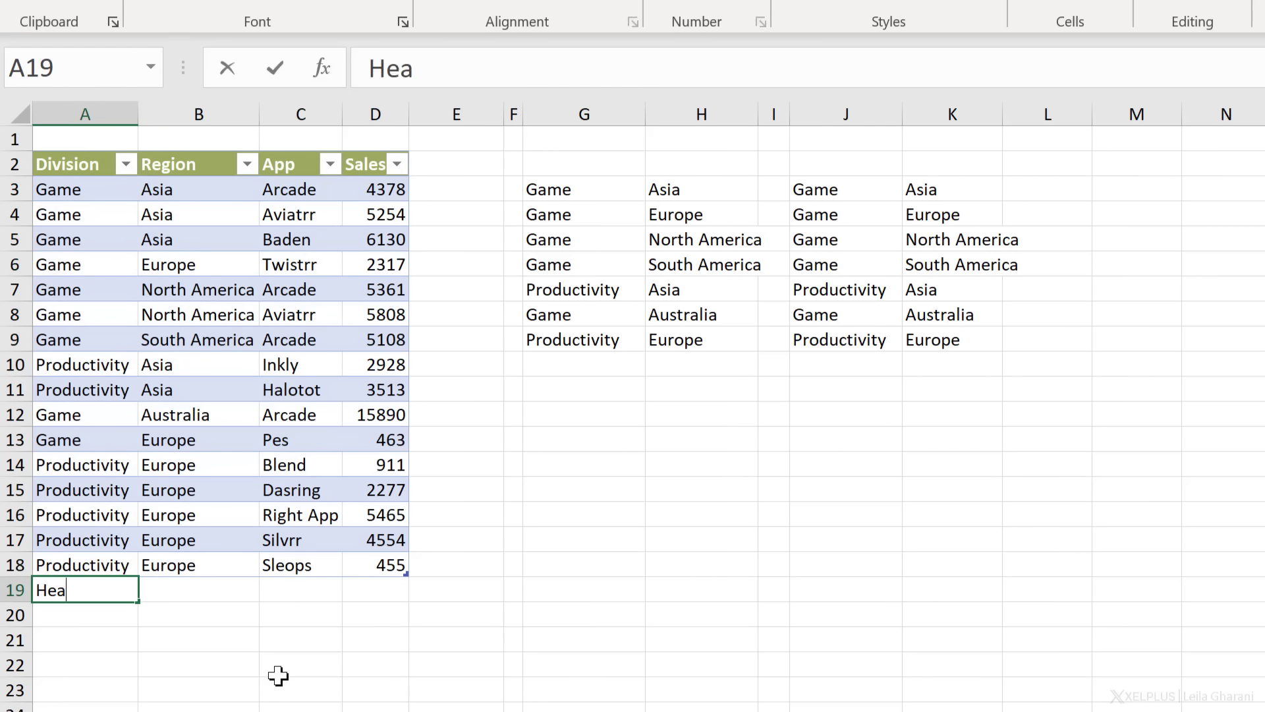
text(lth)
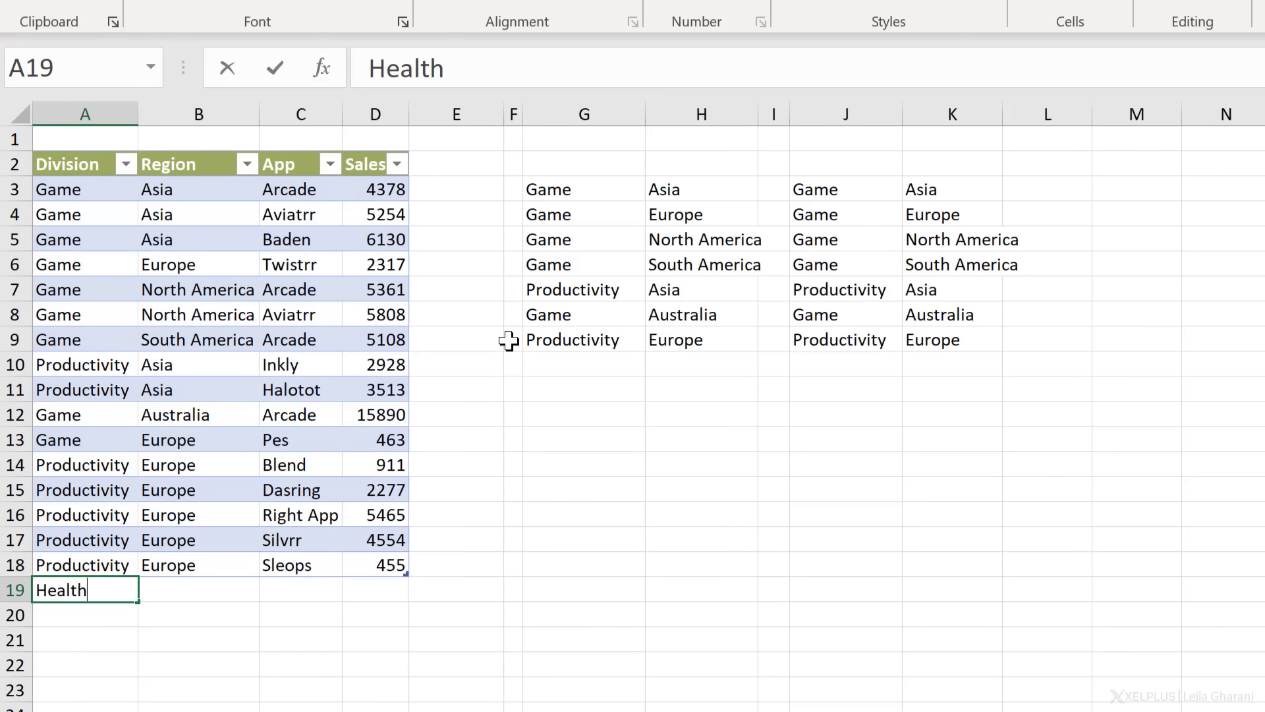
text(Europe)
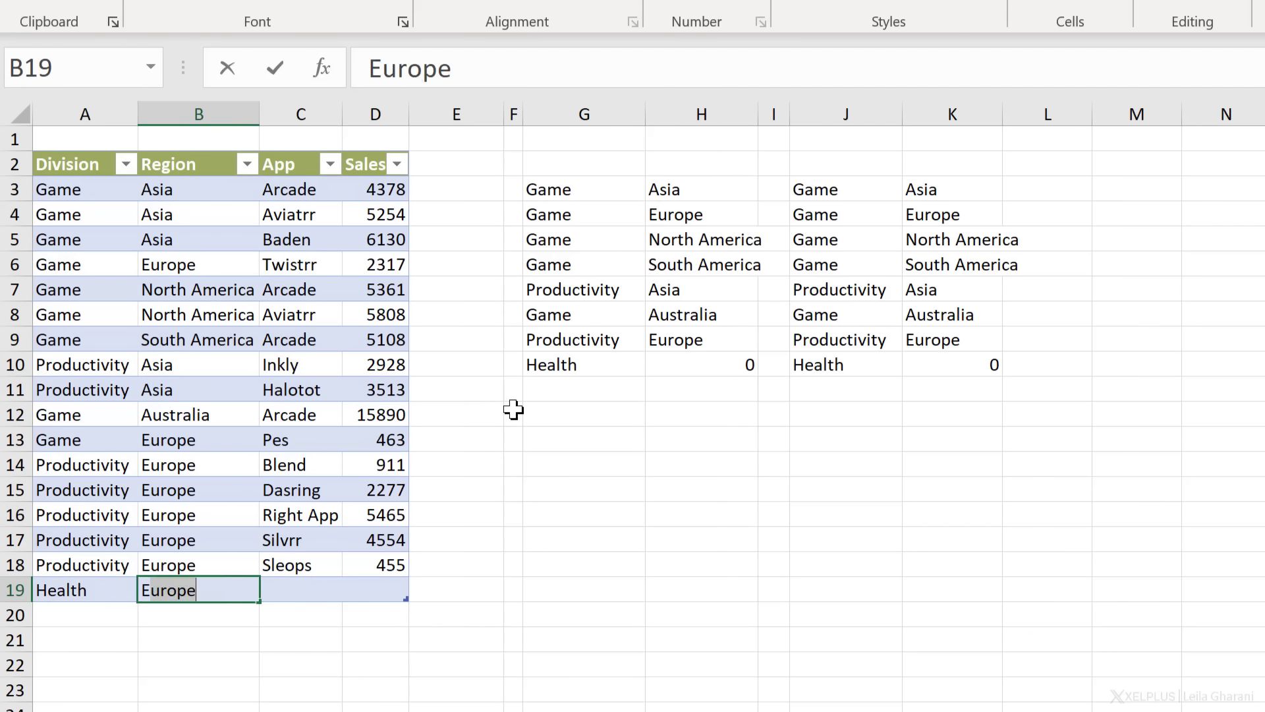
key(Enter)
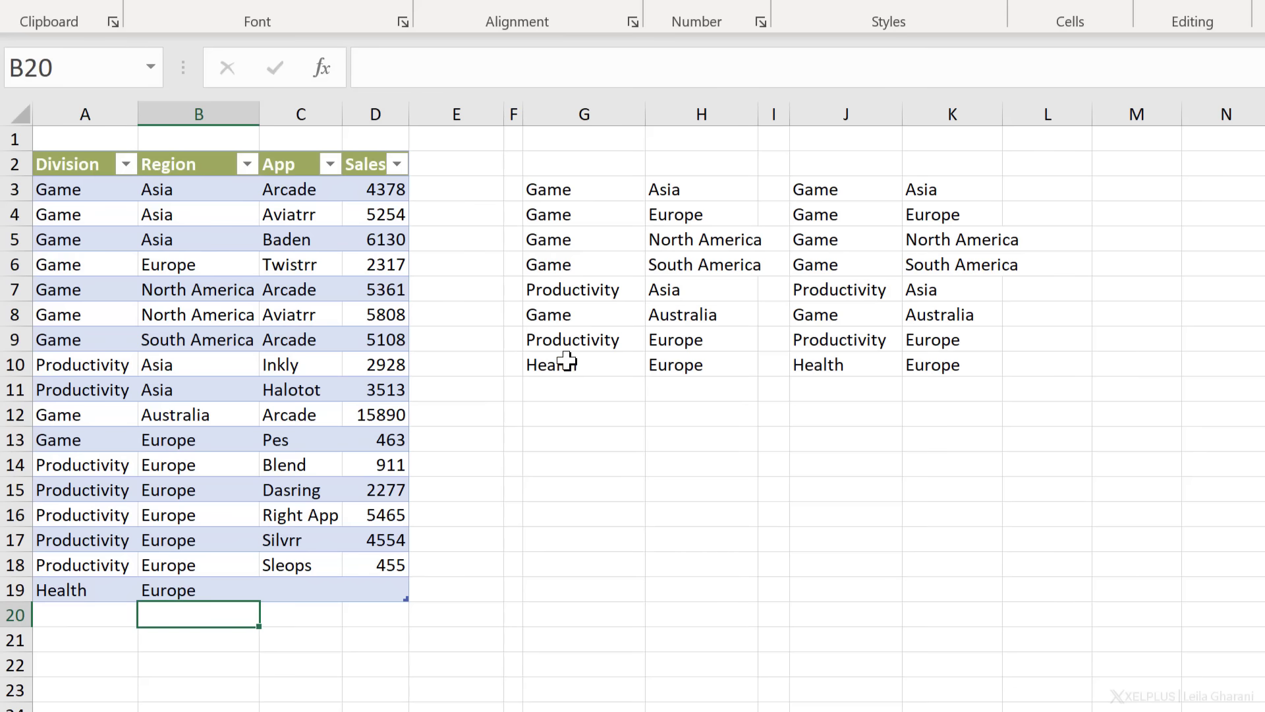
click(584, 190)
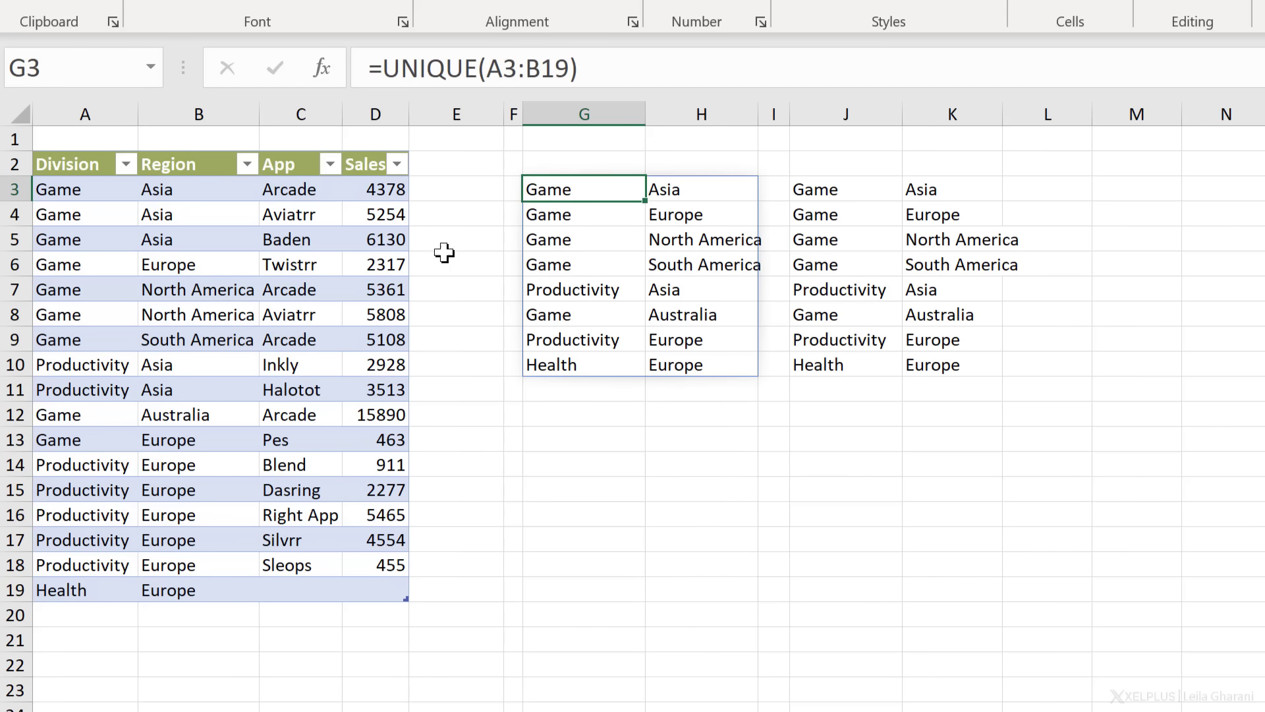
mouse_move(396, 264)
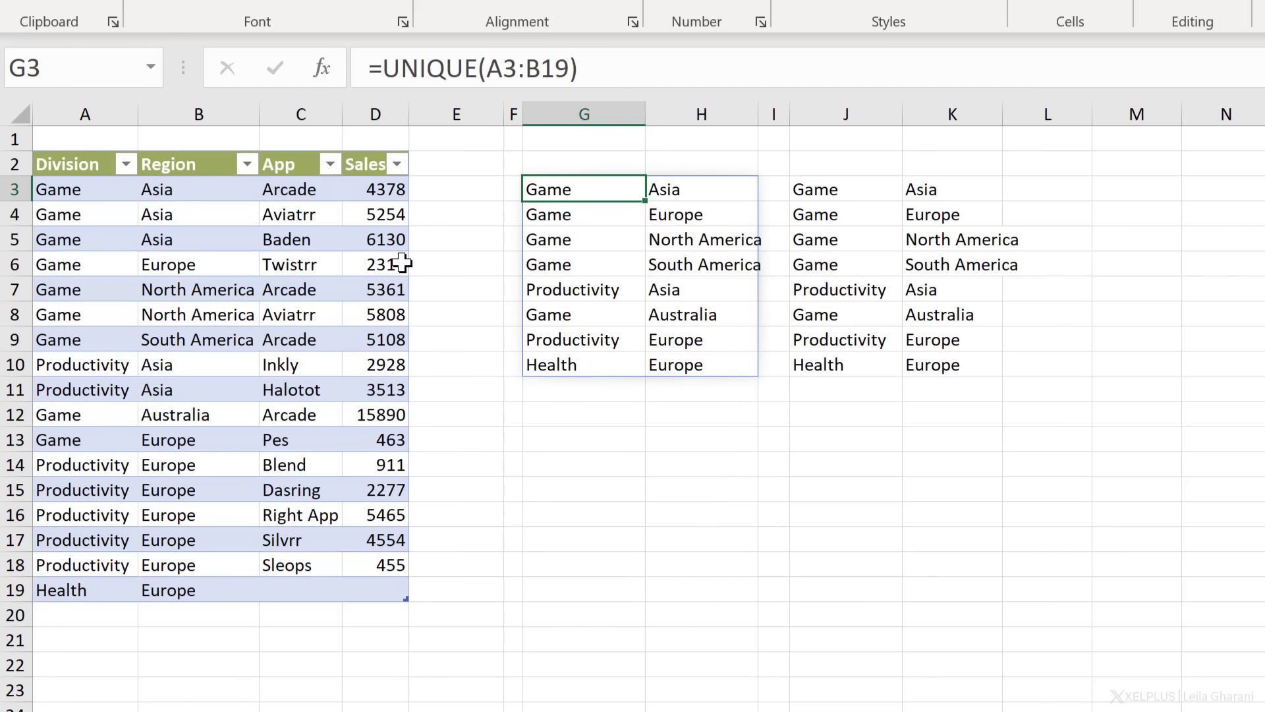
mouse_move(448, 206)
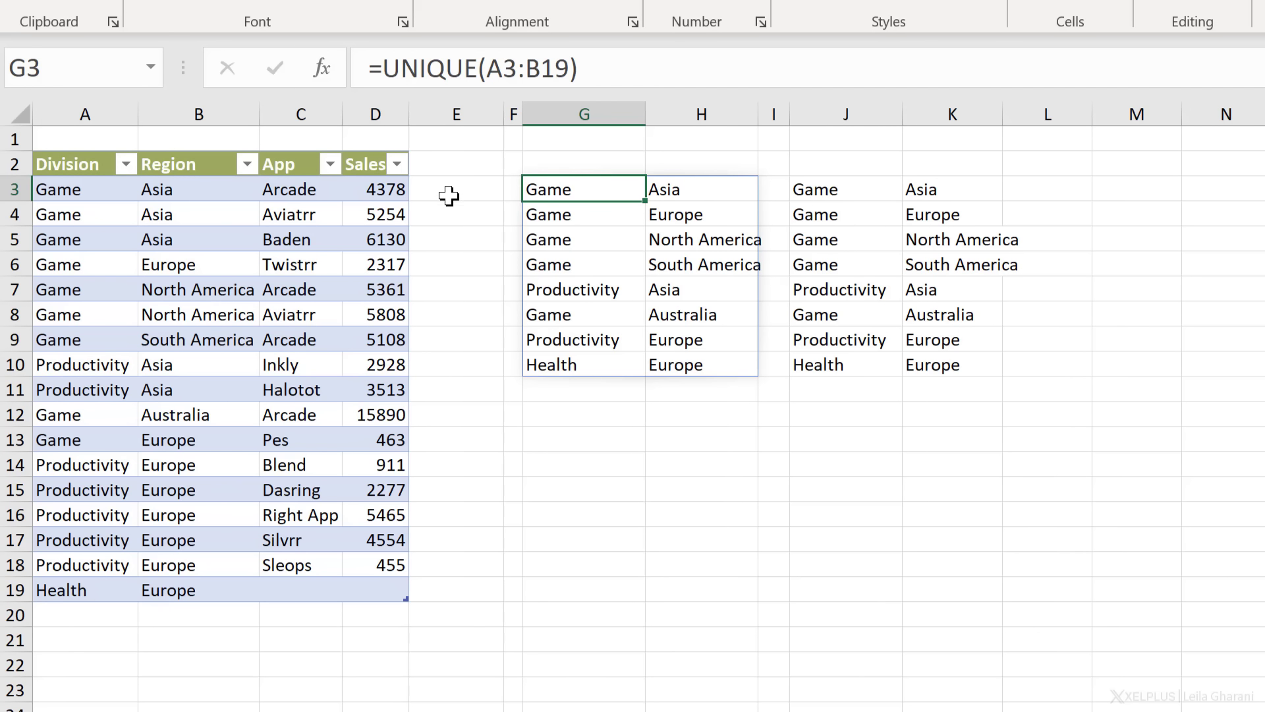
click(456, 190)
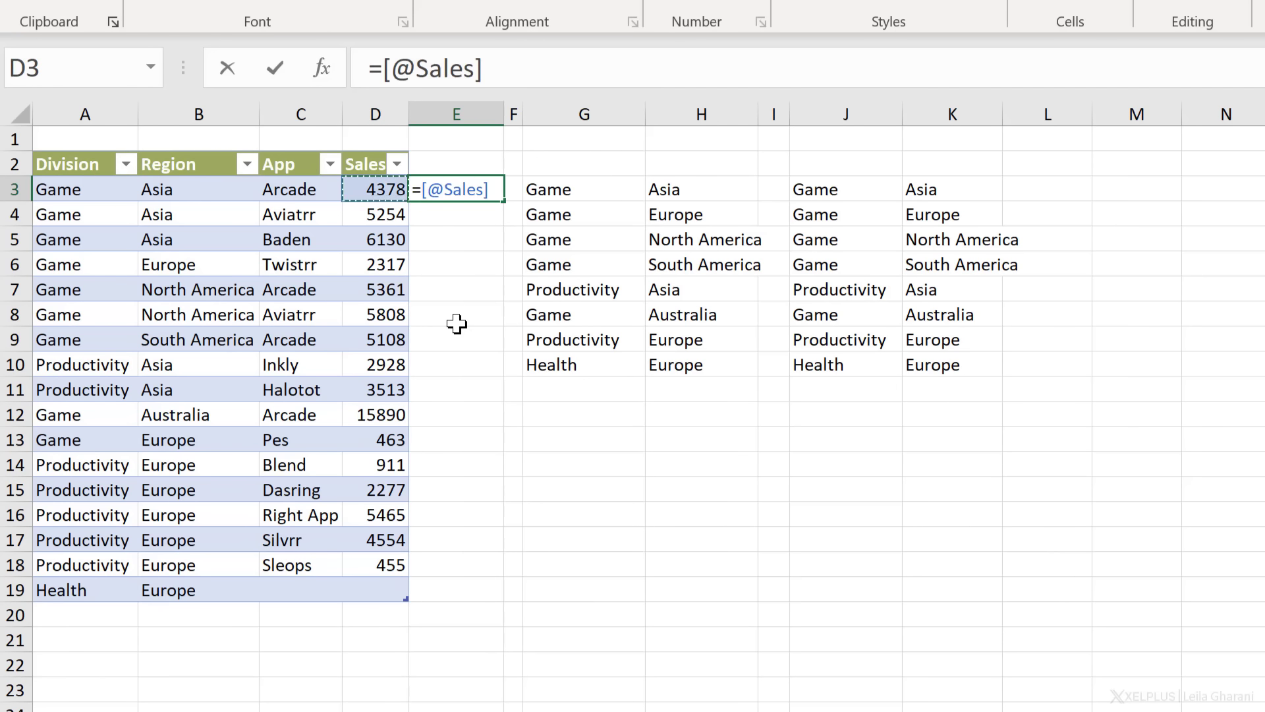
text(-)
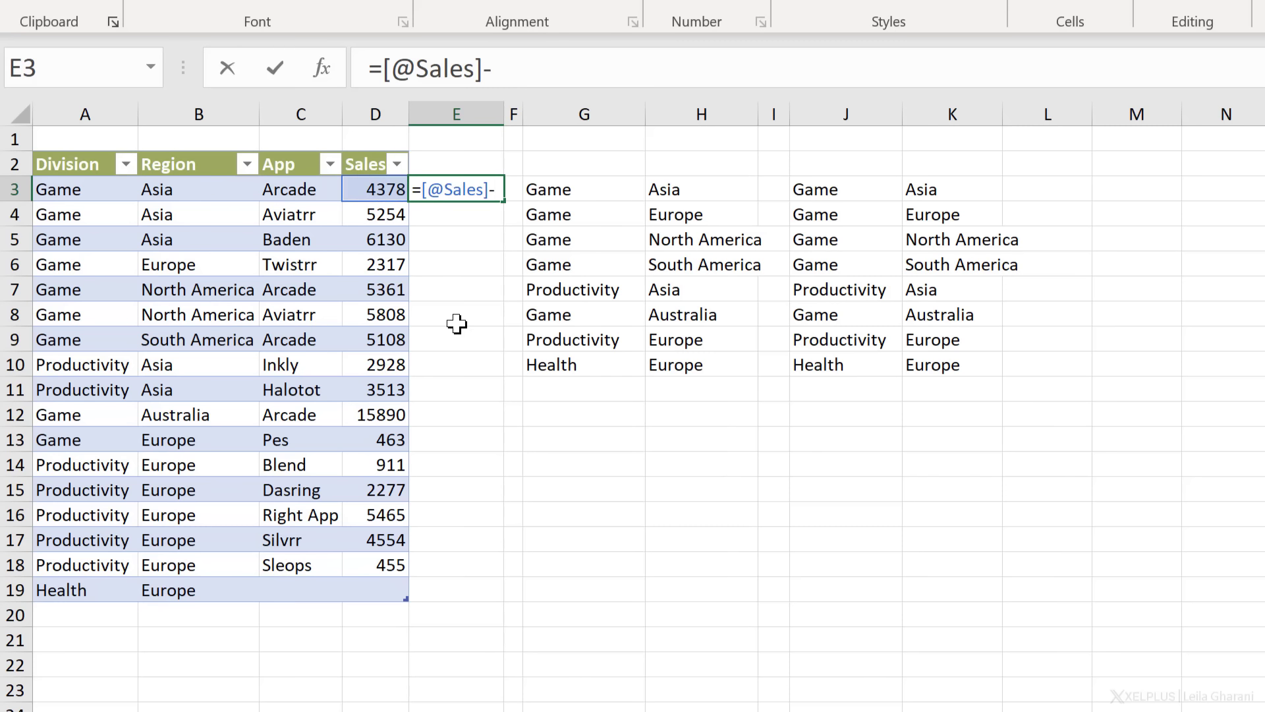
text(1)
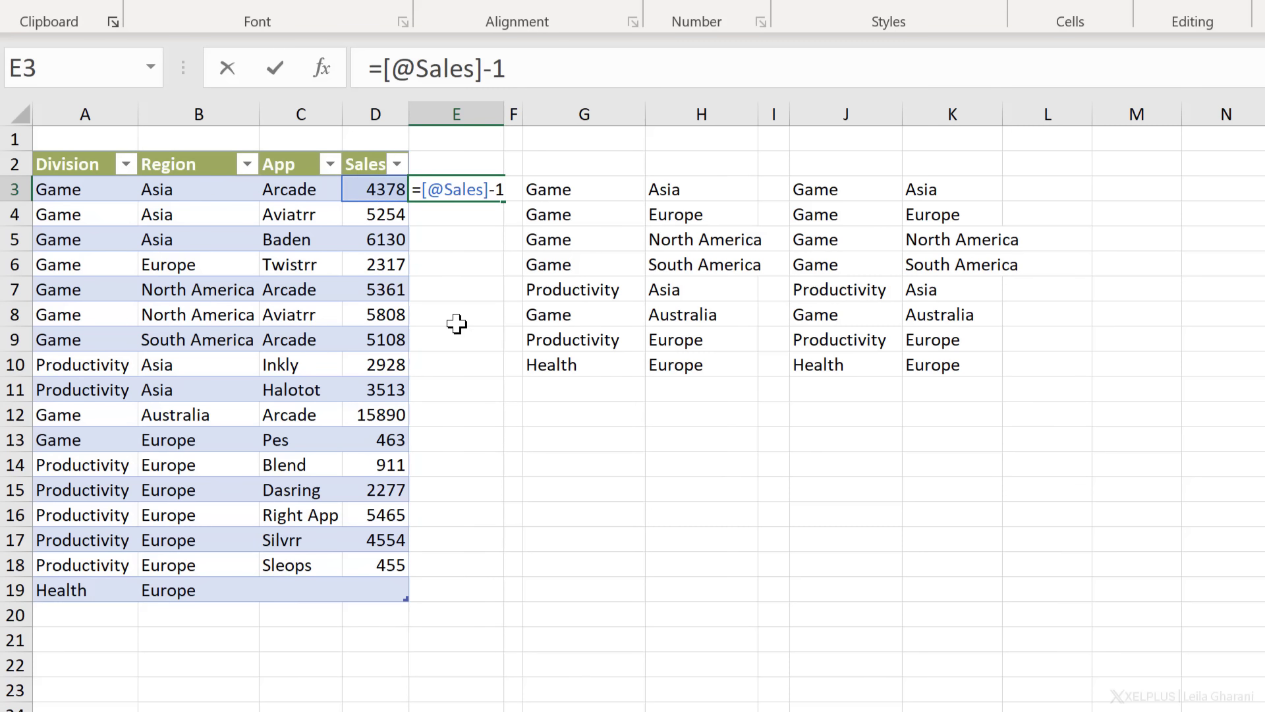
key(Enter)
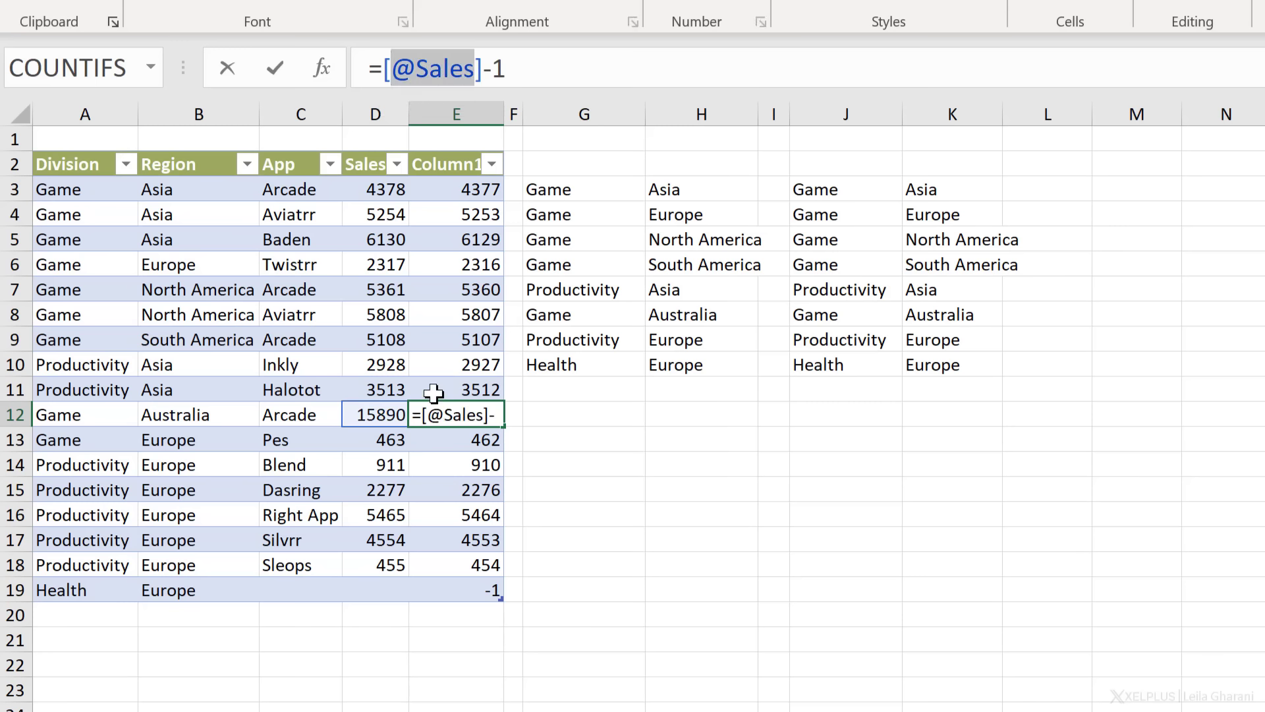
- Enter =UNIQUE([Division]) as the table column formula, filling Column1 with #SPILL! errors
key(Enter)
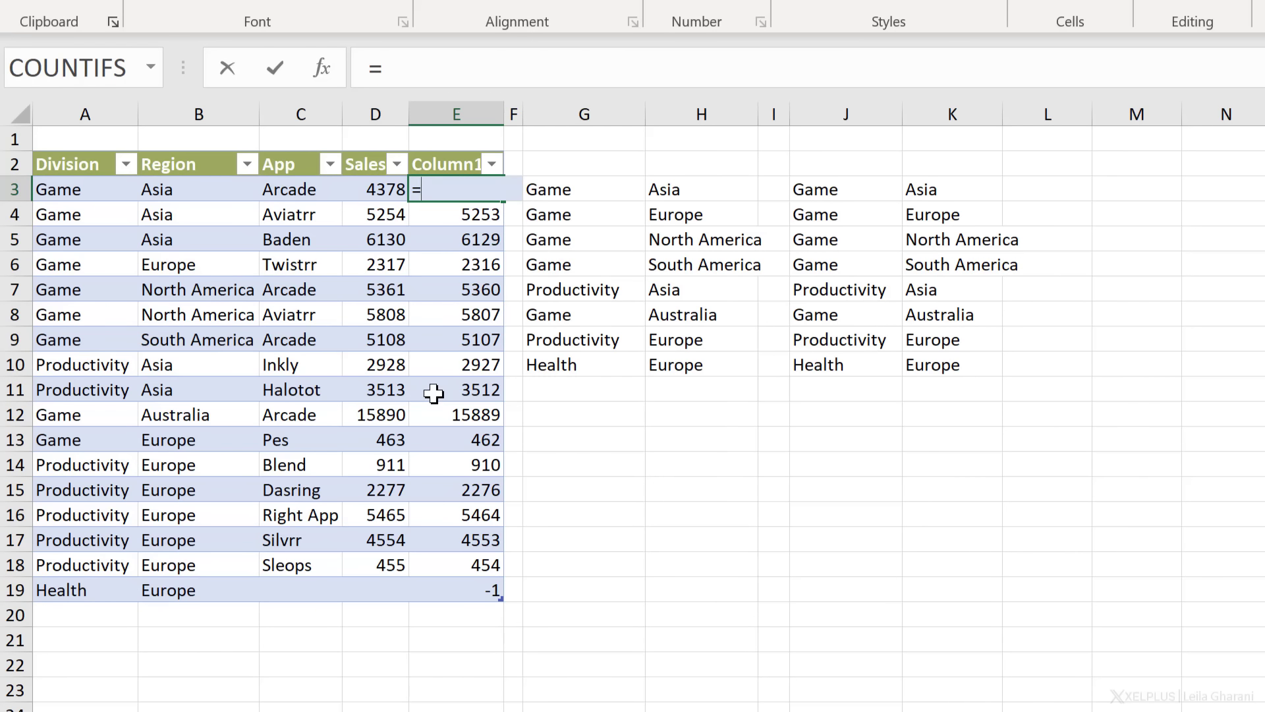
text(un)
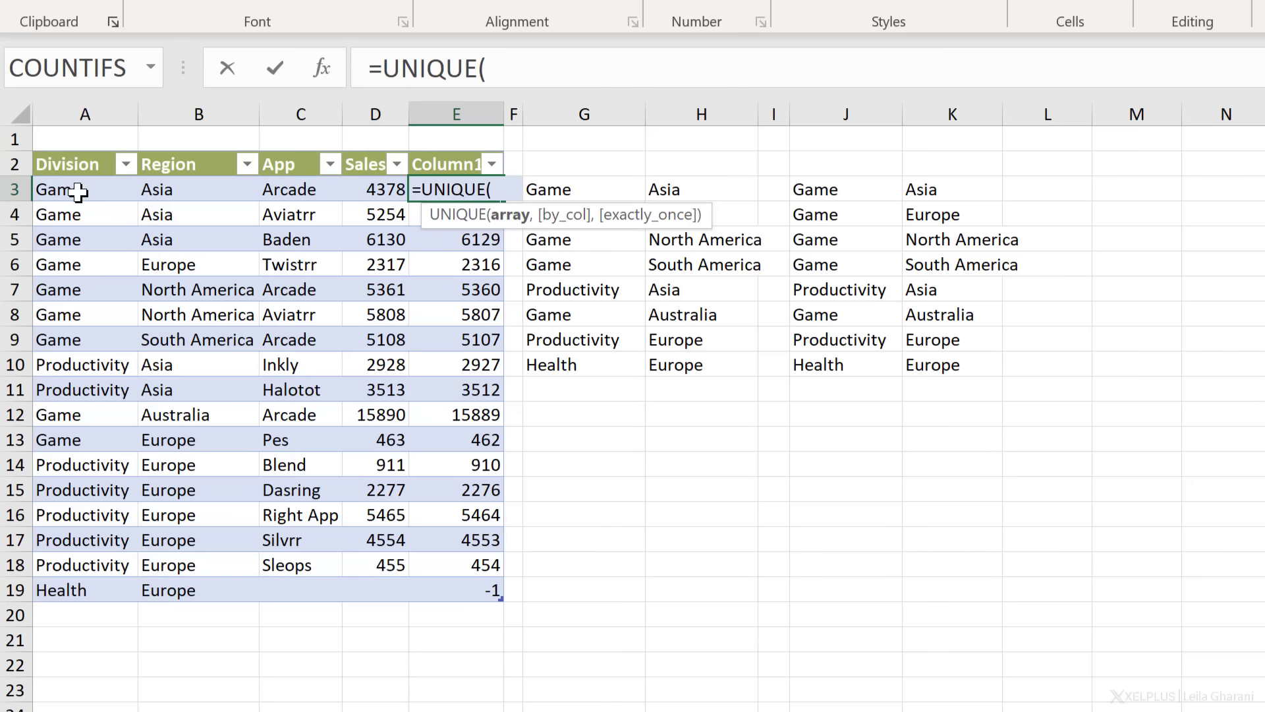
drag(84, 188, 84, 590)
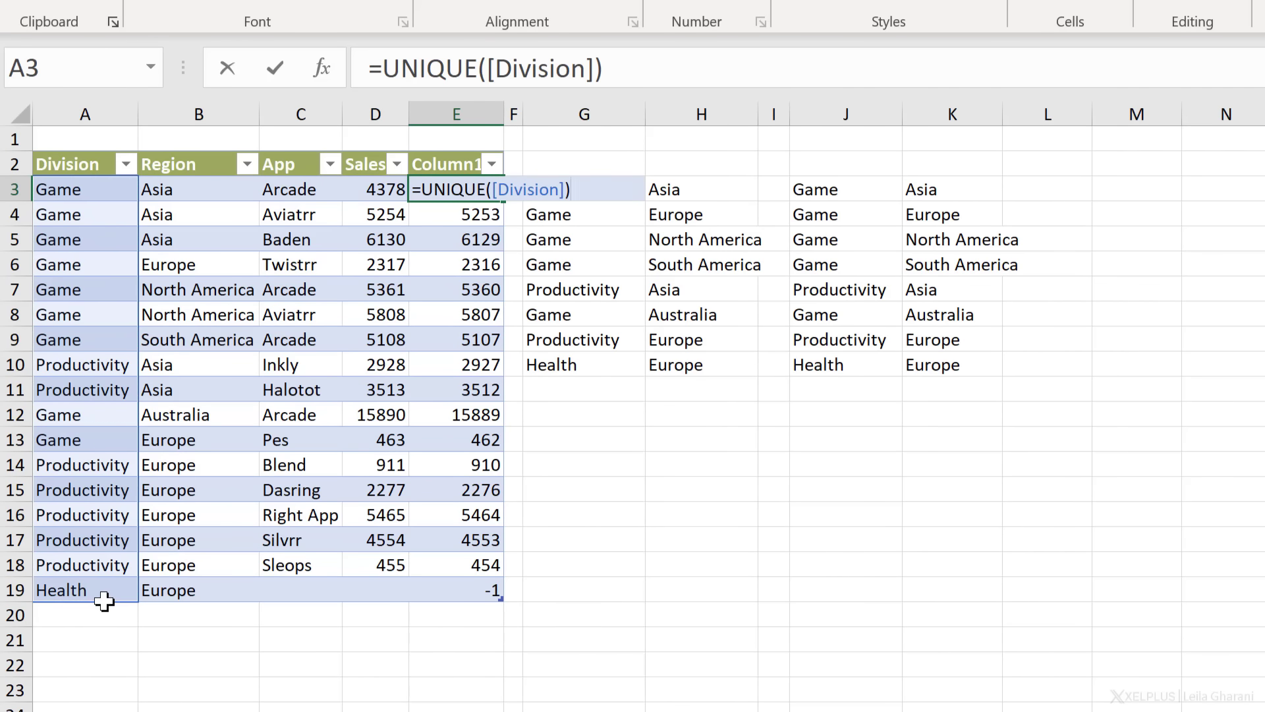
key(Enter)
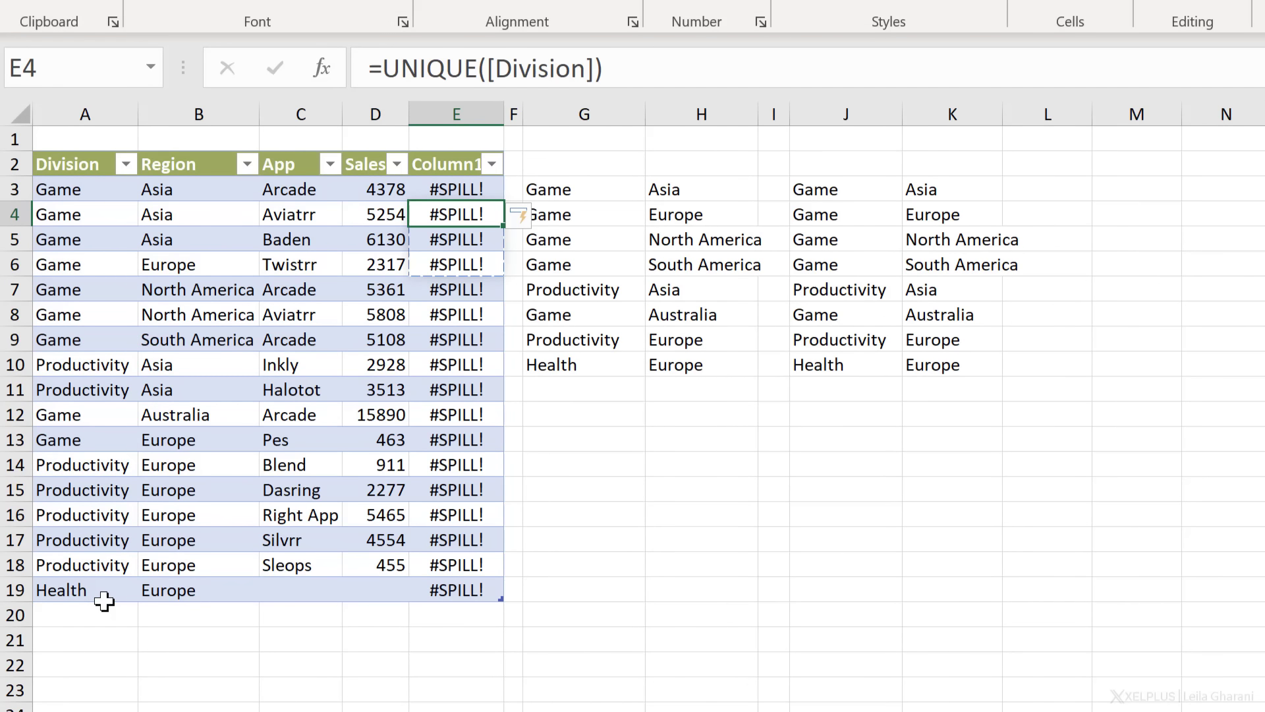
click(456, 190)
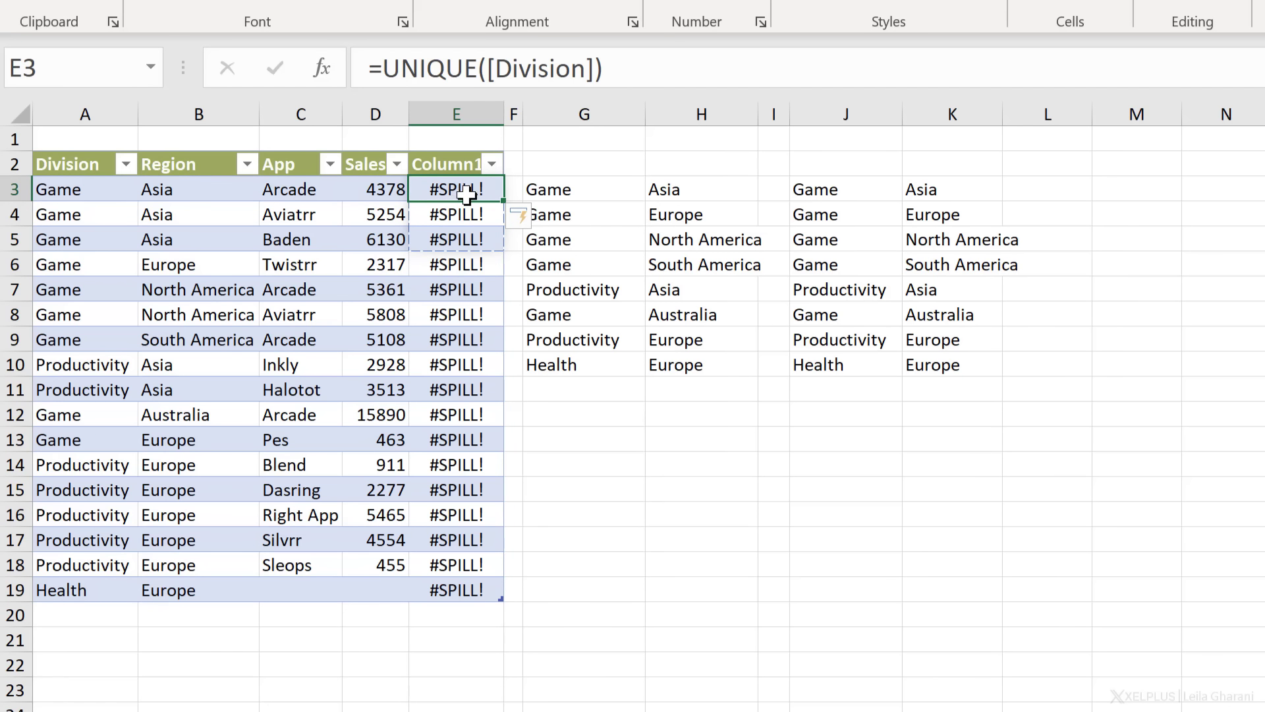
mouse_move(566, 381)
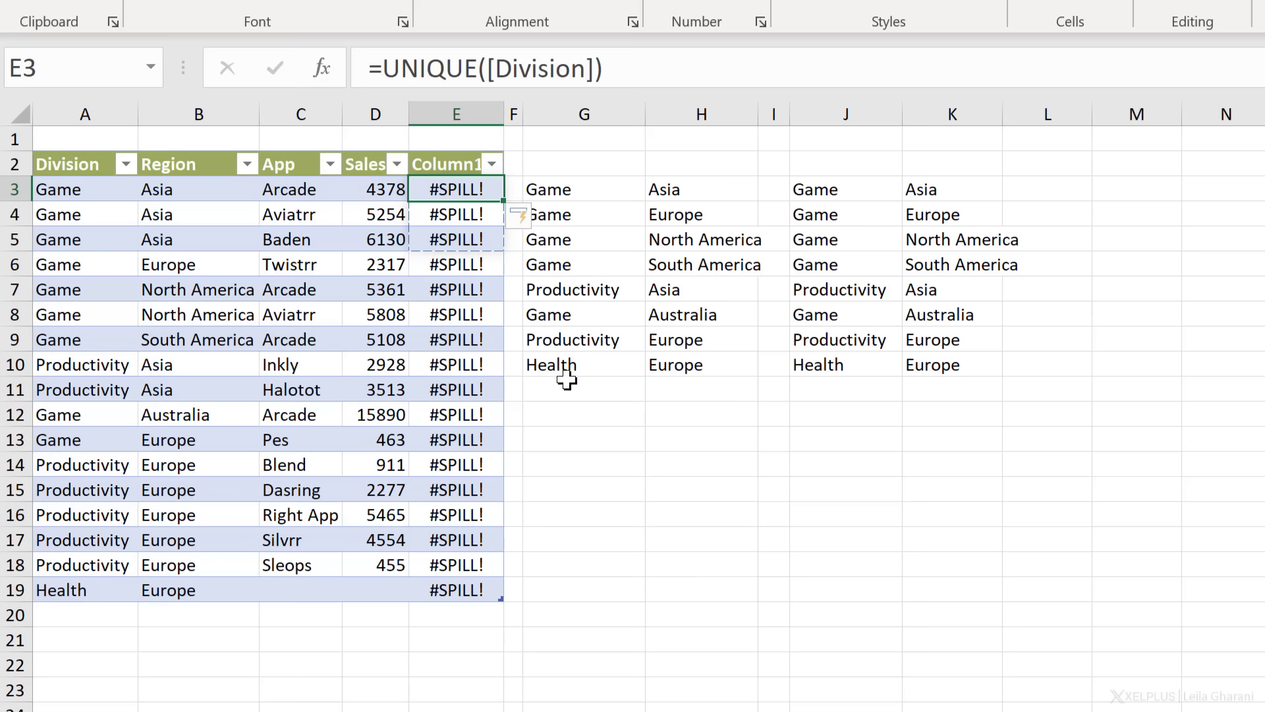
click(456, 214)
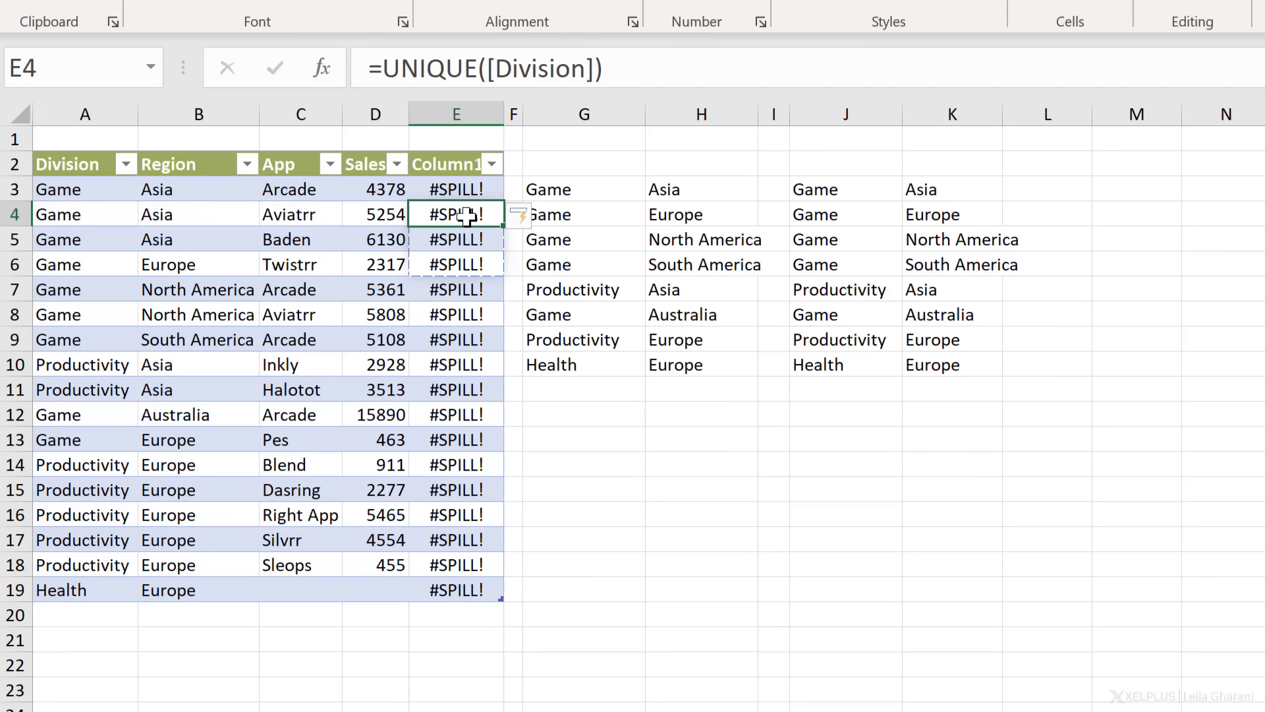
mouse_move(465, 238)
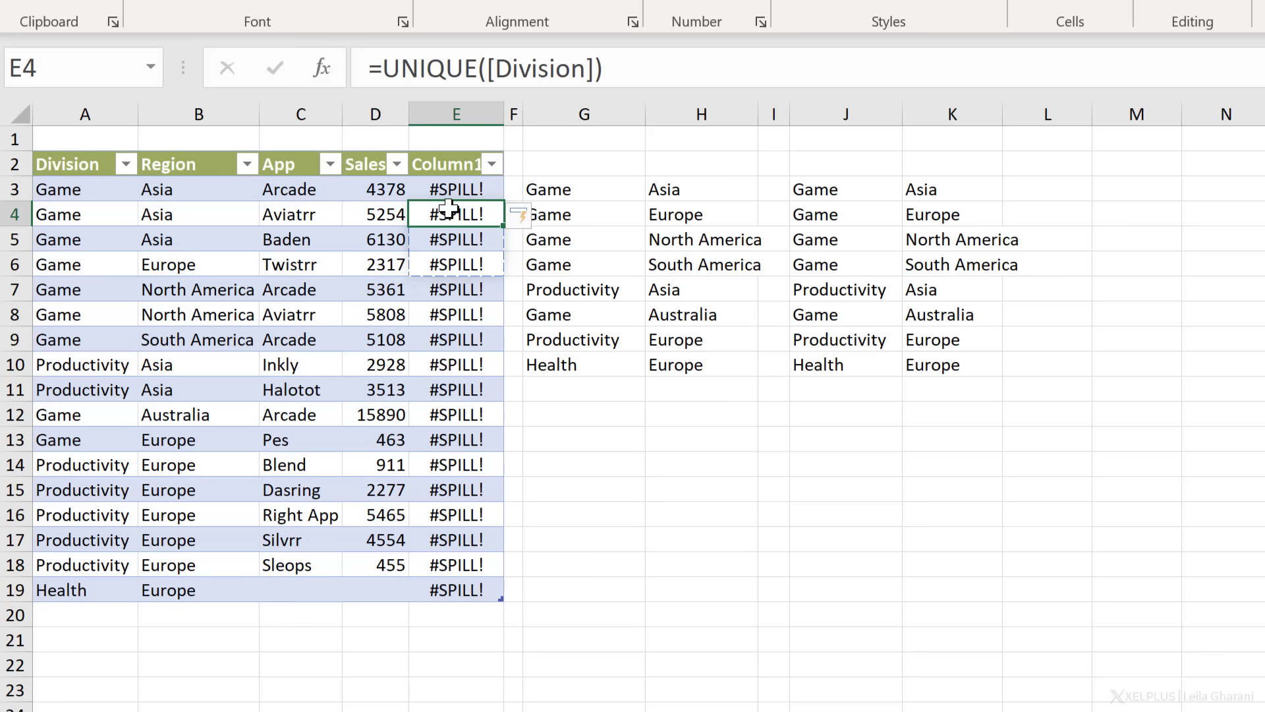
mouse_move(458, 298)
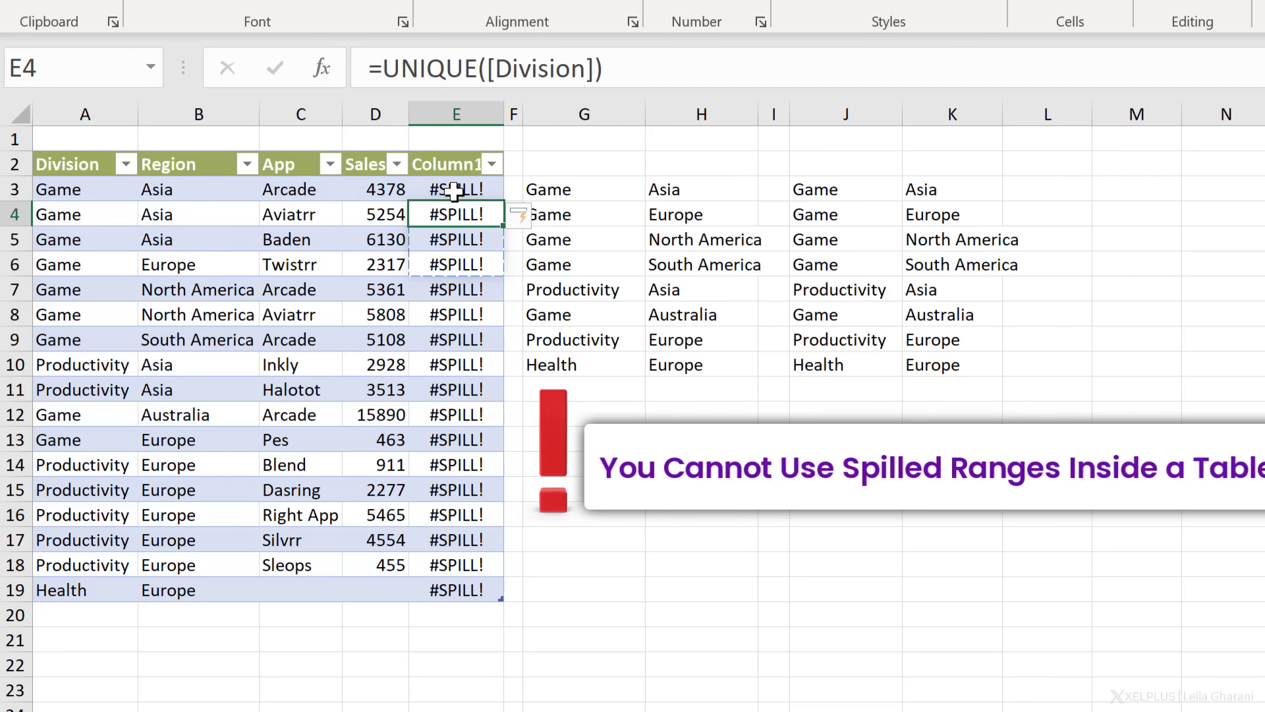
click(456, 189)
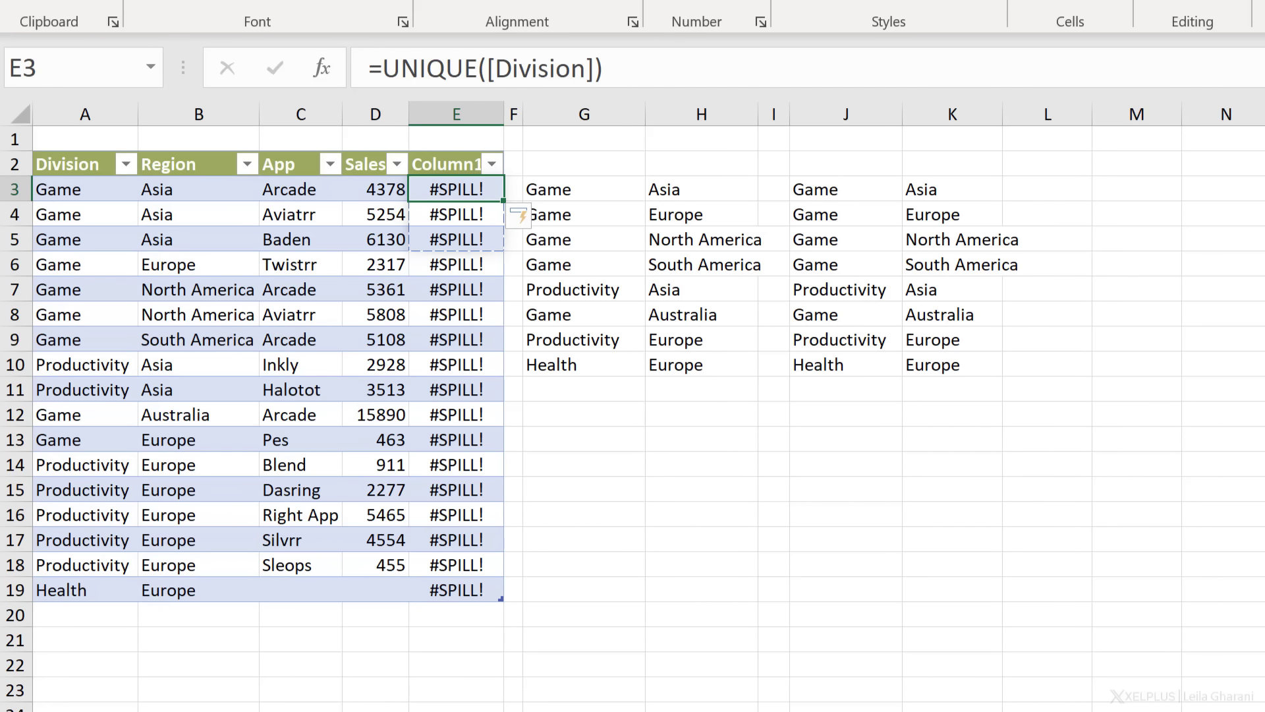
mouse_move(488, 214)
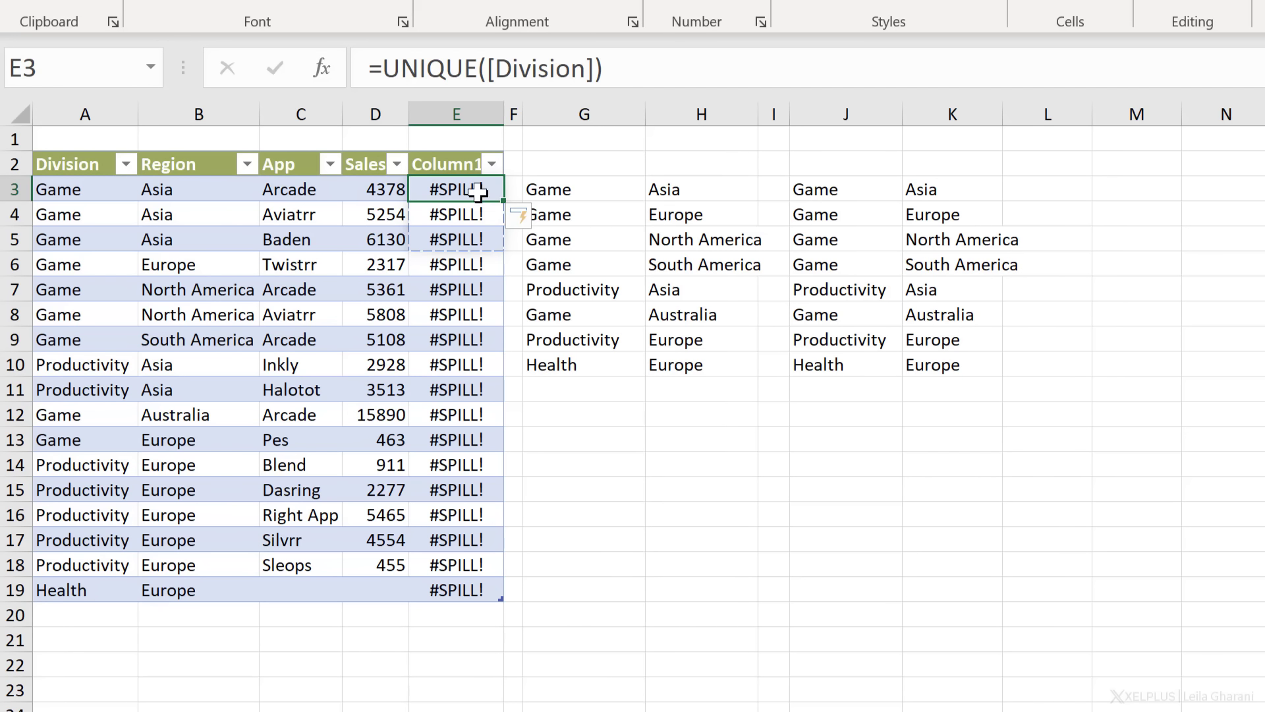
mouse_move(317, 289)
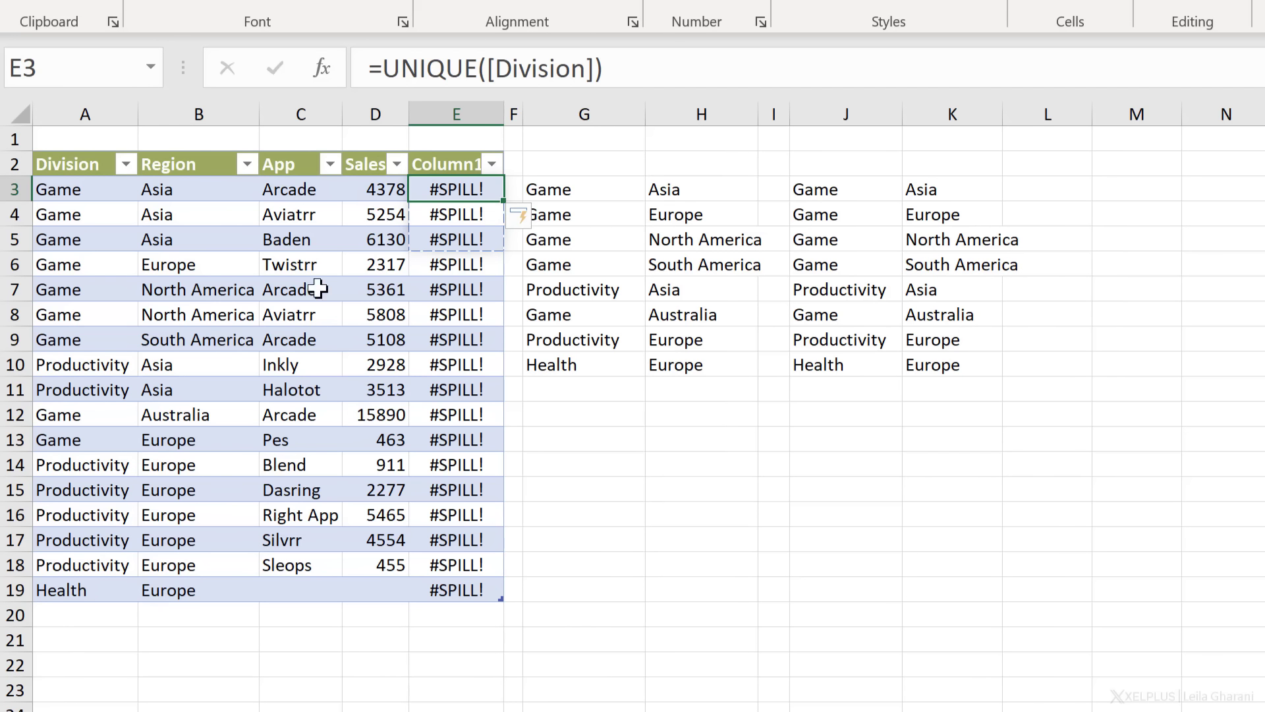
mouse_move(448, 289)
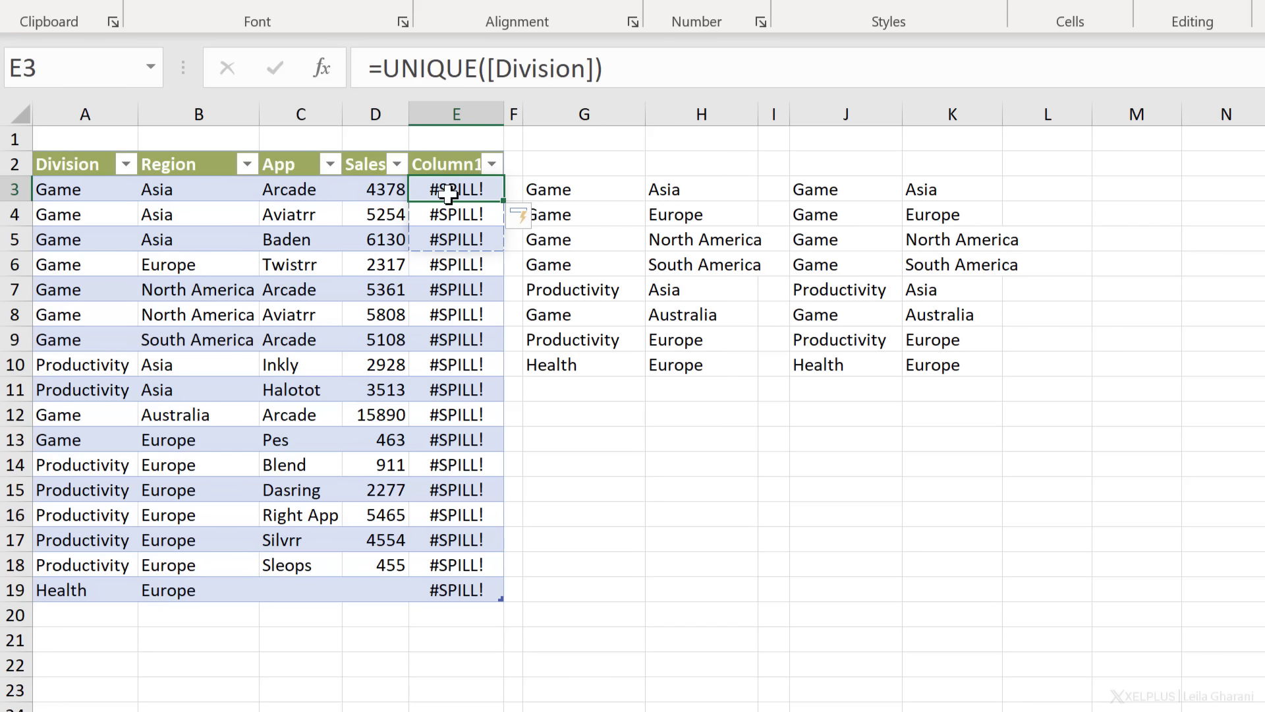
mouse_move(446, 204)
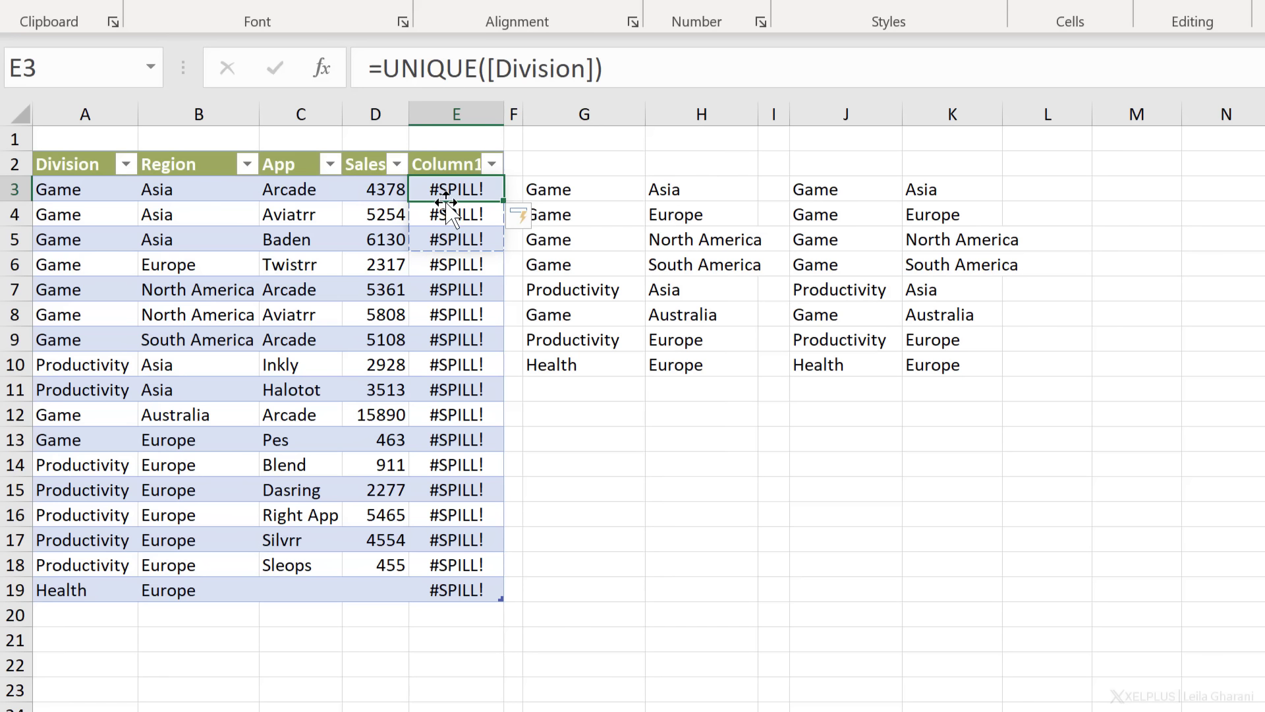
mouse_move(444, 190)
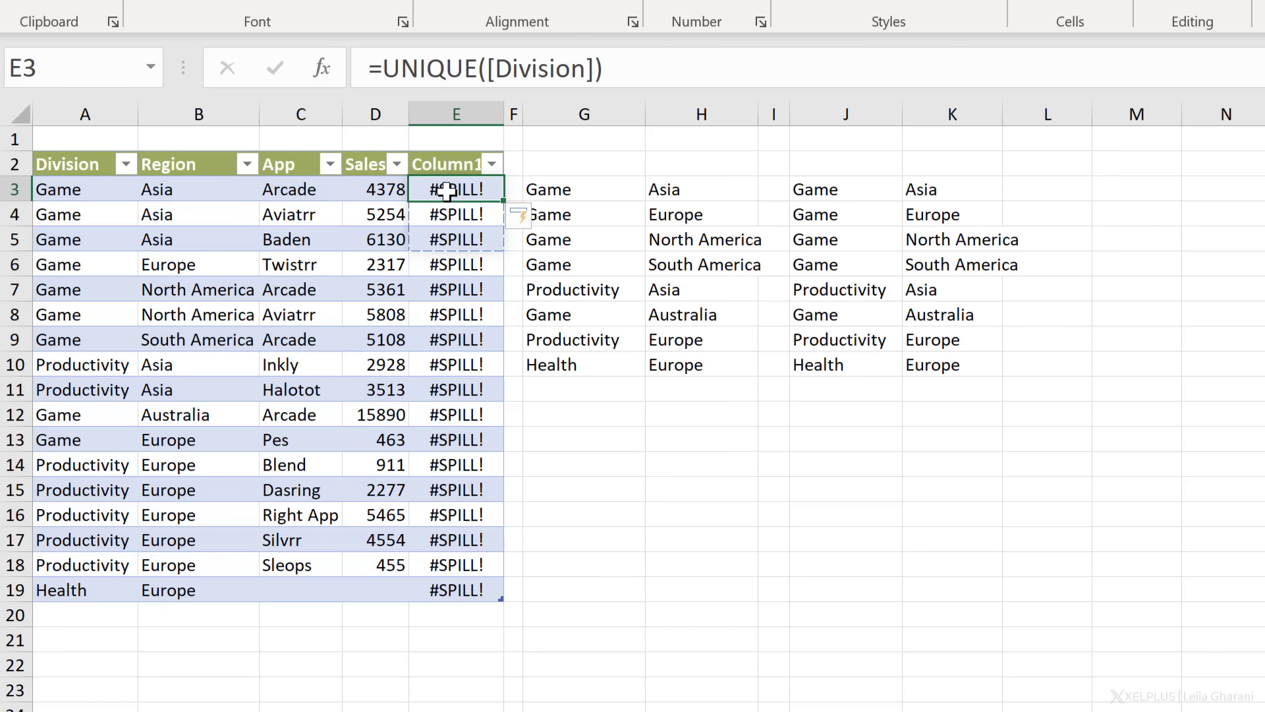
mouse_move(451, 211)
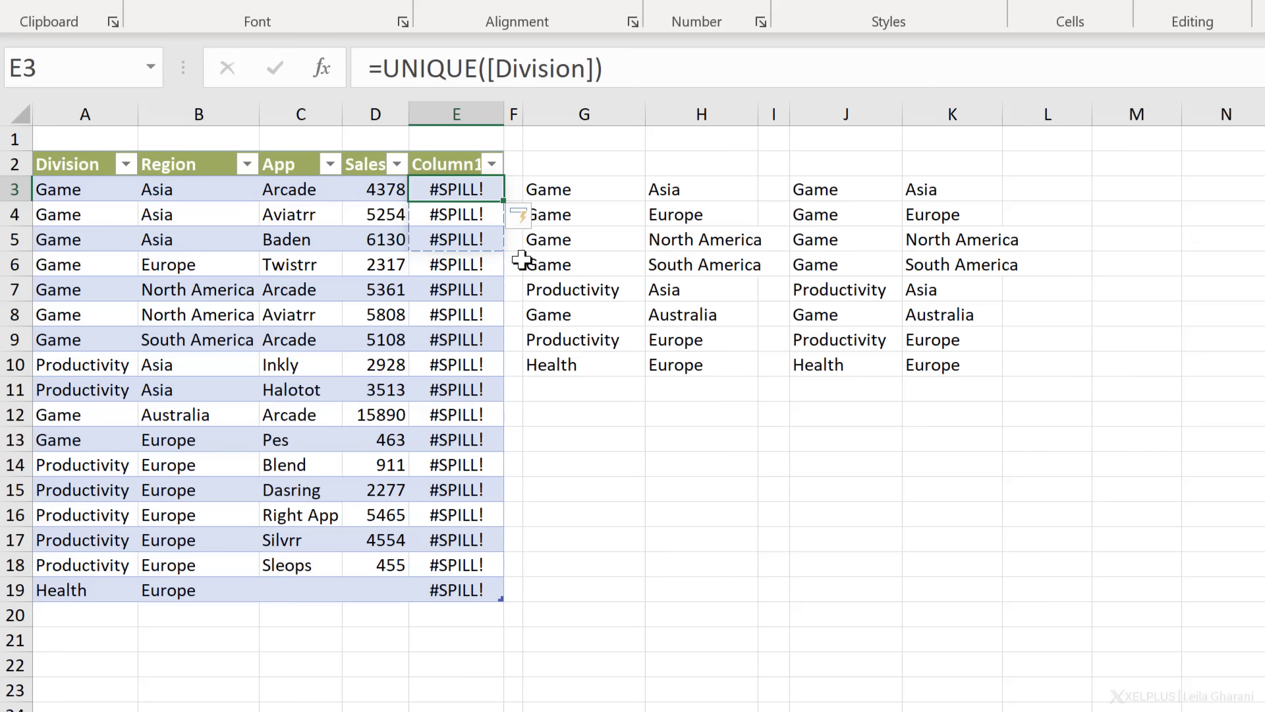
mouse_move(478, 218)
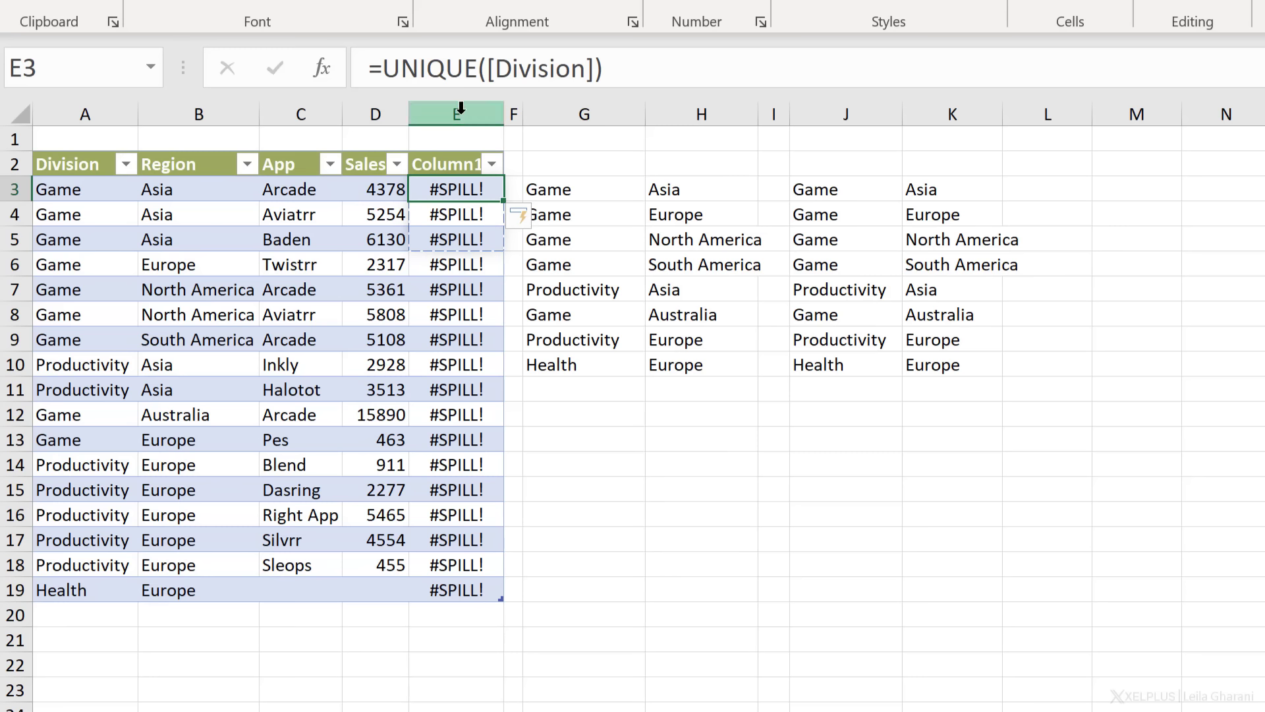
- Delete the #SPILL! Column1 from the table, leaving the lists at F3 and I3 with seven pairs
right_click(456, 114)
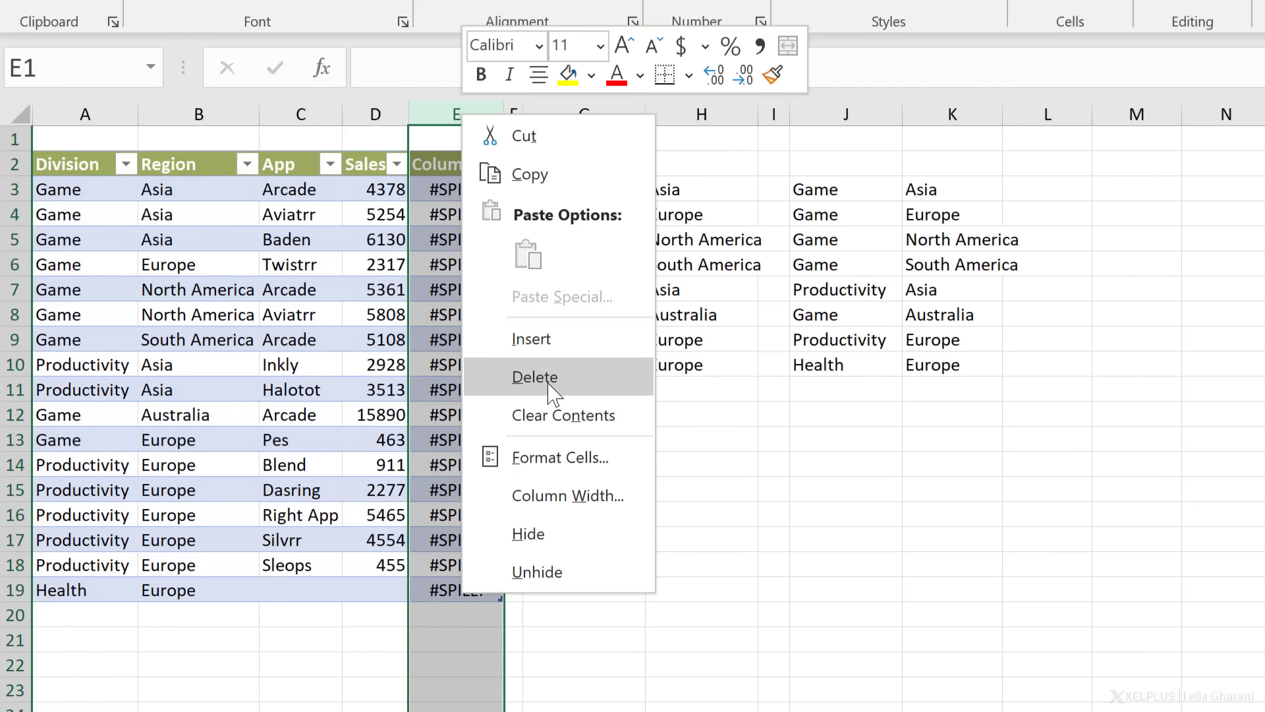
click(535, 377)
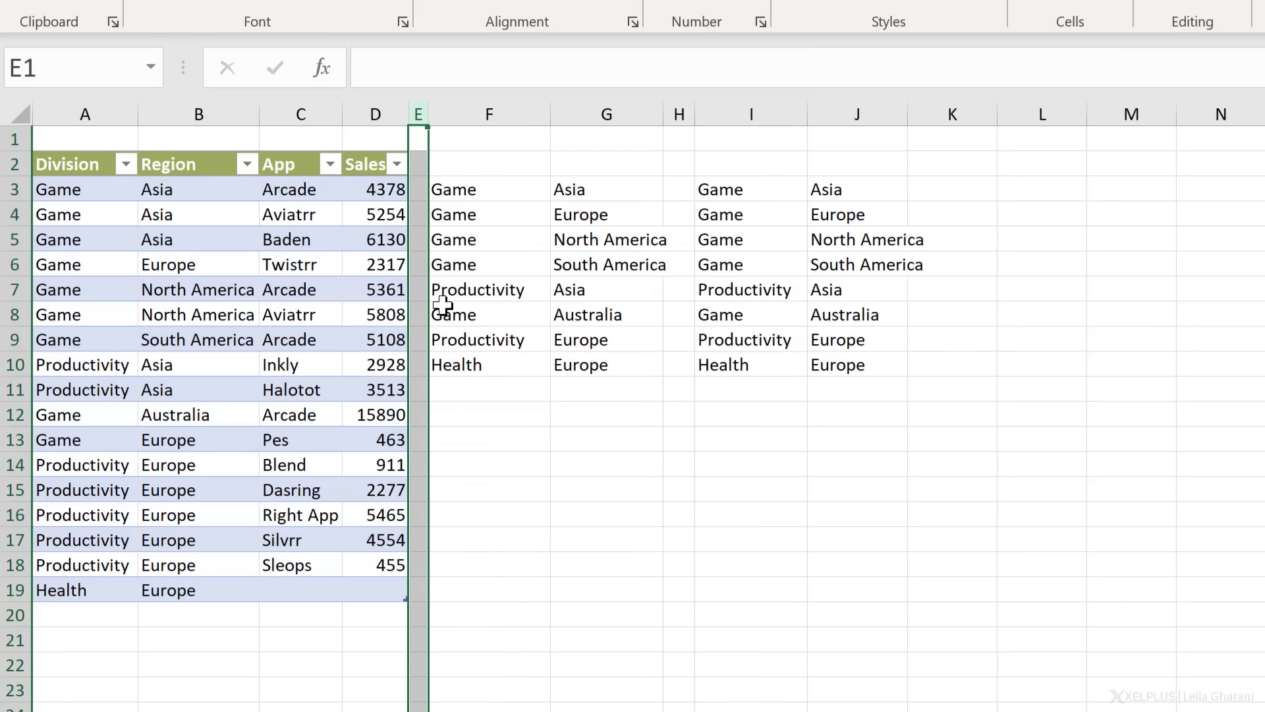
click(735, 190)
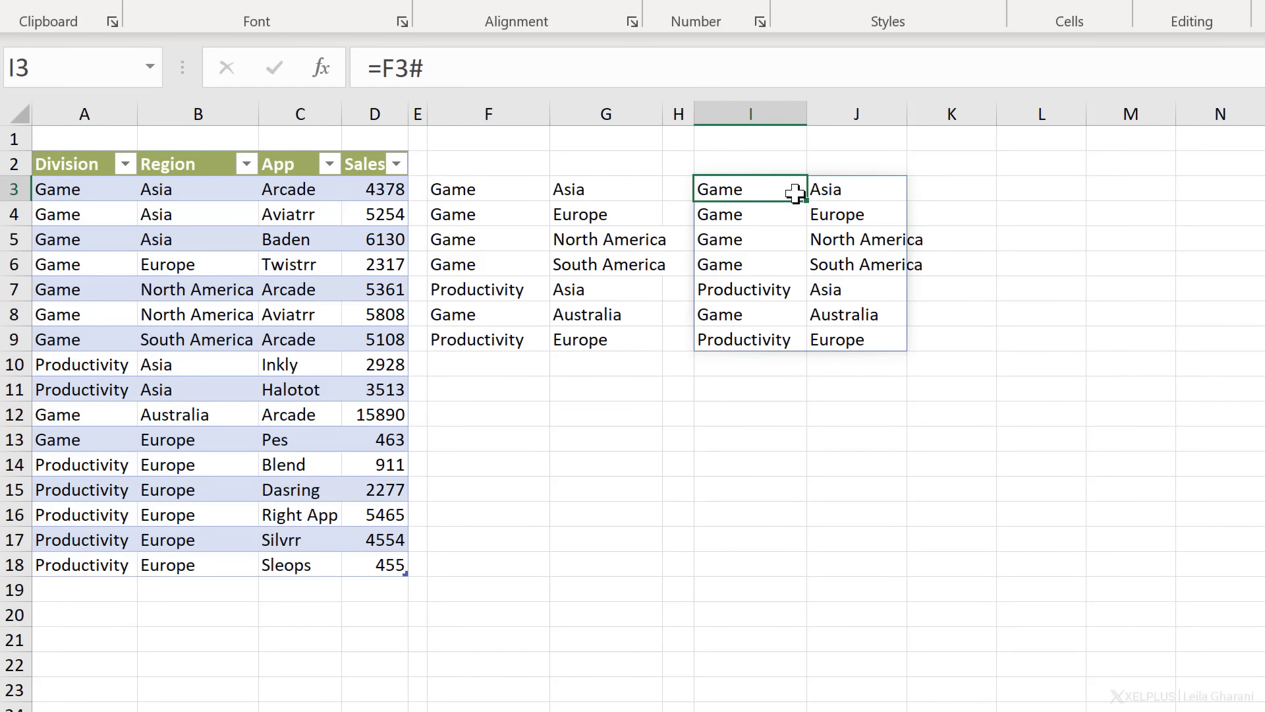
mouse_move(759, 195)
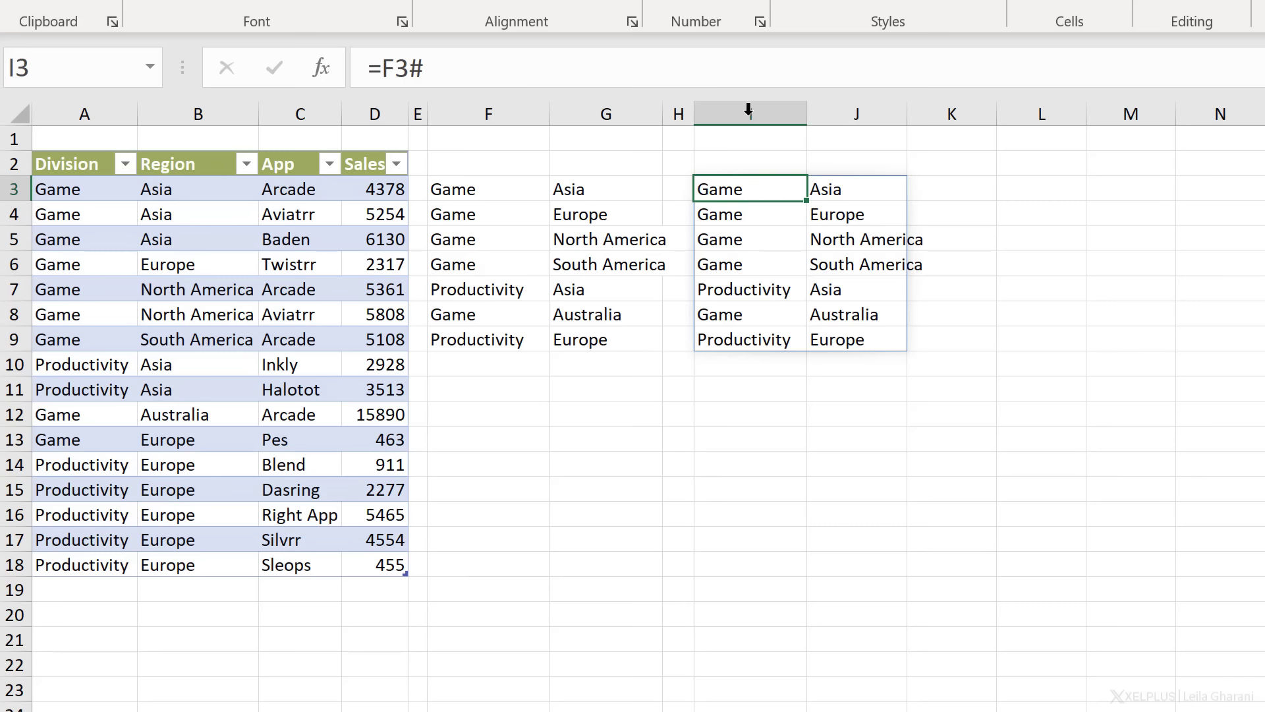
- Enter =INDEX(I3#,,1) in L3 so L3:L9 lists the seven Division entries
click(1041, 192)
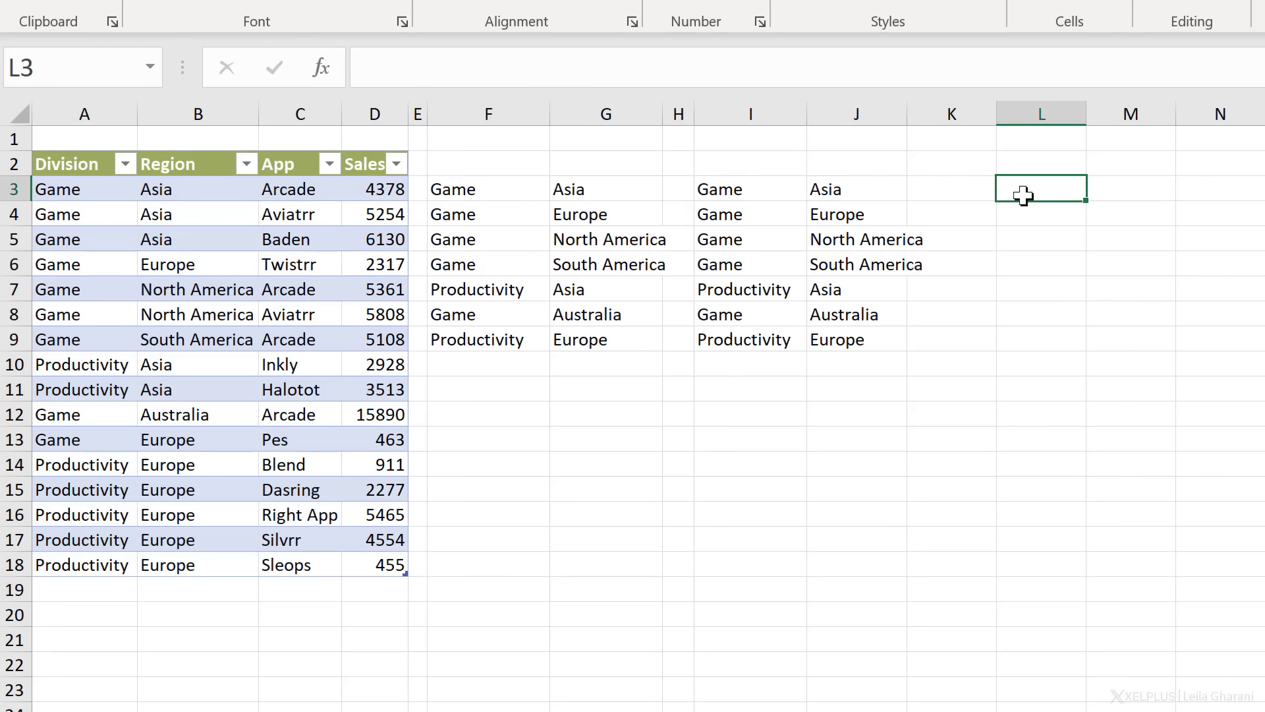
mouse_move(1085, 253)
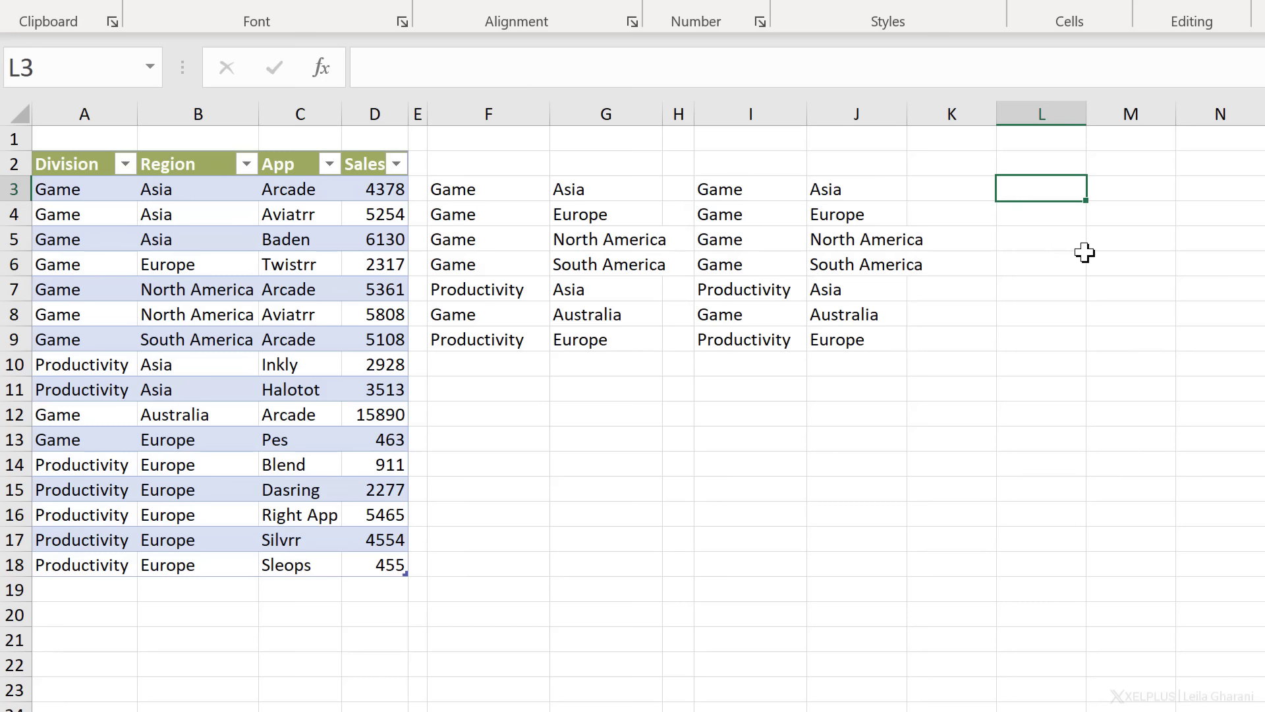
mouse_move(1099, 211)
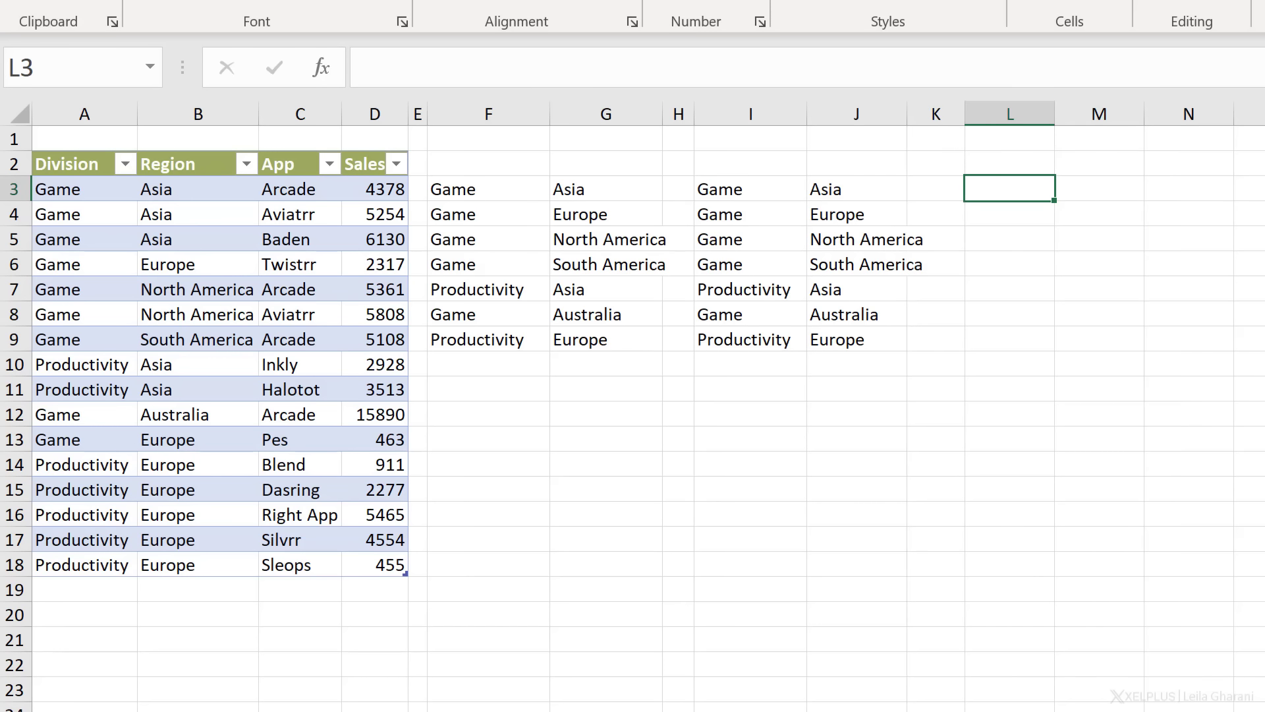
text(=inde)
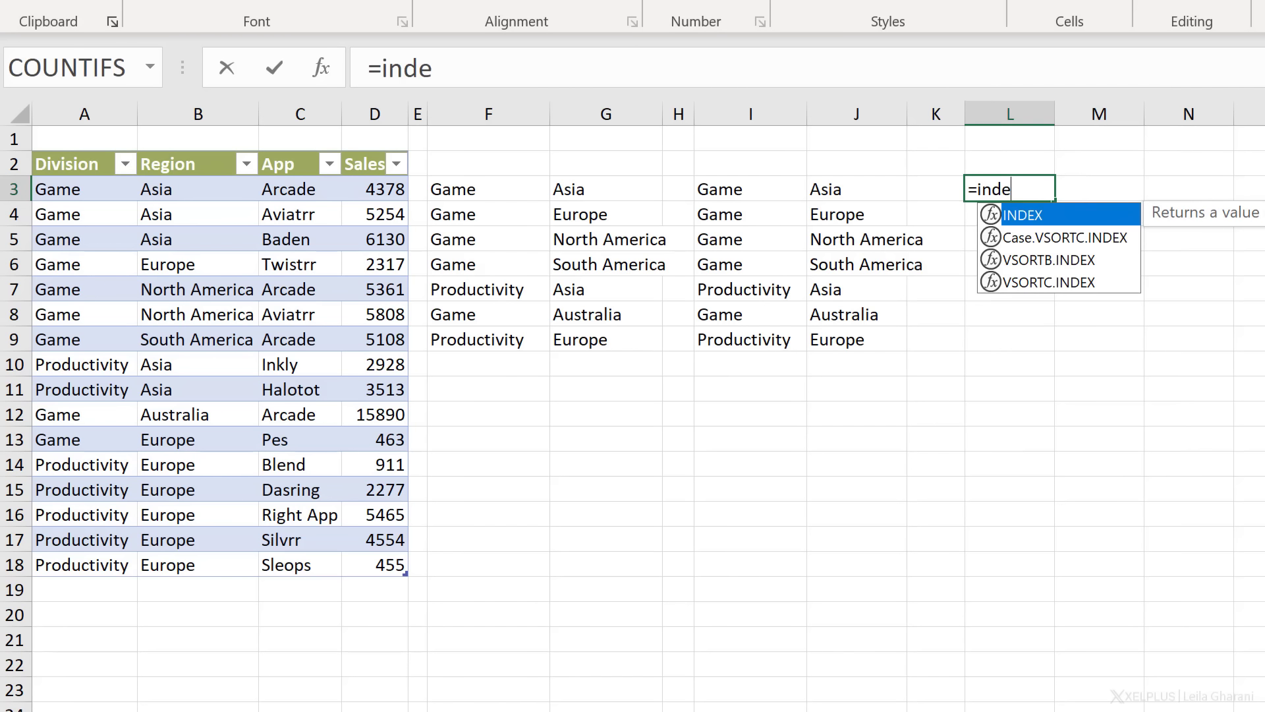
text(()
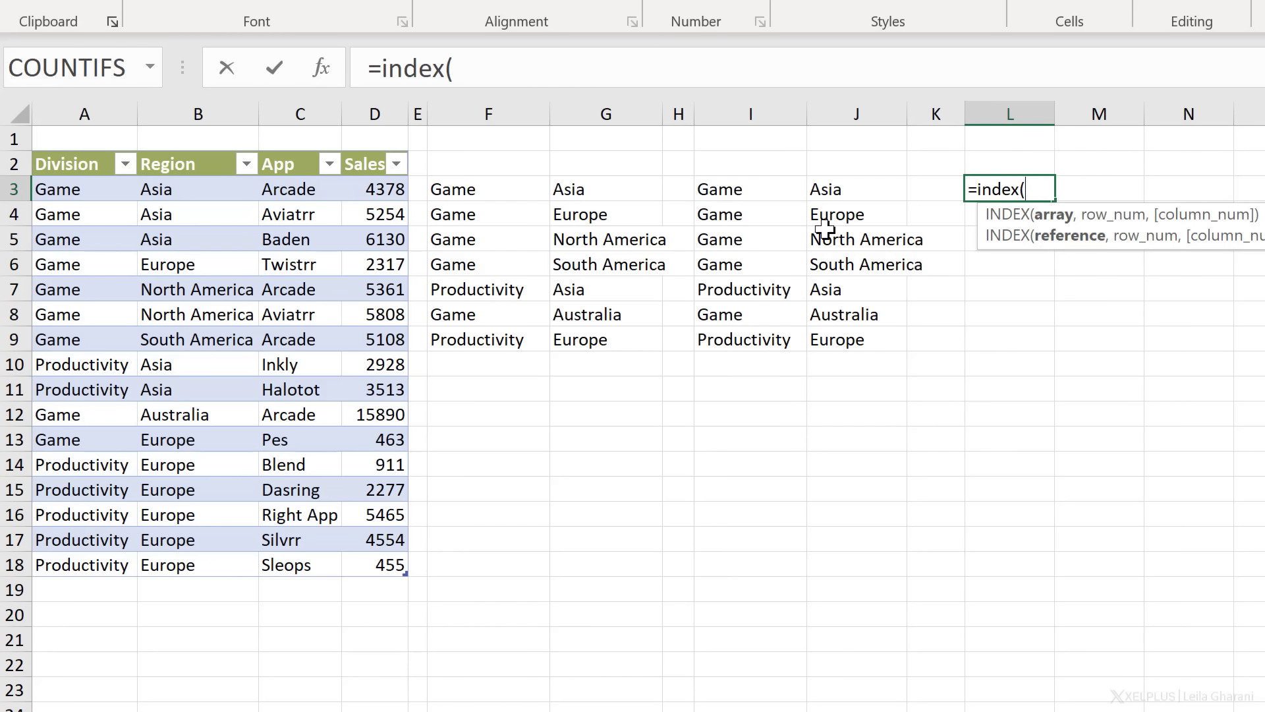
click(749, 190)
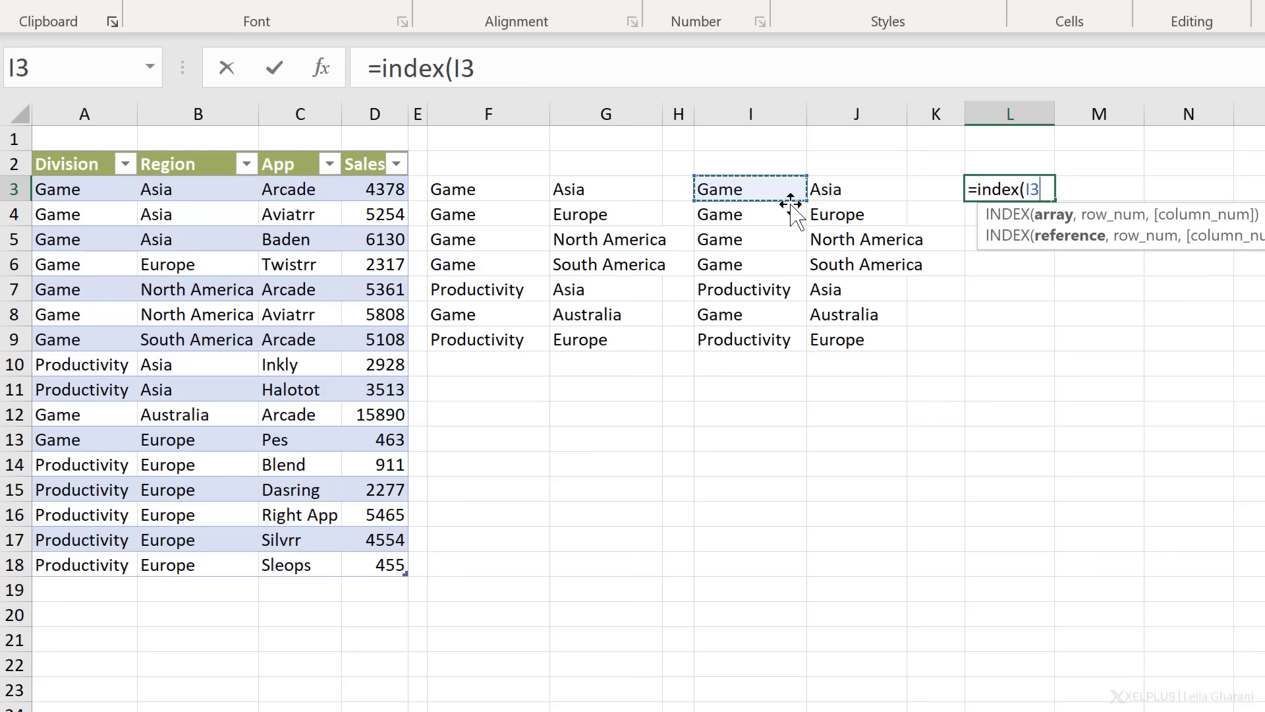
text(#,)
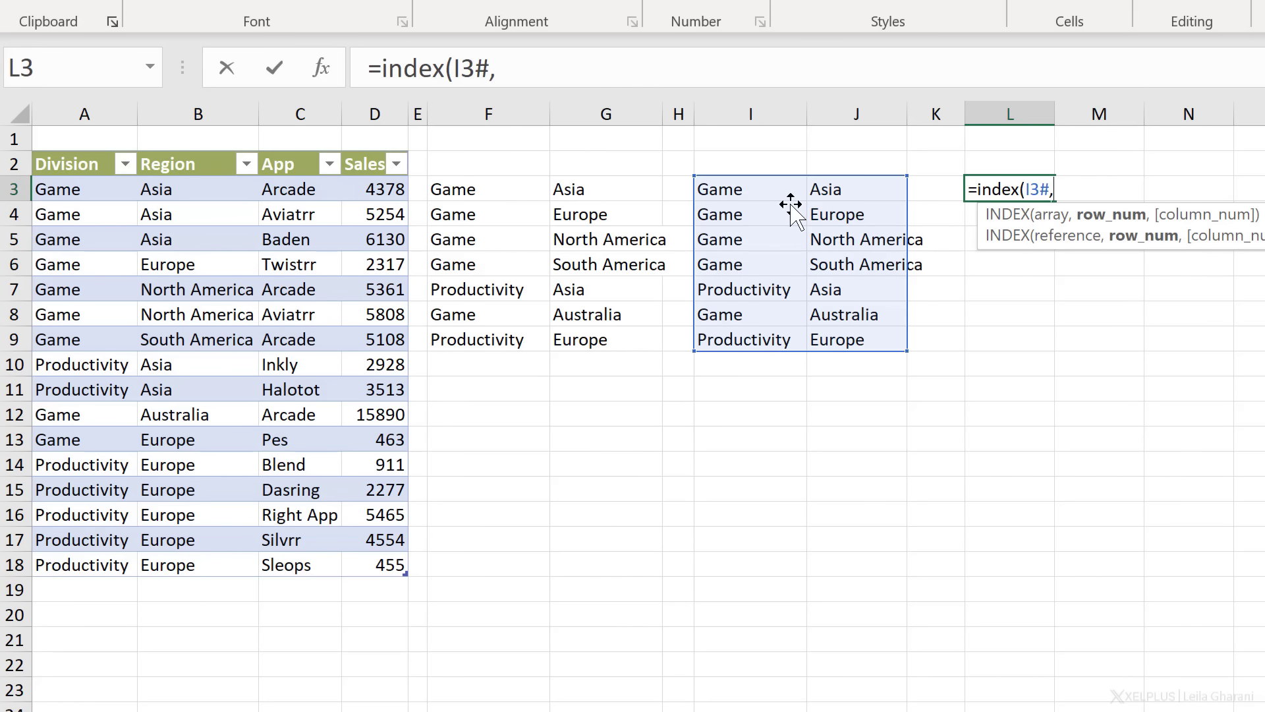
text(,)
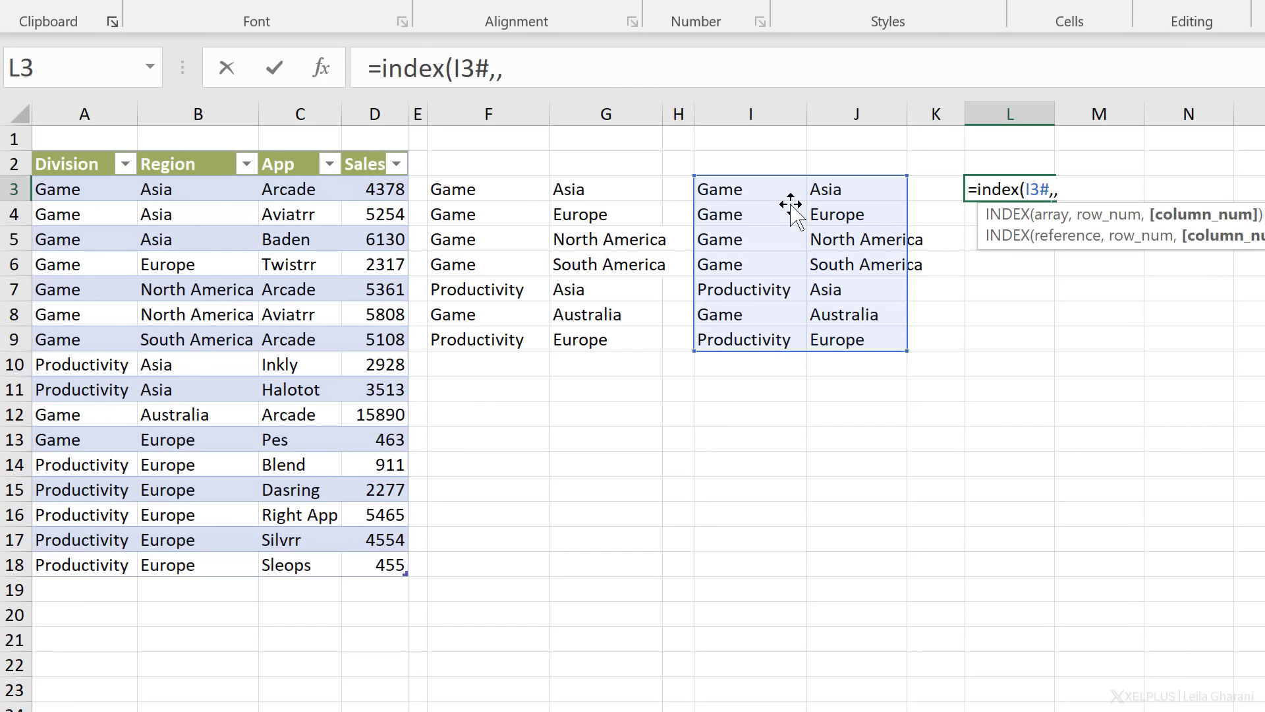
text(1))
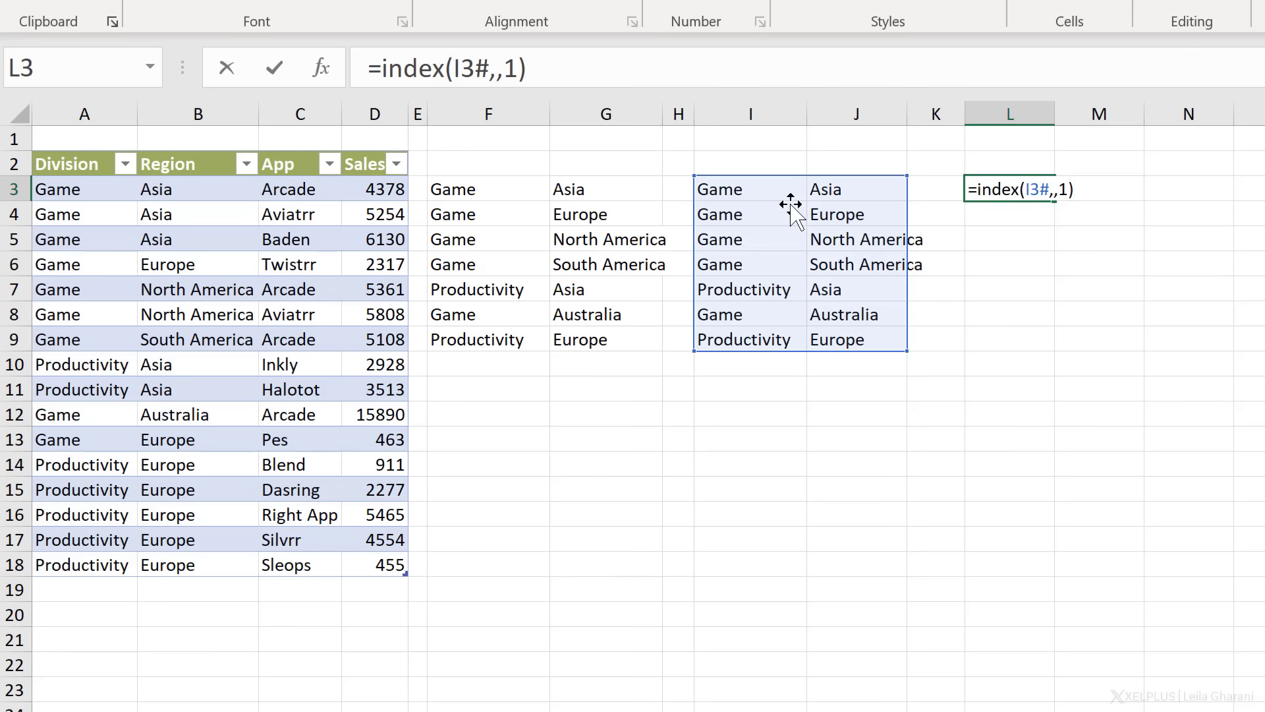
key(Enter)
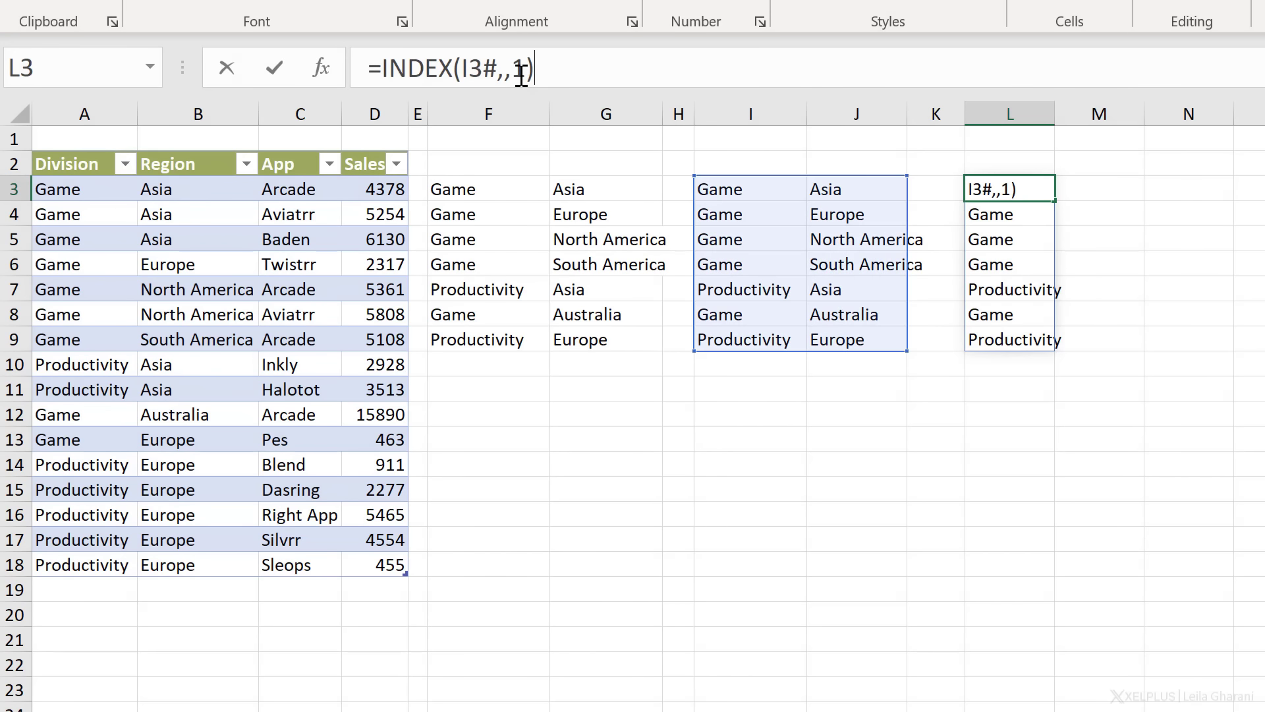
- Change the L3 formula to =INDEX(I3#,,2) so L3:L9 lists the seven Region entries
text(2)
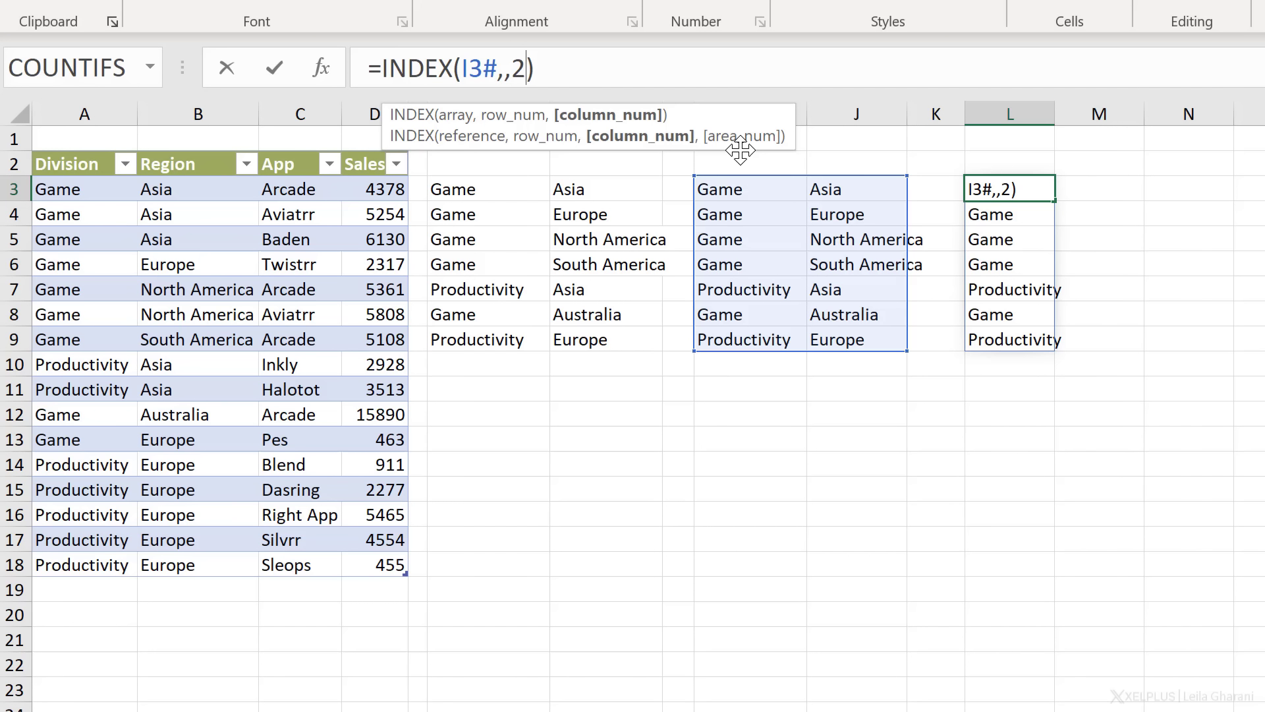
key(Enter)
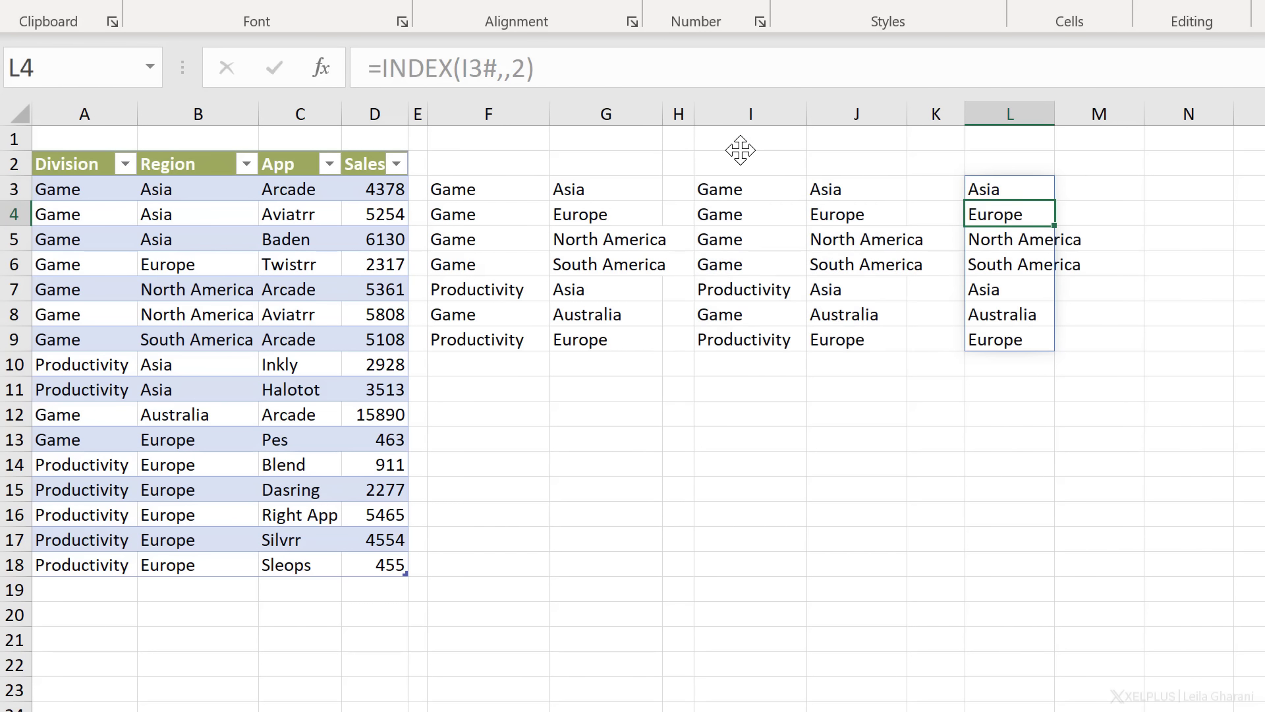
mouse_move(761, 178)
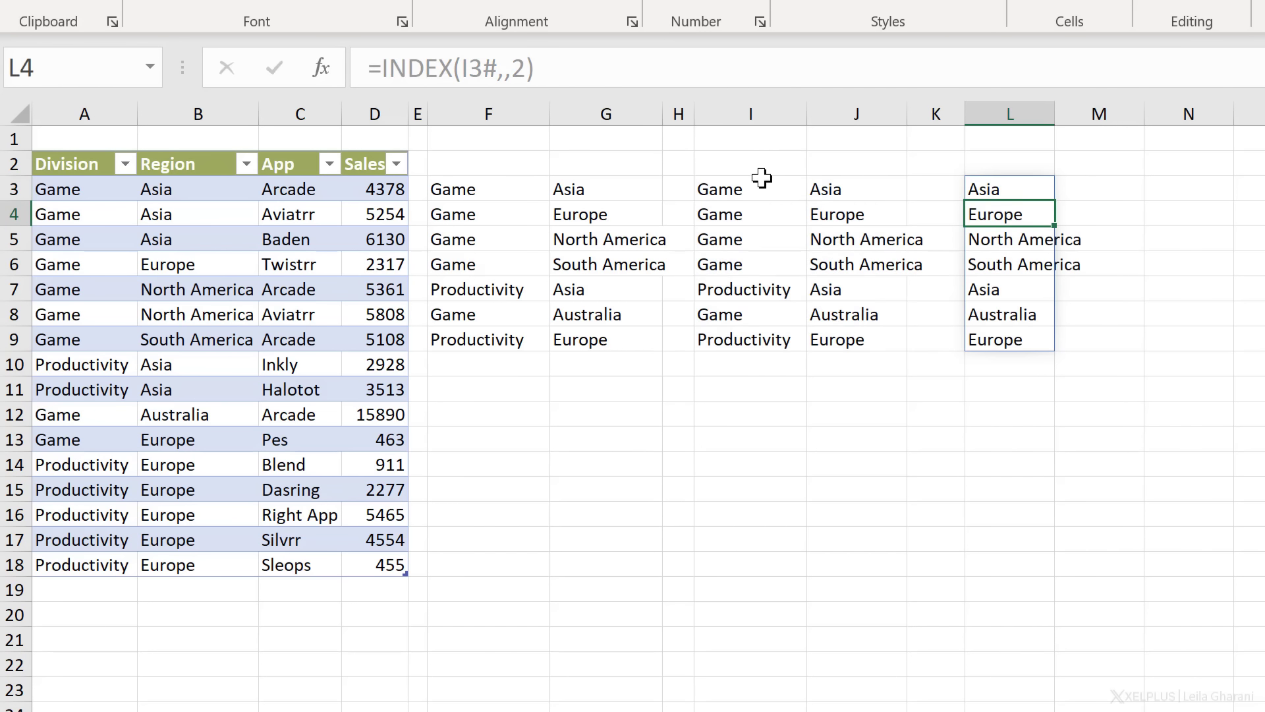